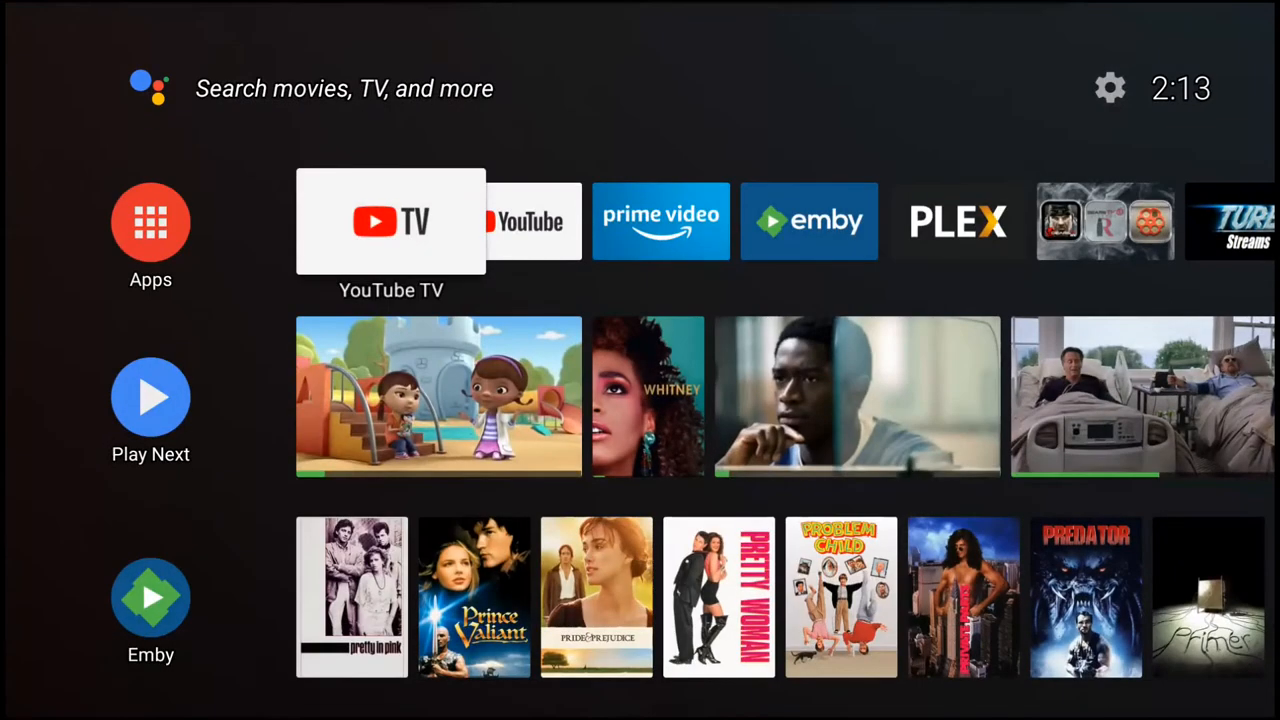
# Step: Launch Morpheus TV from the home screen and go into its Settings section
pyautogui.hscroll(3)
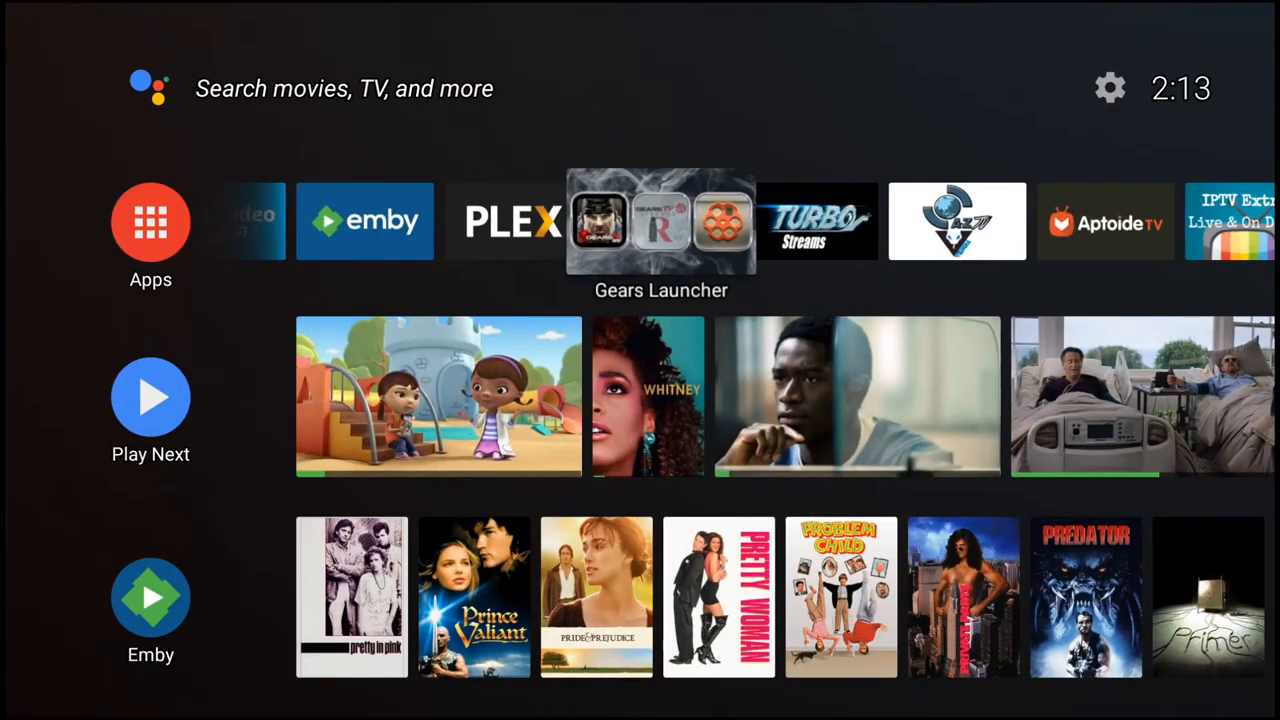
pyautogui.hscroll(3)
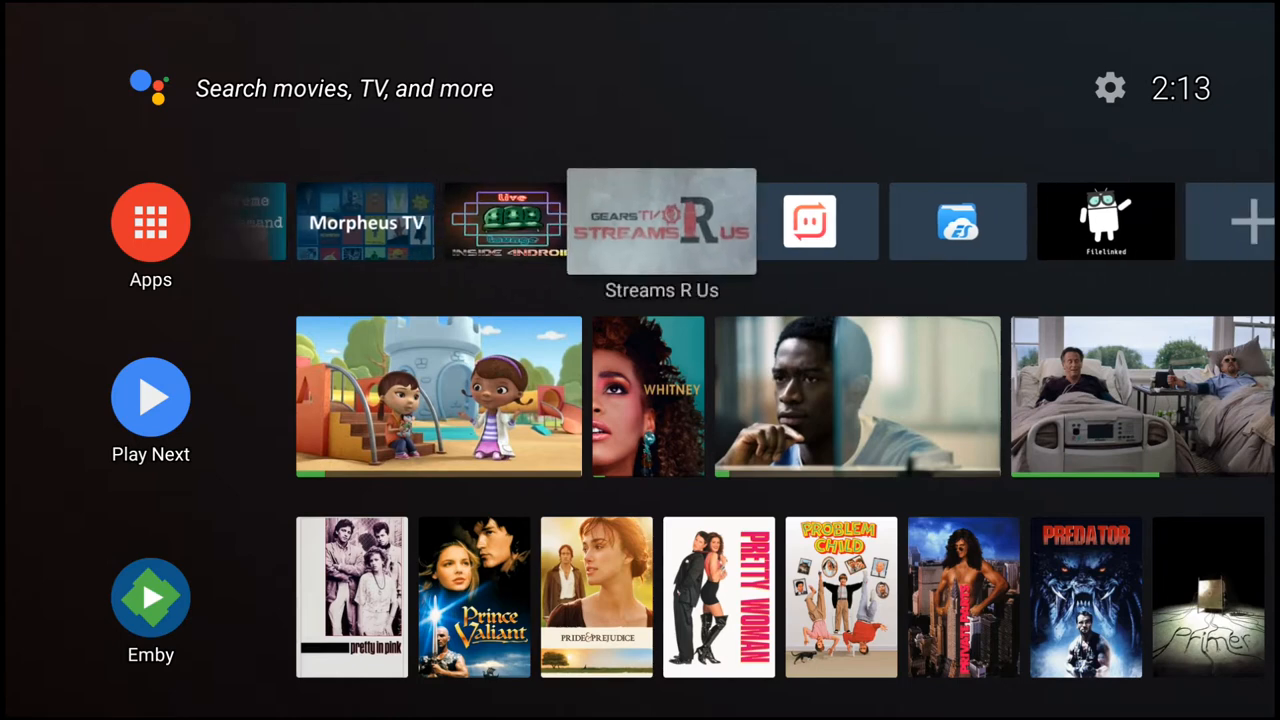
pyautogui.hscroll(-3)
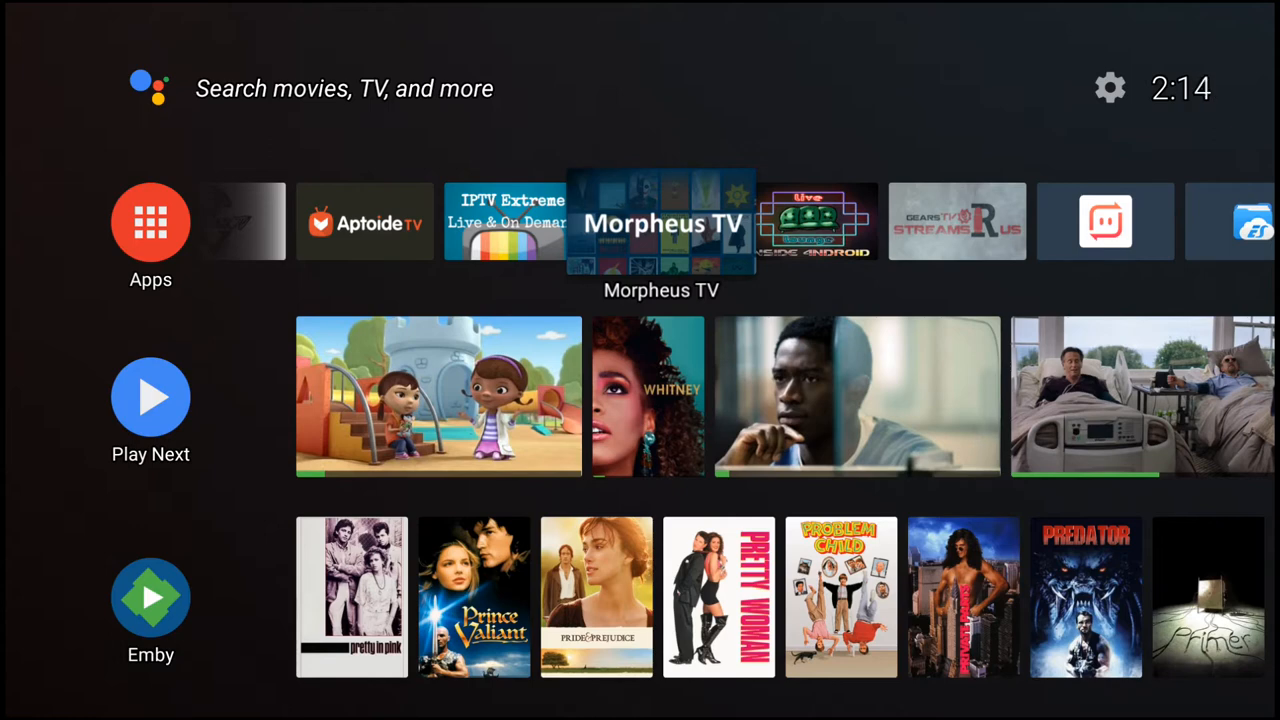
pyautogui.click(660, 220)
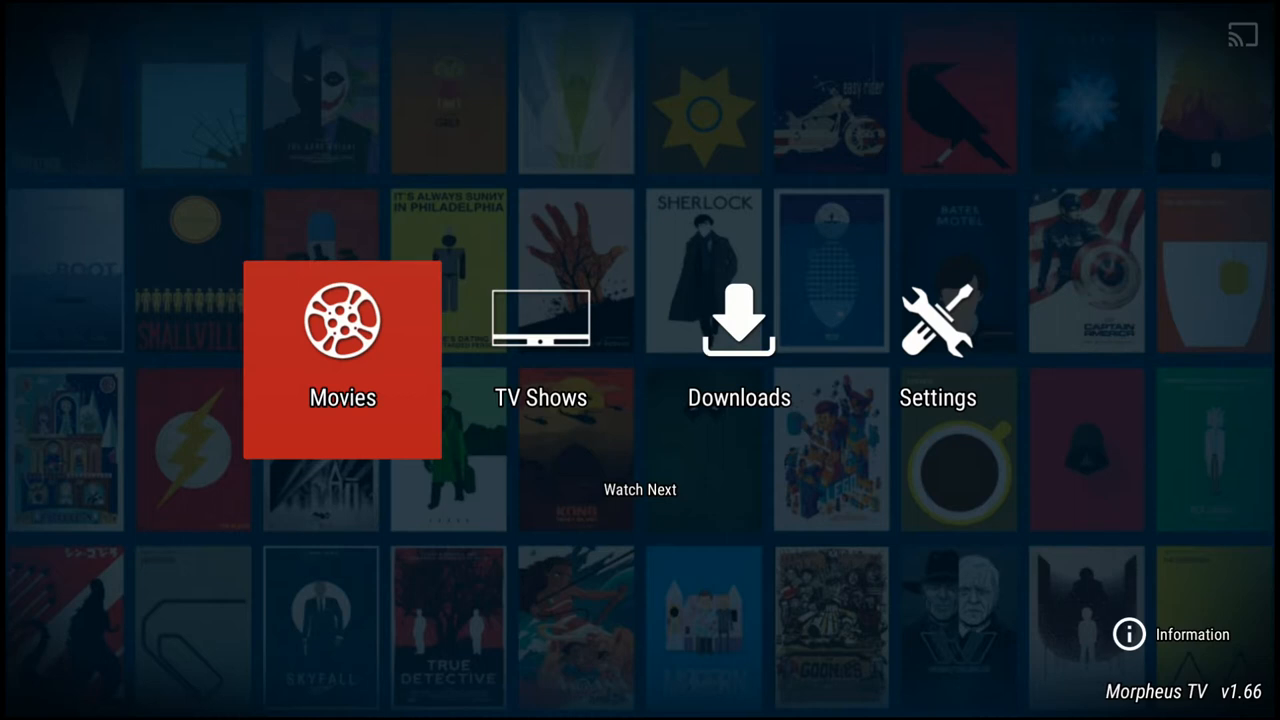
pyautogui.click(342, 360)
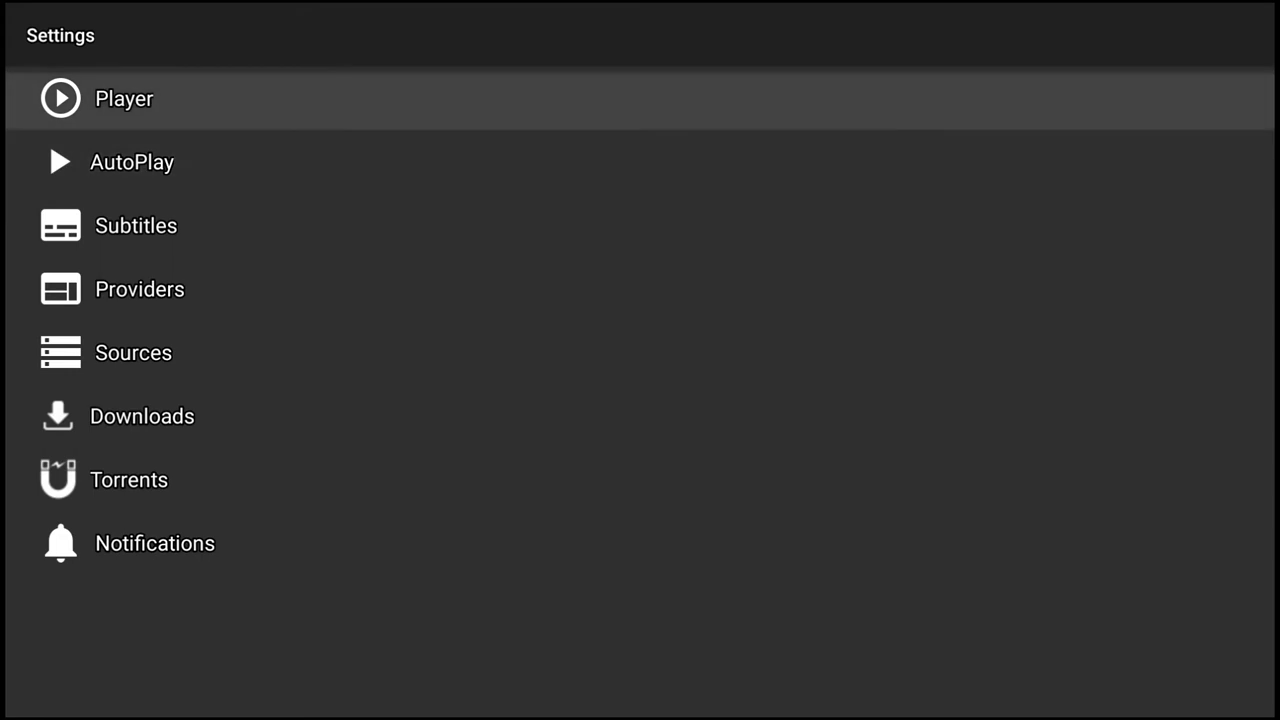
# Step: Review the AutoPlay options, then return to the Movies, TV Shows, Downloads and Settings menu
pyautogui.click(132, 162)
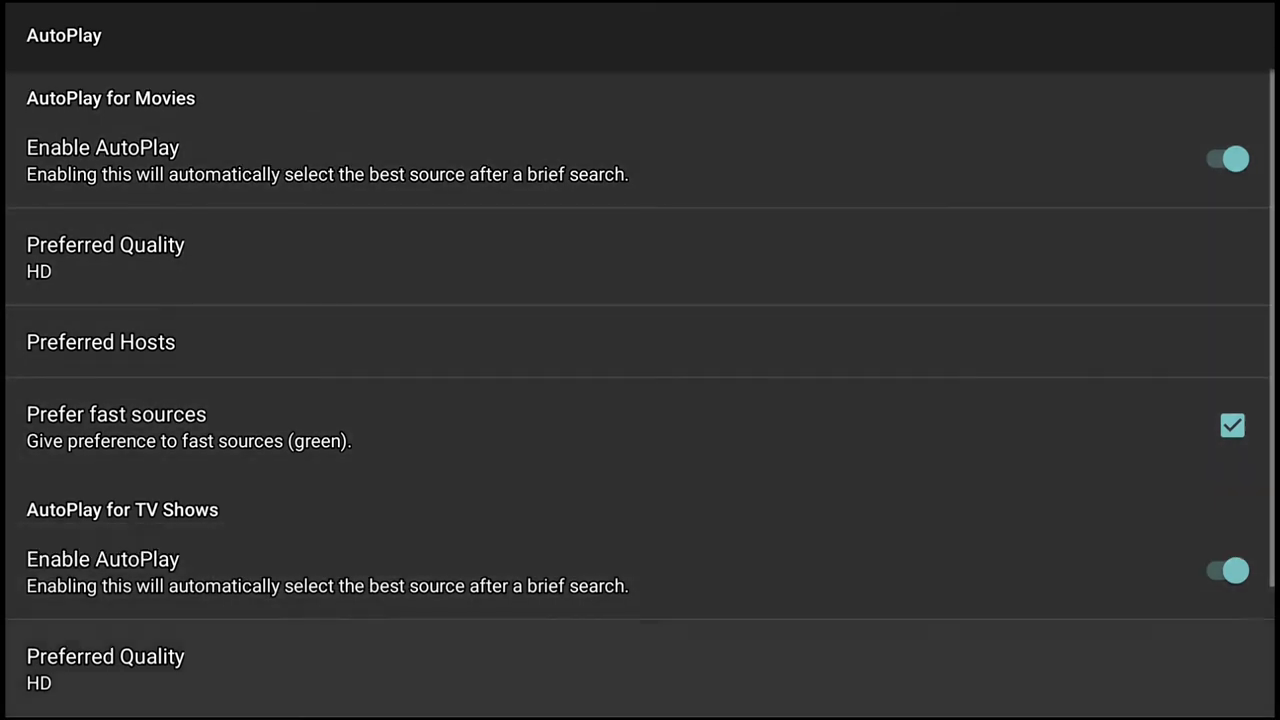
pyautogui.press('Back')
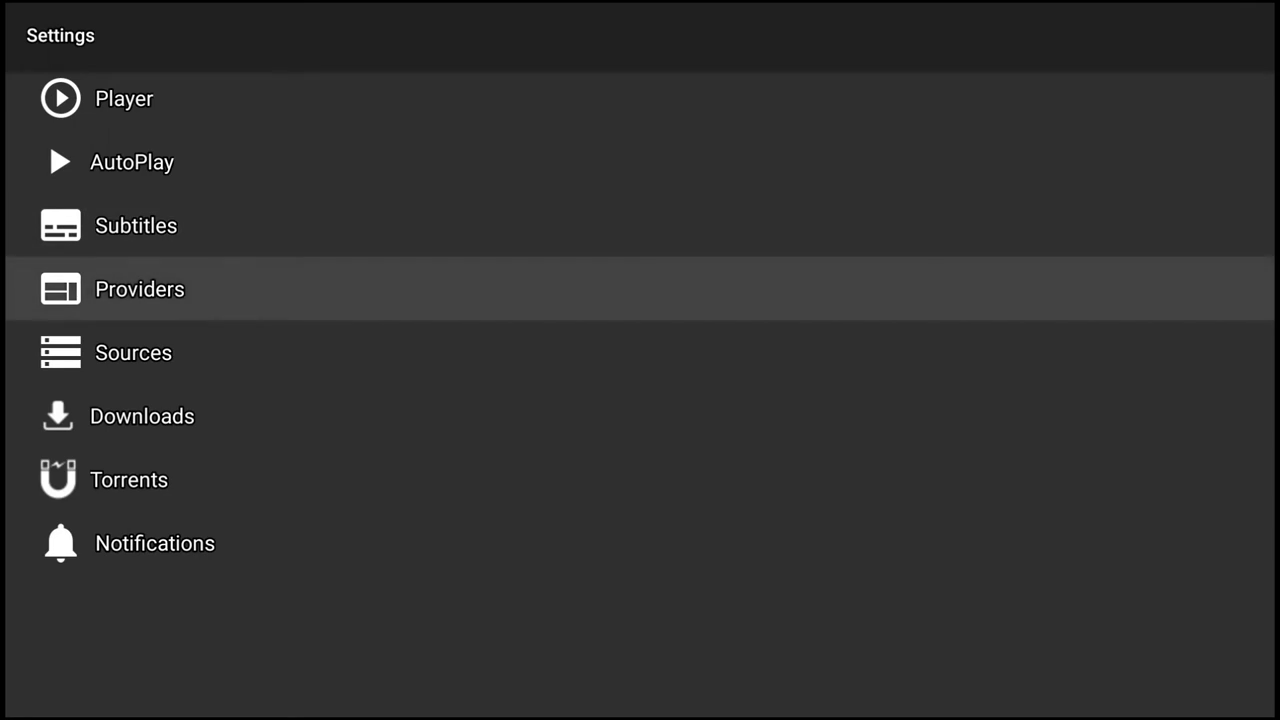
pyautogui.click(140, 288)
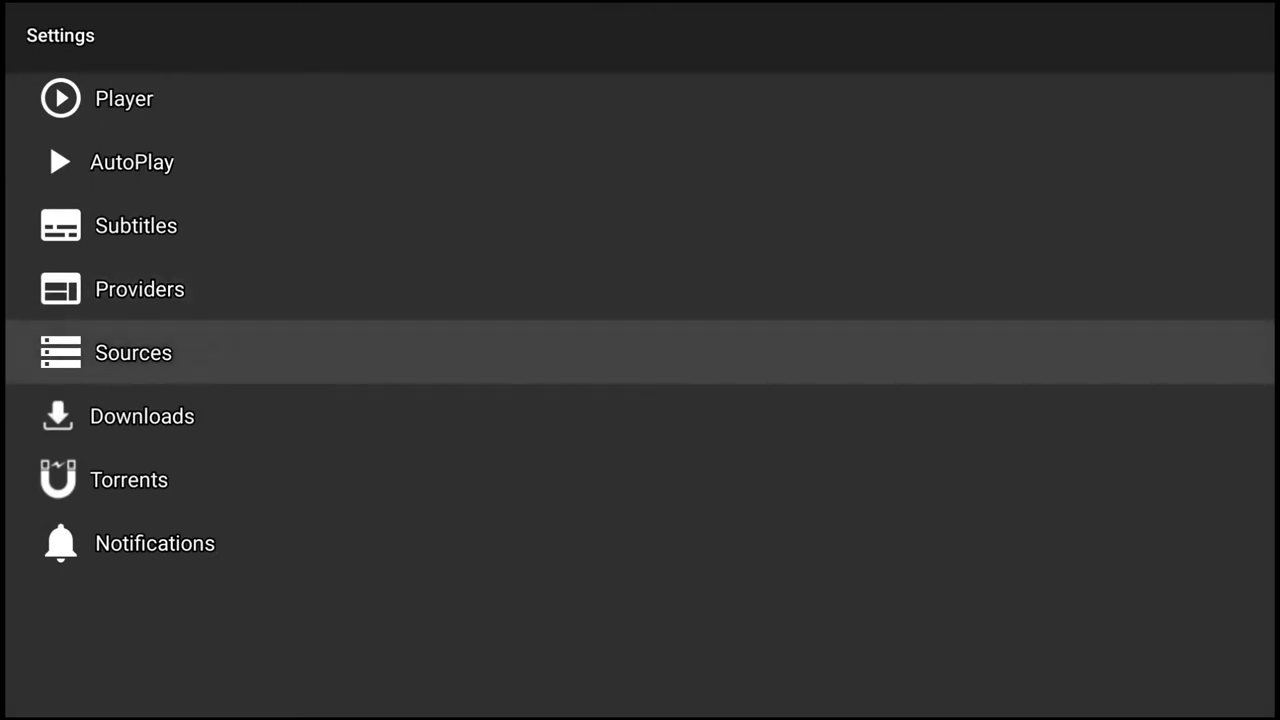
pyautogui.click(132, 352)
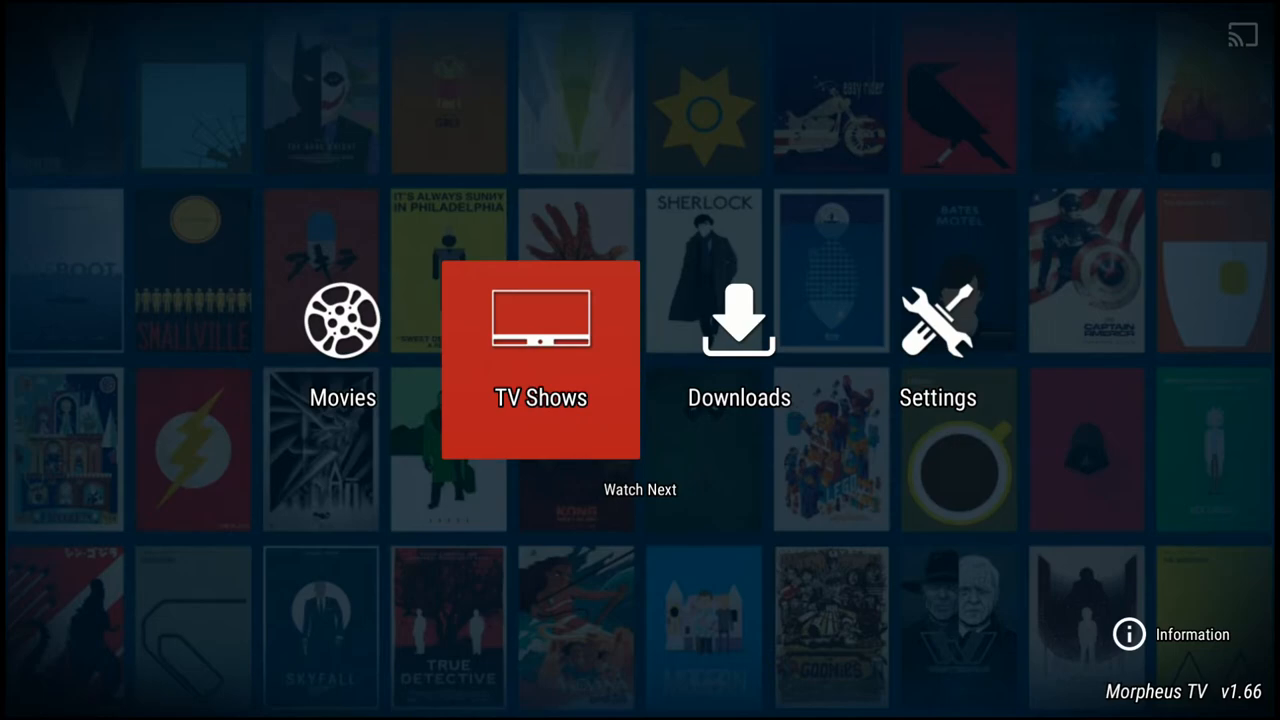
# Step: Show the trending movies list with 2018 titles like Ant-Man and the Wasp
pyautogui.click(342, 360)
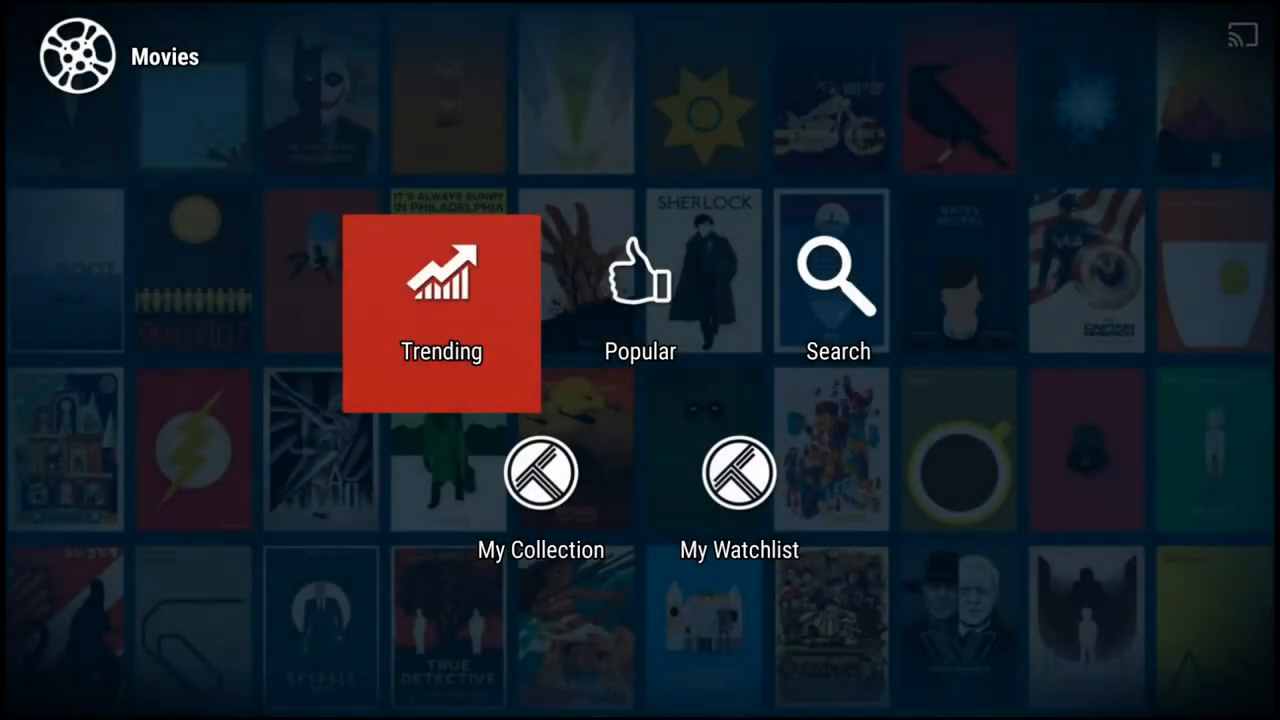
pyautogui.click(440, 312)
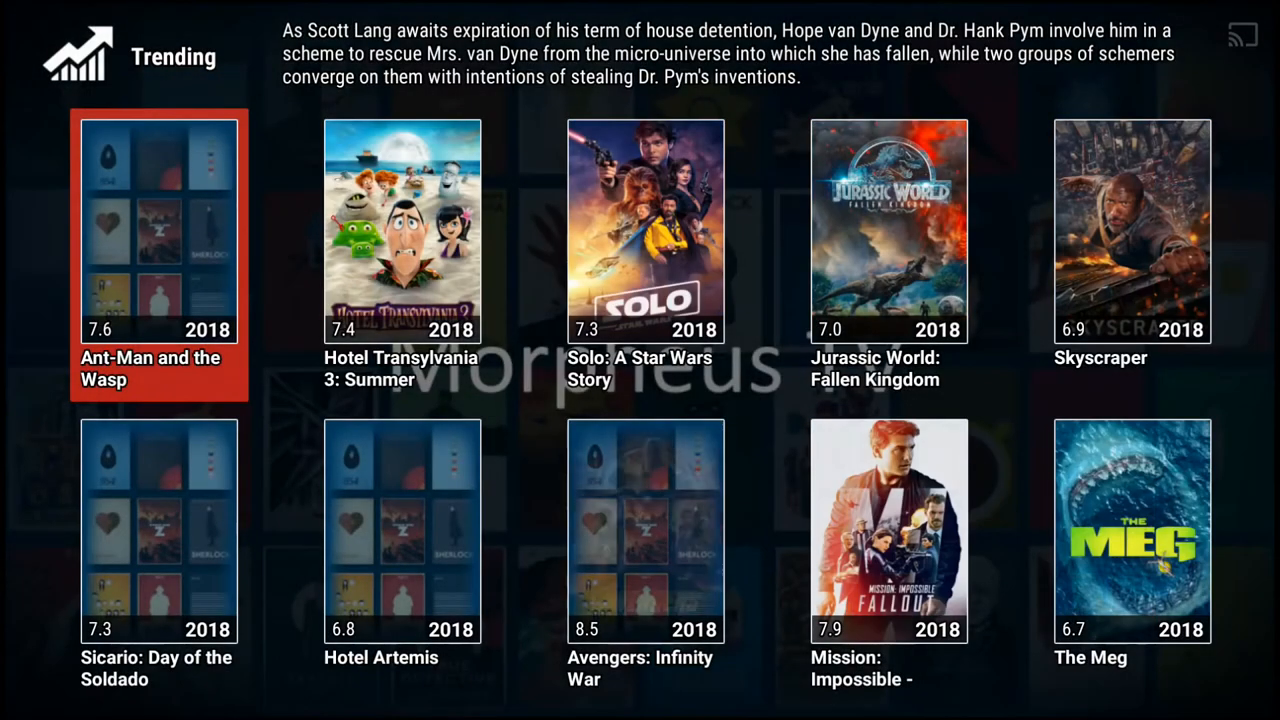
pyautogui.click(158, 232)
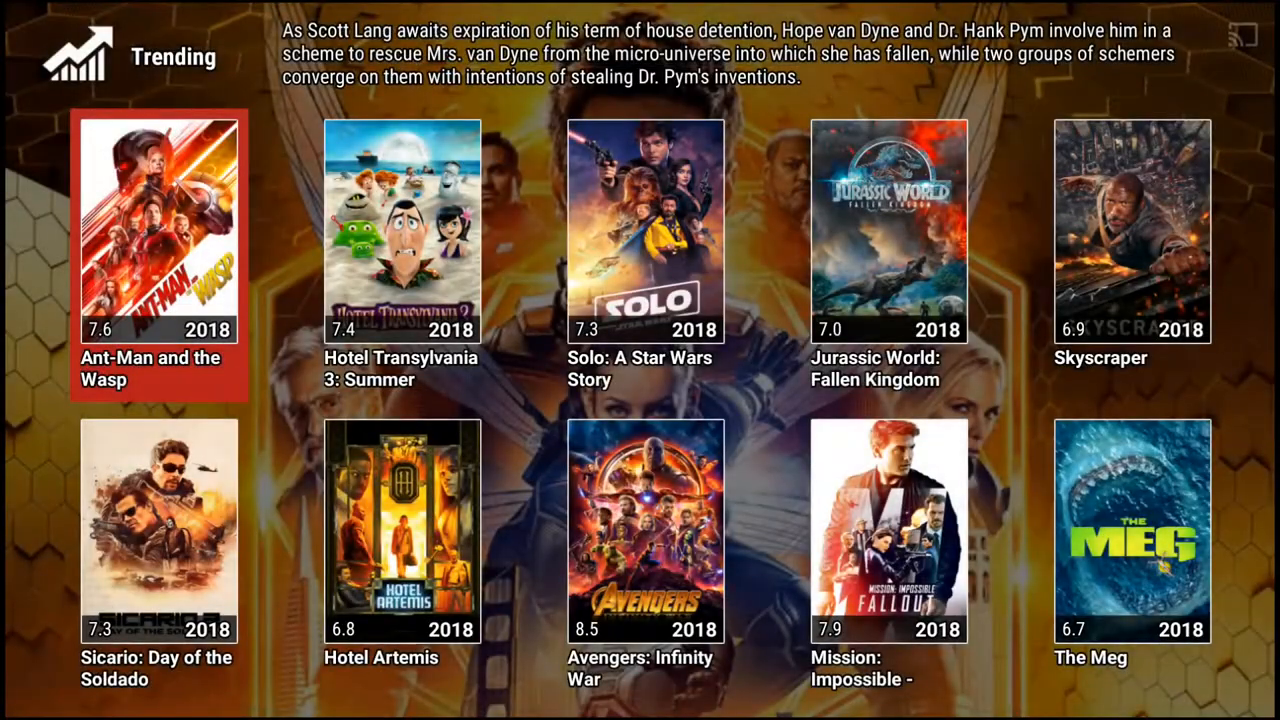
# Step: From TV Shows > Trending Shows, view Fear the Walking Dead's seasons, then exit to the home screen
pyautogui.press('Back')
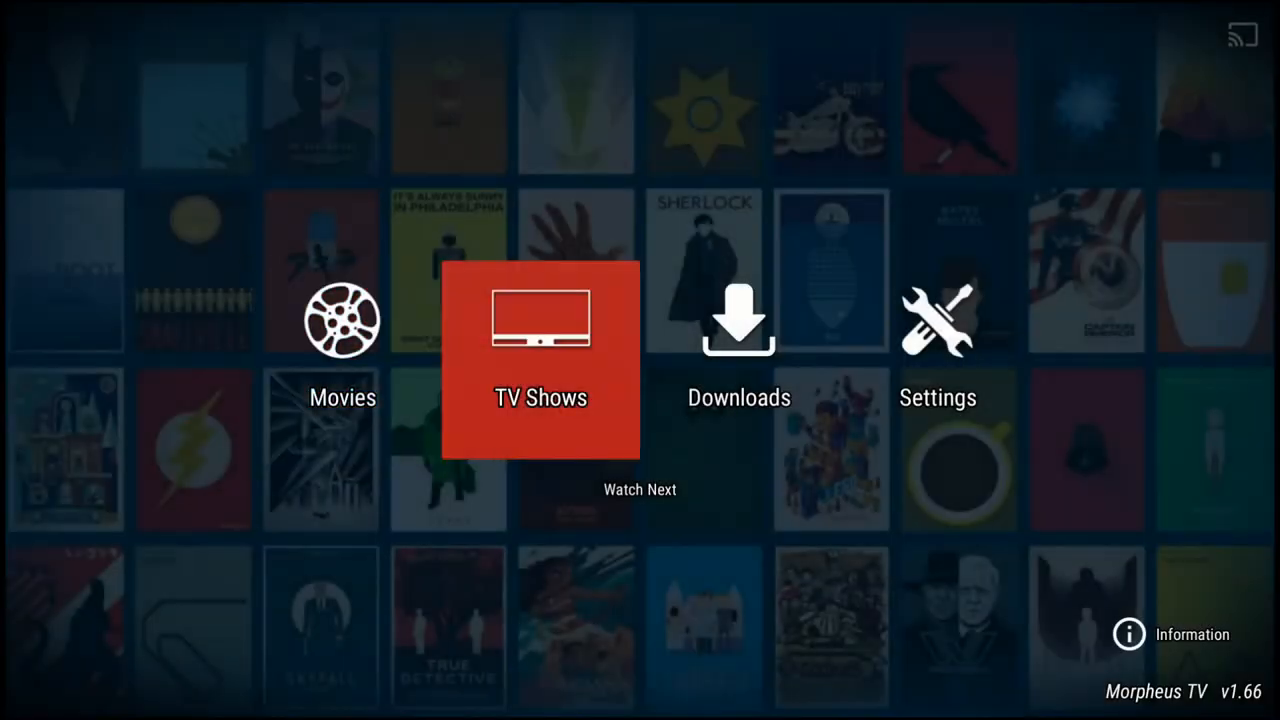
pyautogui.click(540, 360)
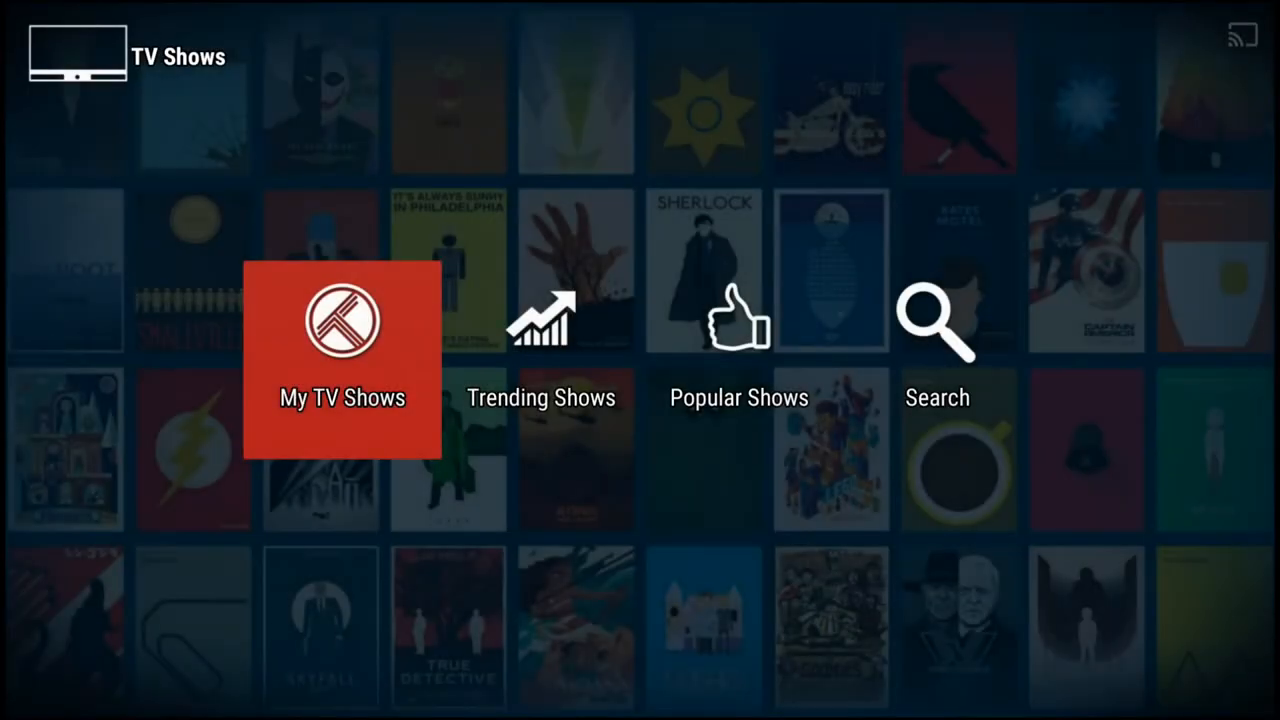
pyautogui.click(540, 350)
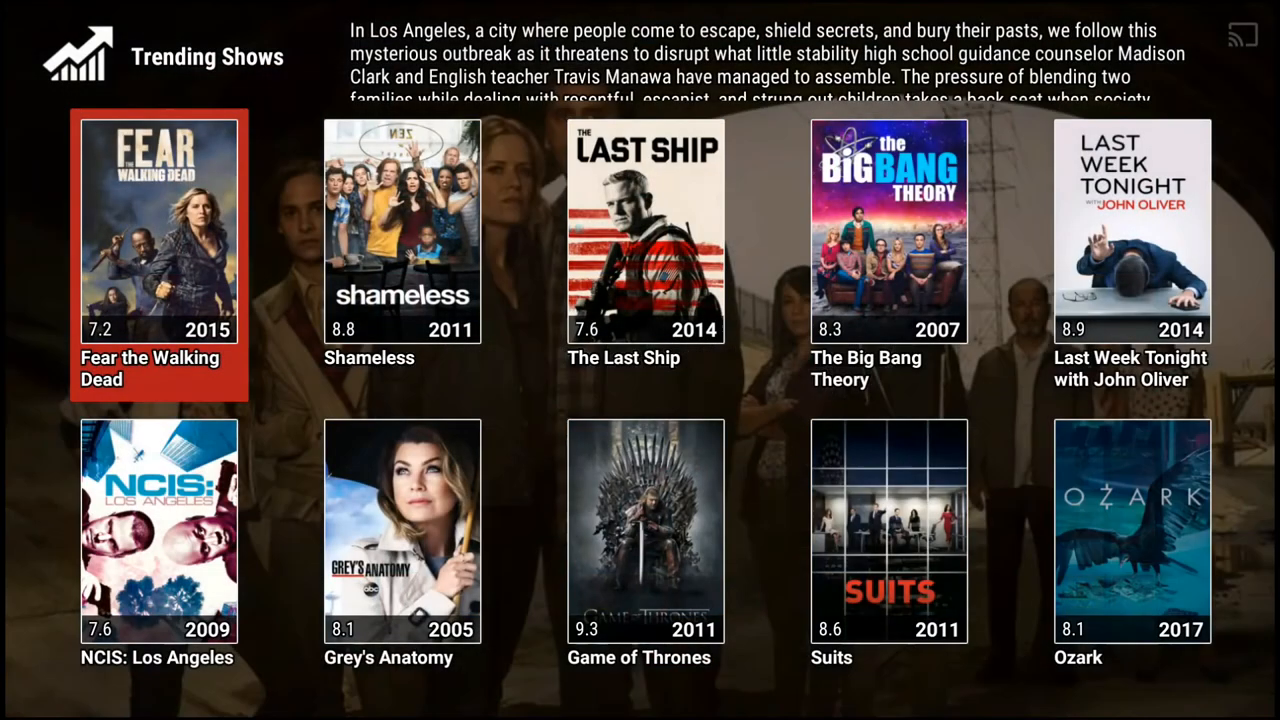
pyautogui.click(158, 230)
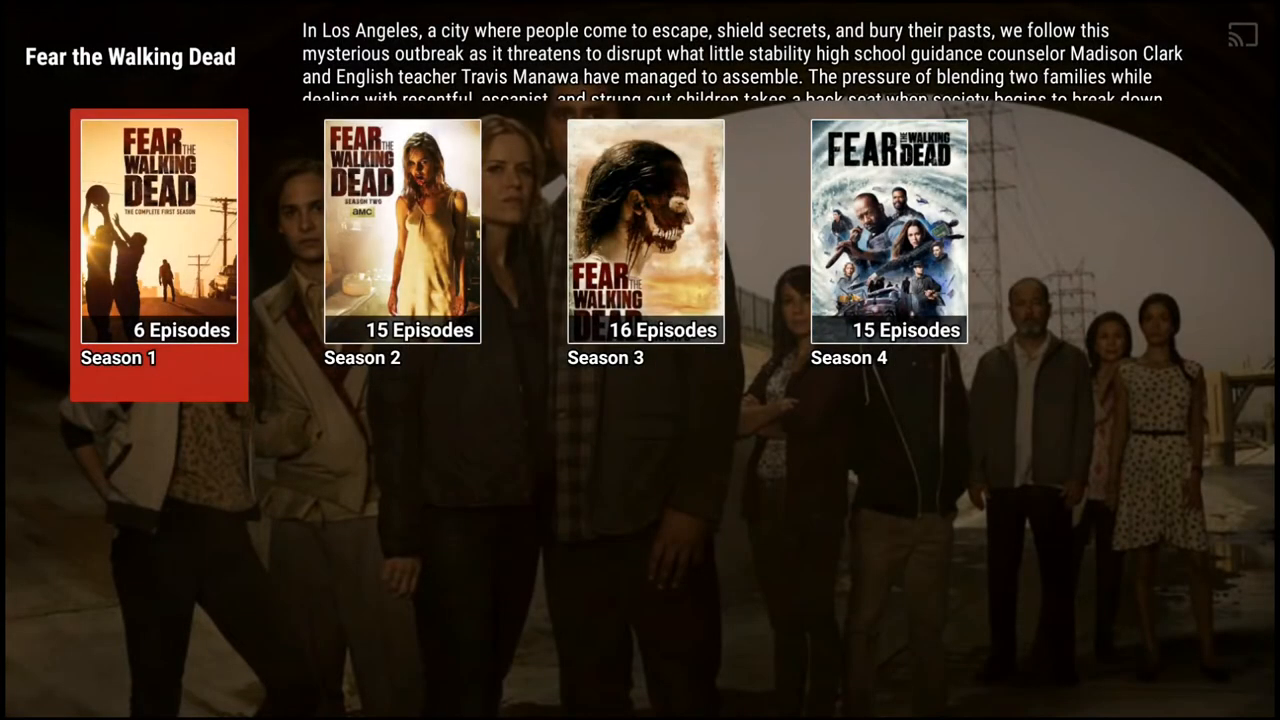
pyautogui.click(888, 228)
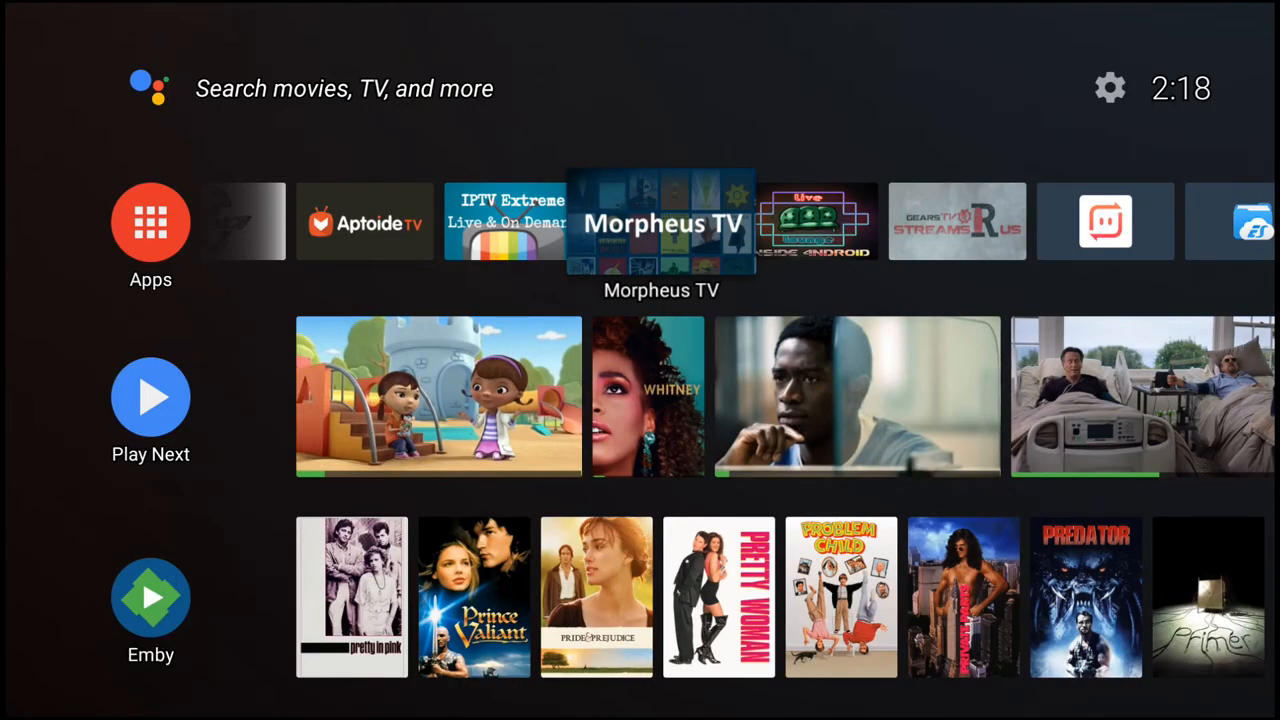
# Step: Launch Live Lounge from the launcher row and continue with ads to its category menu
pyautogui.hscroll(3)
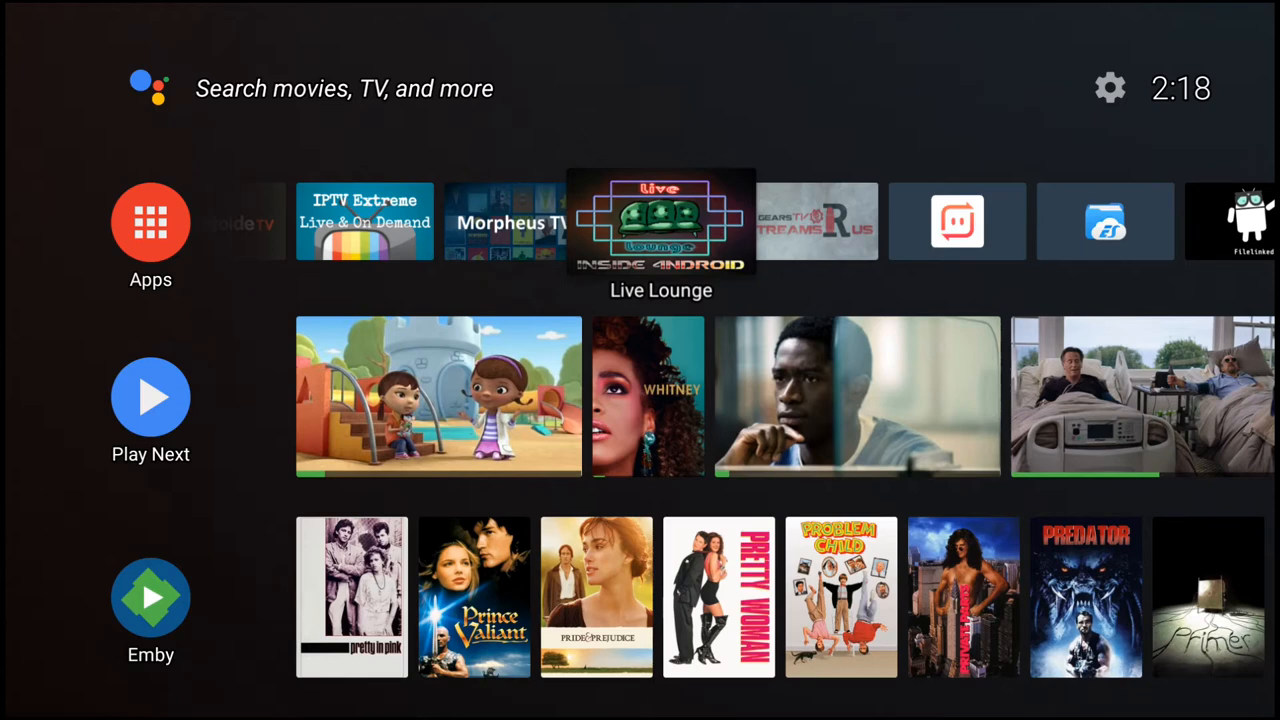
pyautogui.click(660, 222)
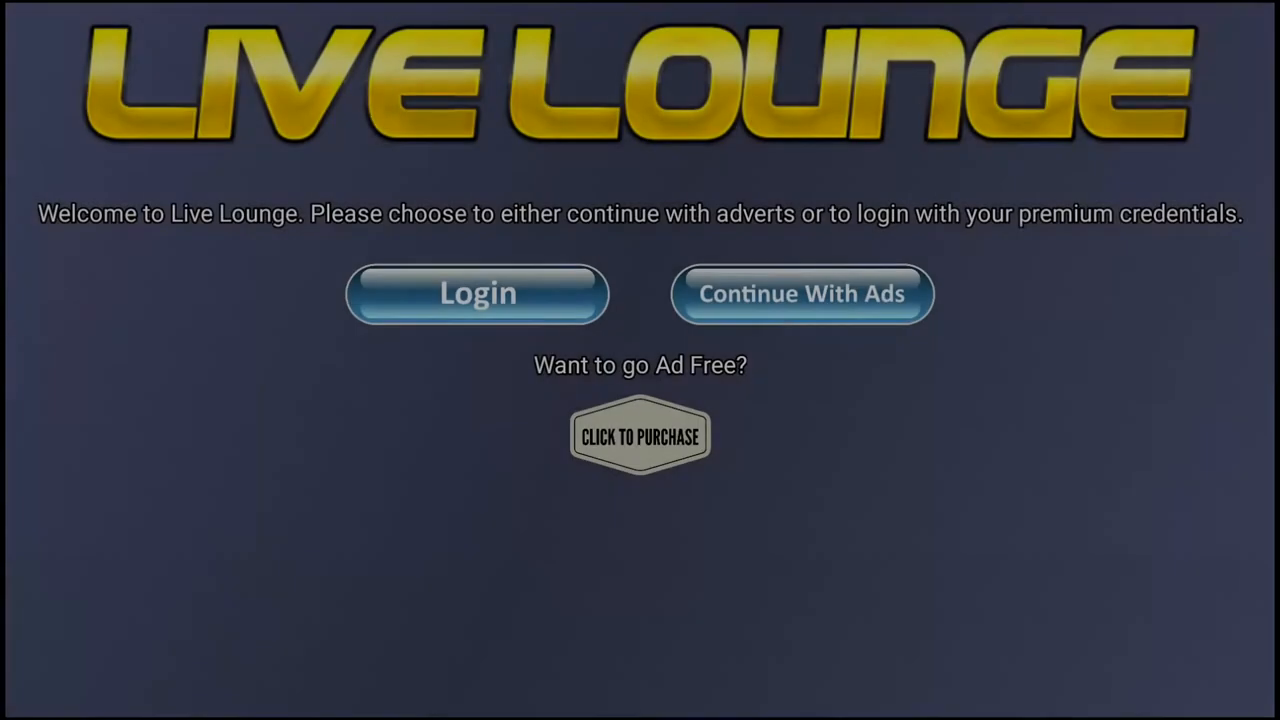
pyautogui.moveTo(800, 292)
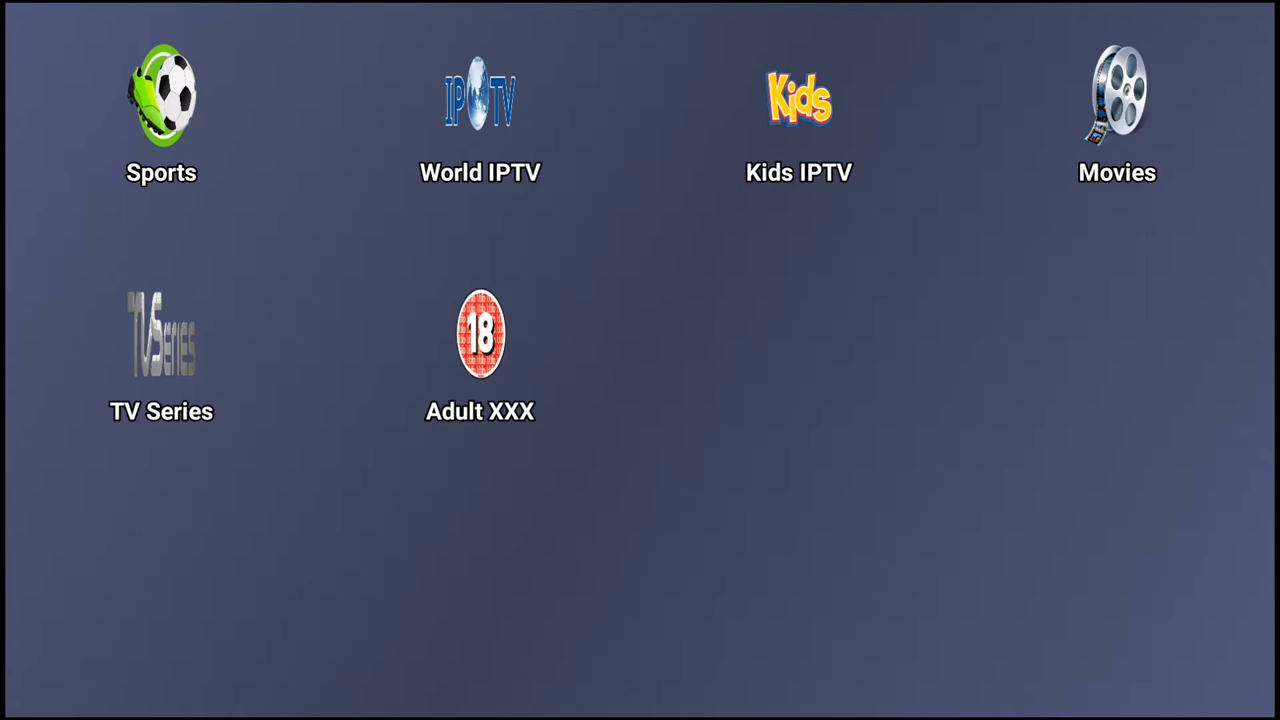
pyautogui.moveTo(800, 114)
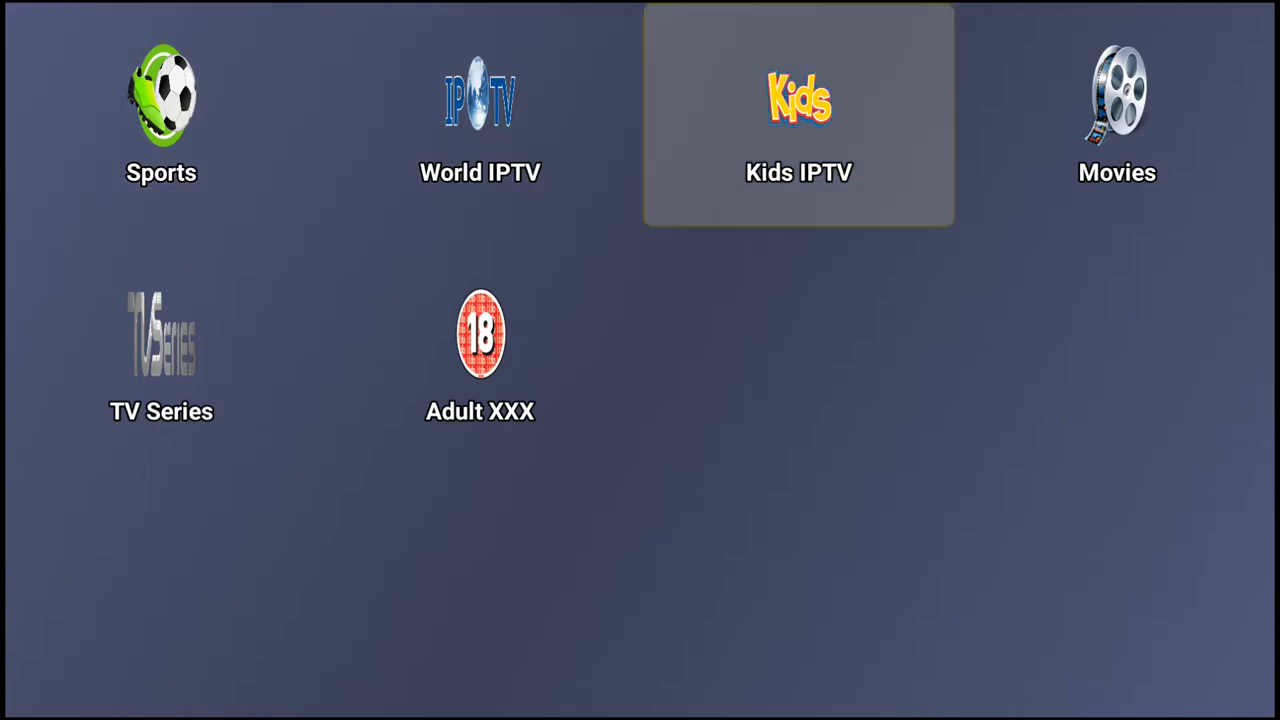
# Step: Browse the Movies grid of recent titles and select Unfriended: Dark Web
pyautogui.click(1116, 96)
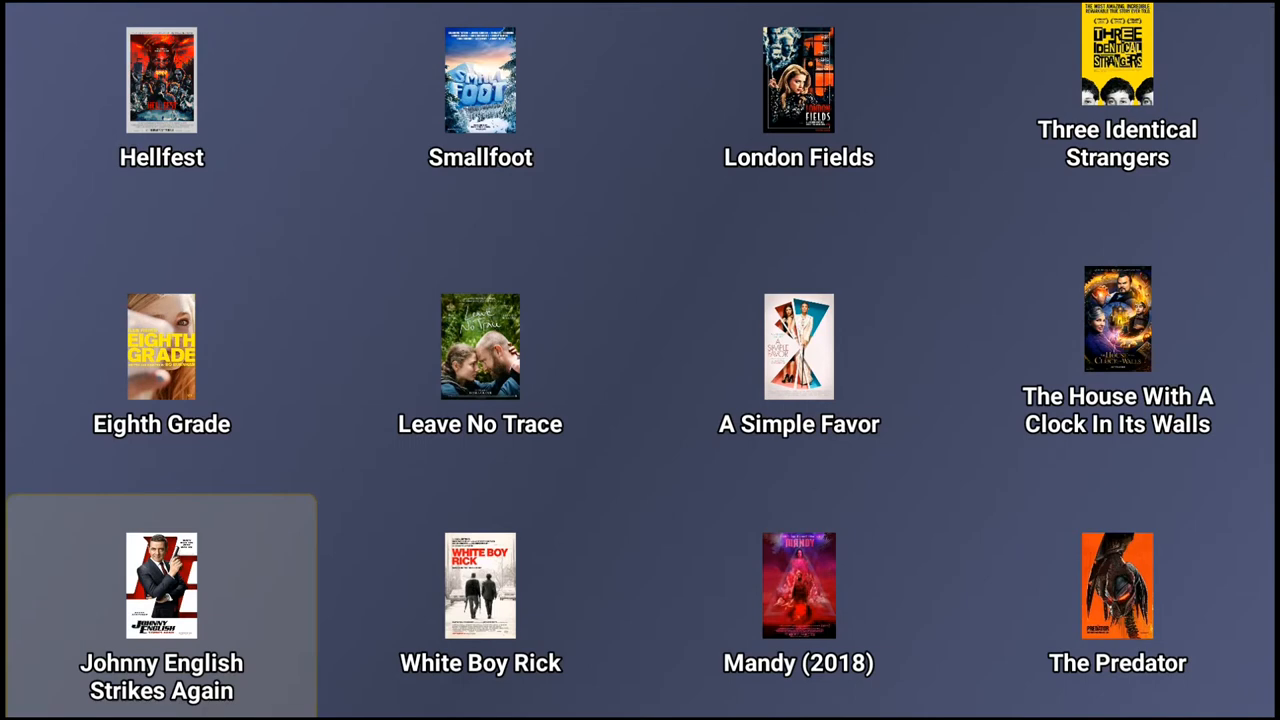
pyautogui.scroll(-3)
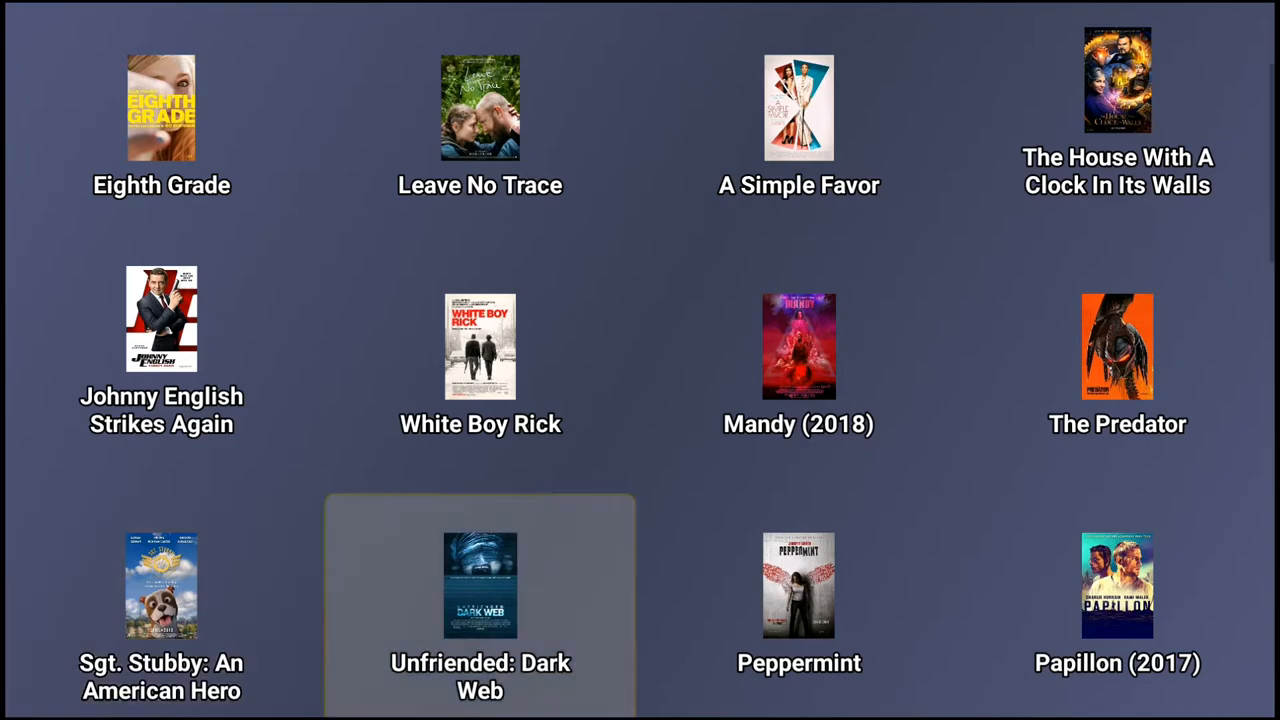
pyautogui.click(480, 584)
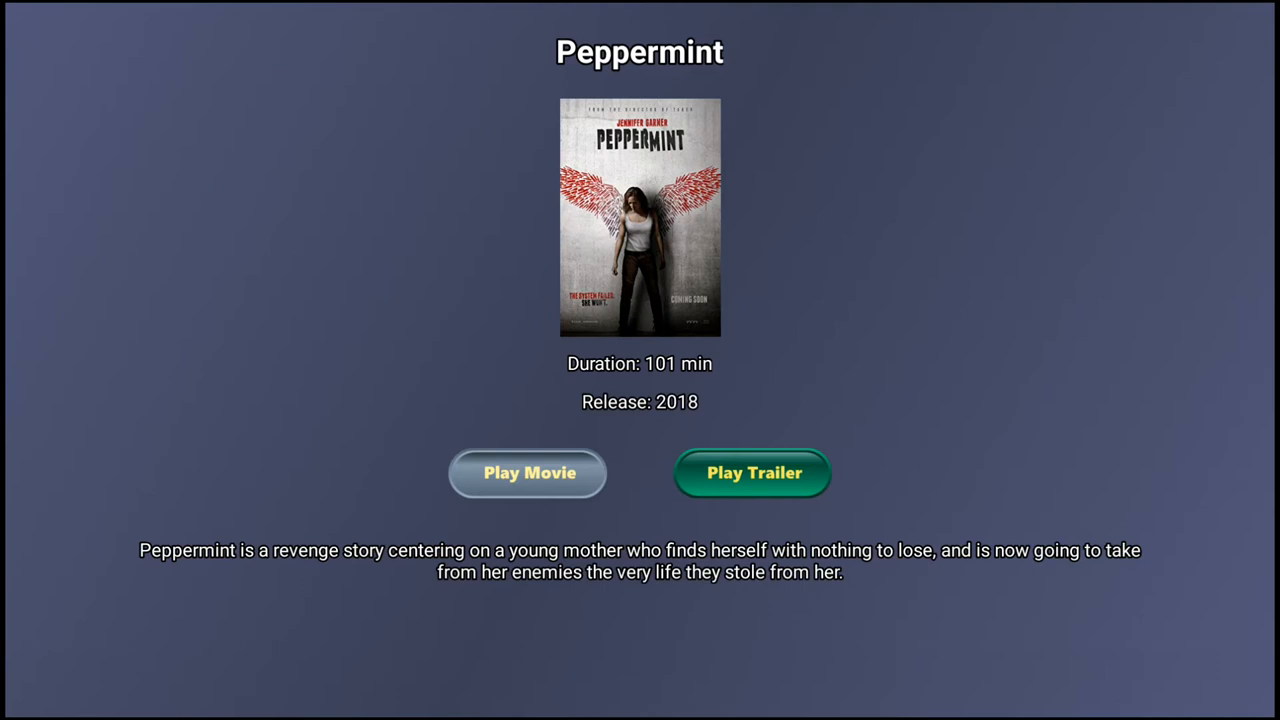
# Step: Play Peppermint, try the second OpenLoad server link, then return to the category screen
pyautogui.click(528, 472)
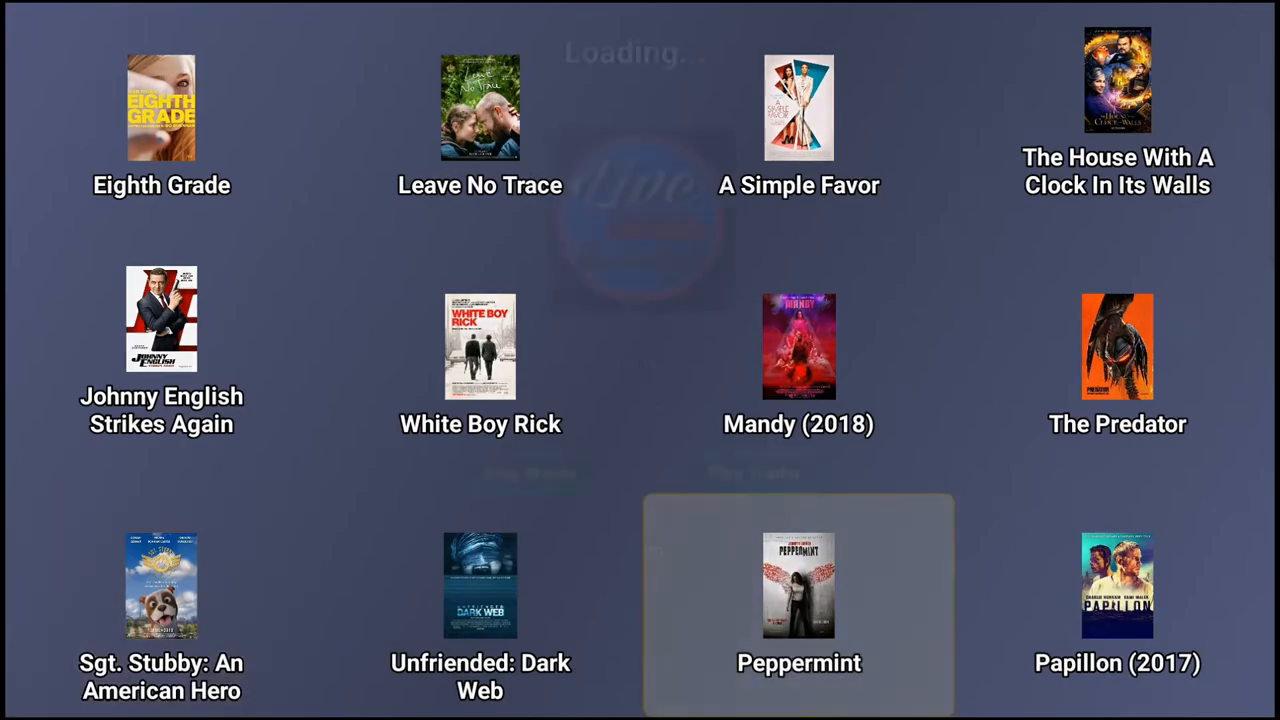
pyautogui.click(800, 584)
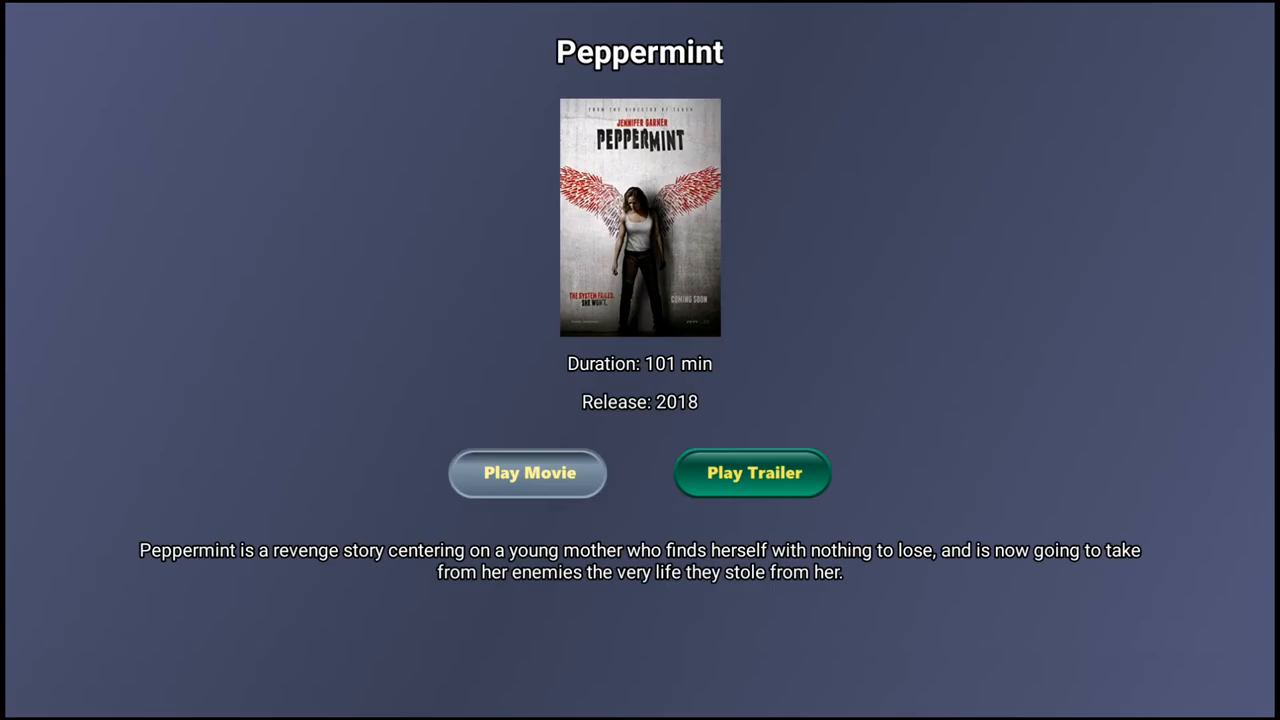
pyautogui.click(528, 472)
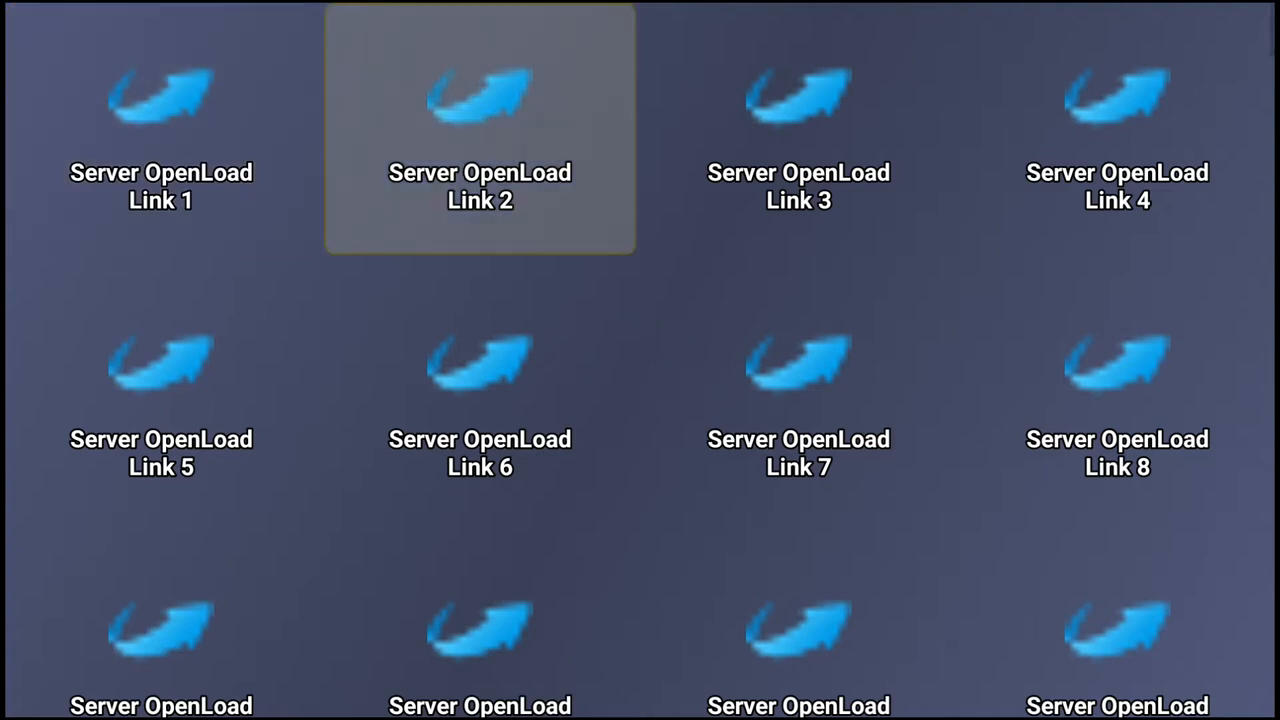
pyautogui.click(480, 130)
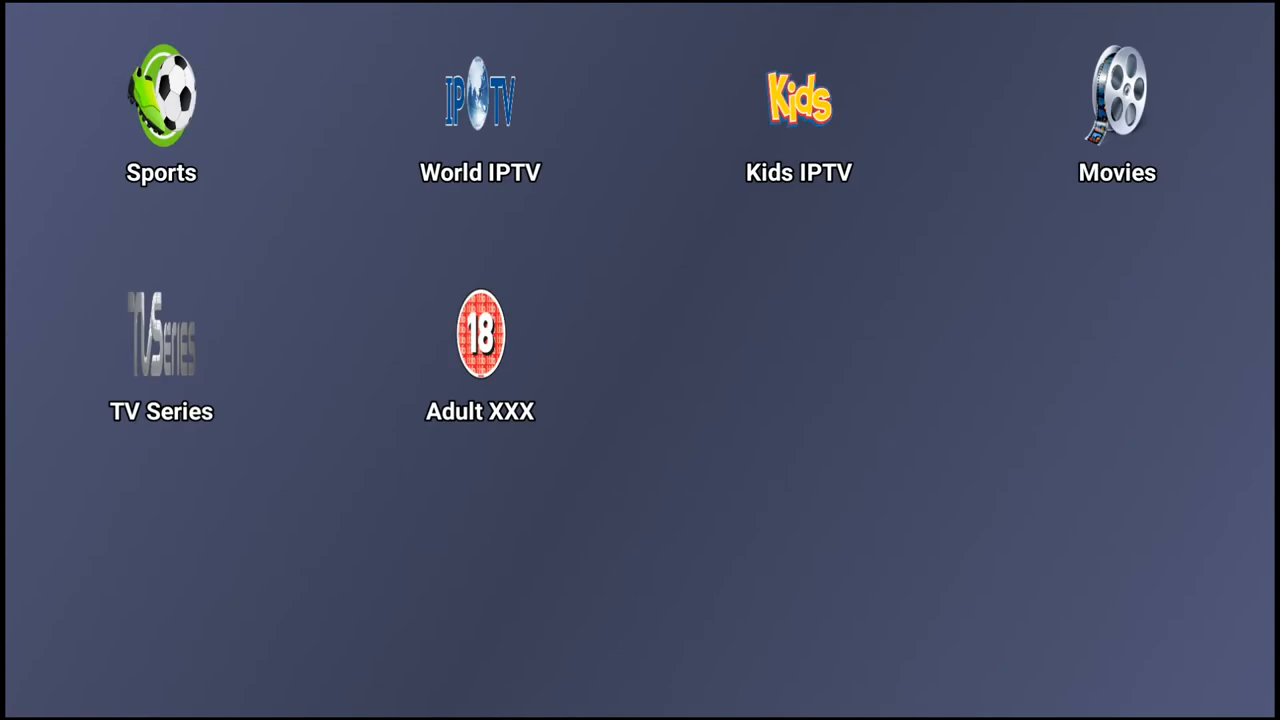
# Step: Browse the Sports channel pages including Sports Tv and OTE SP, then exit to the home screen
pyautogui.click(160, 110)
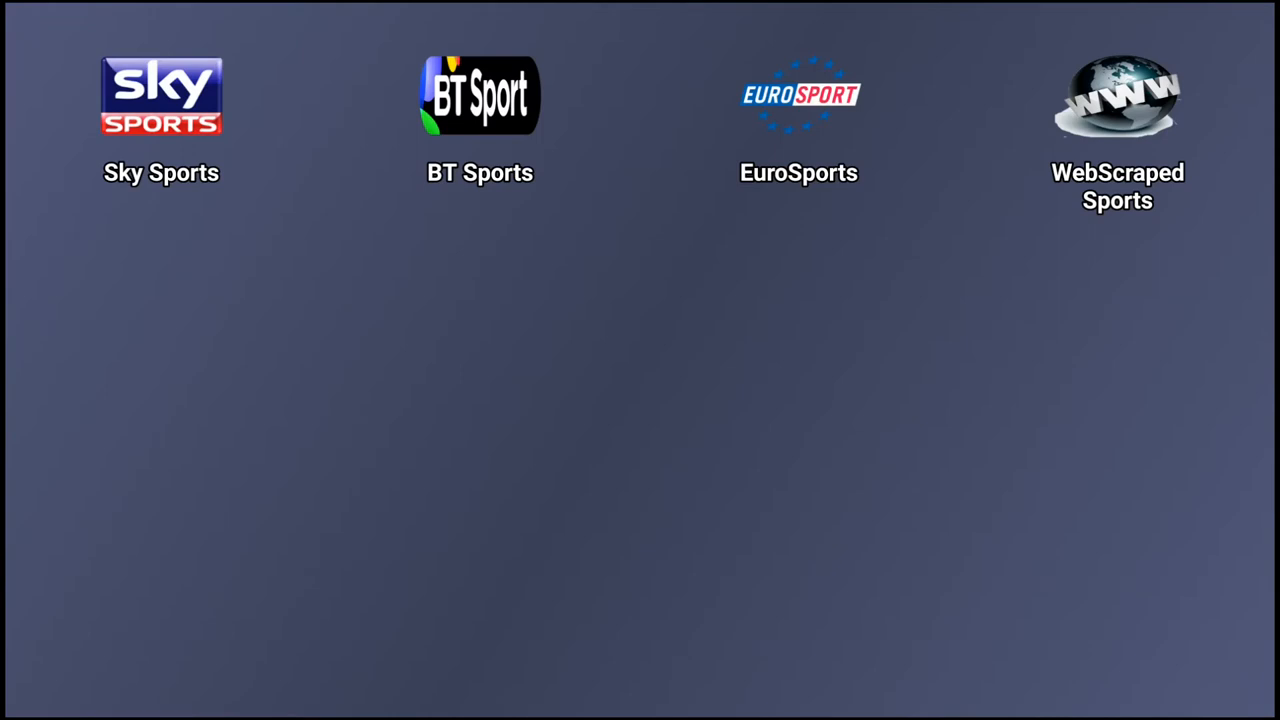
pyautogui.moveTo(480, 114)
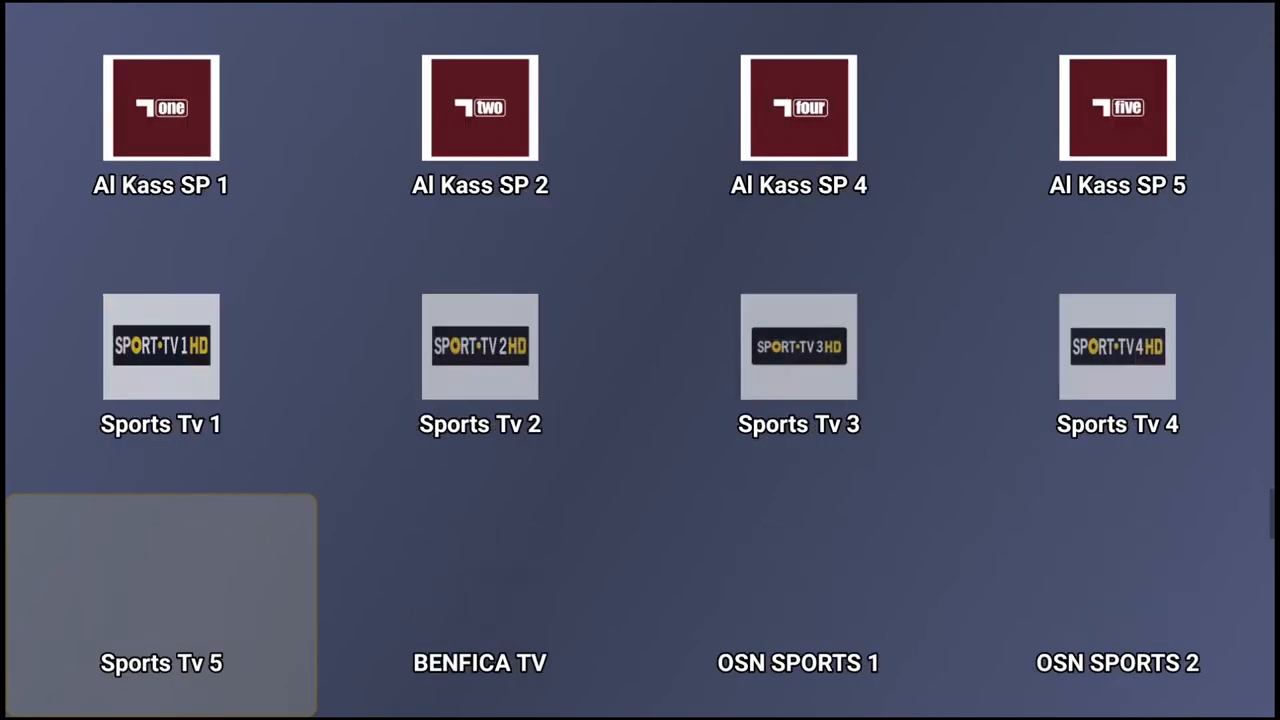
pyautogui.scroll(-3)
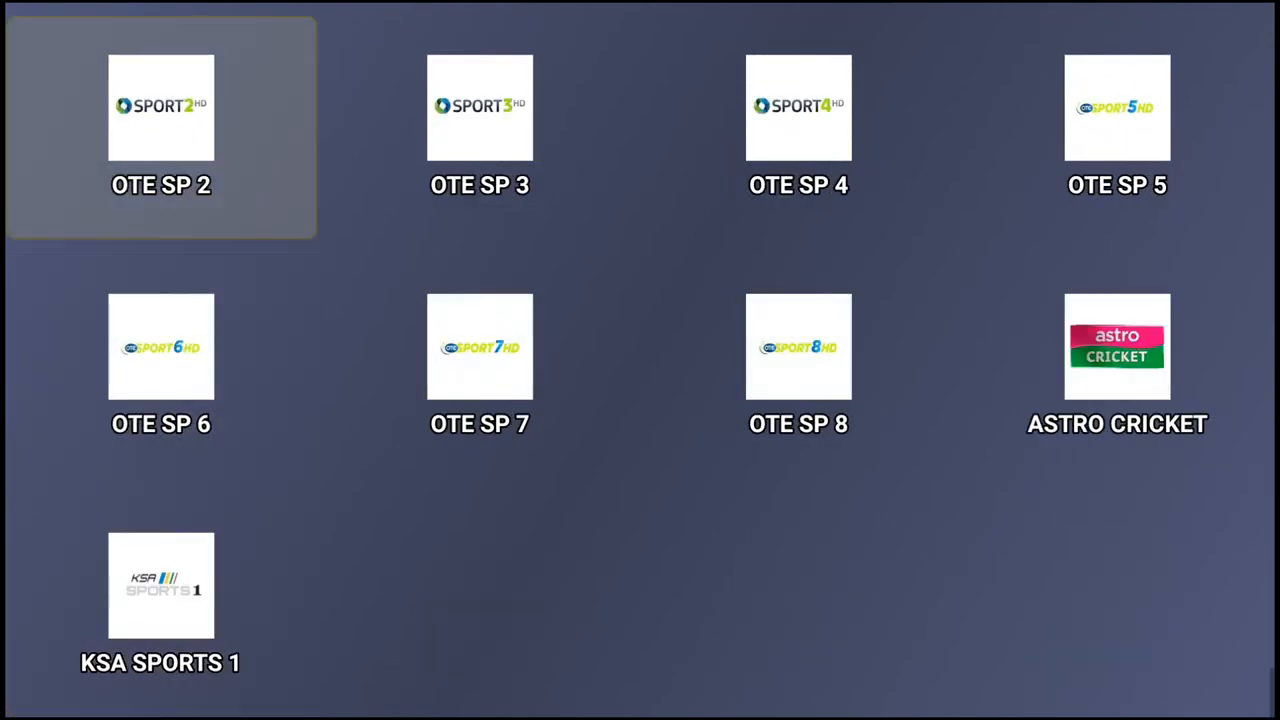
pyautogui.scroll(3)
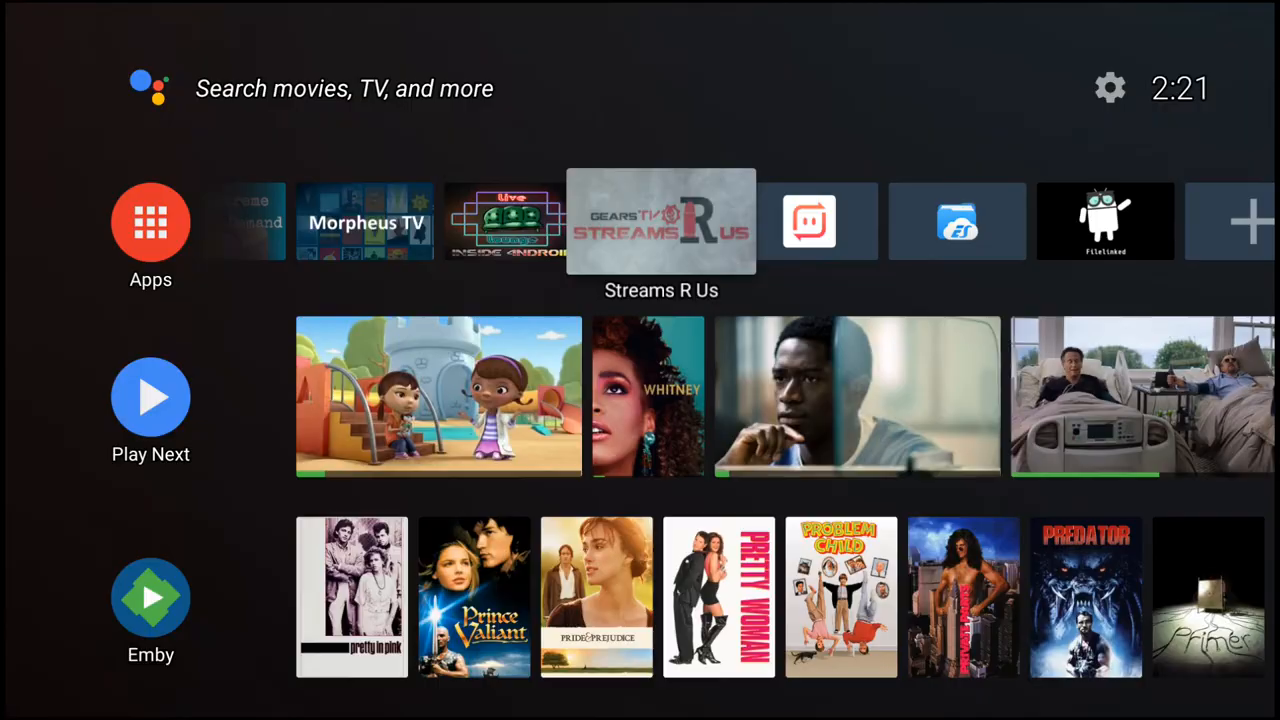
# Step: Launch Streams R Us and sign in with the free login to reach its main choices
pyautogui.click(660, 220)
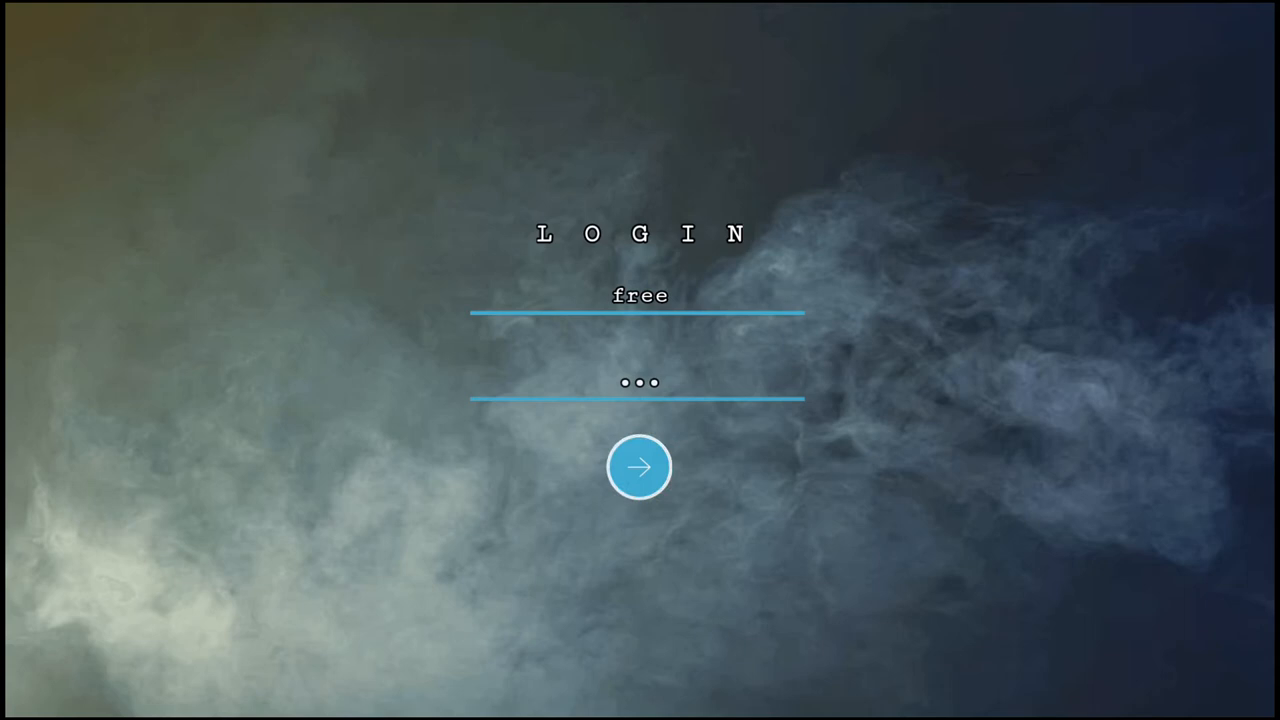
pyautogui.click(638, 468)
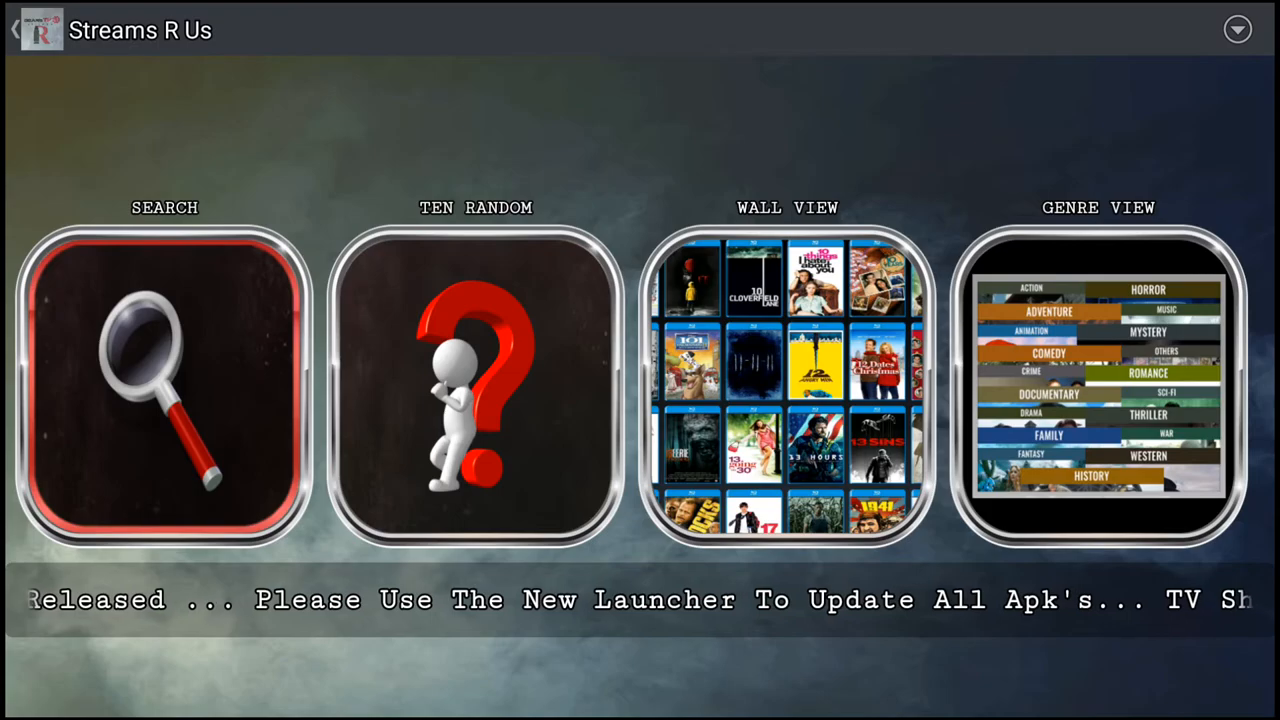
# Step: Search for 'batman', view a Batman movie from the results wall, then return to the main choices
pyautogui.click(164, 390)
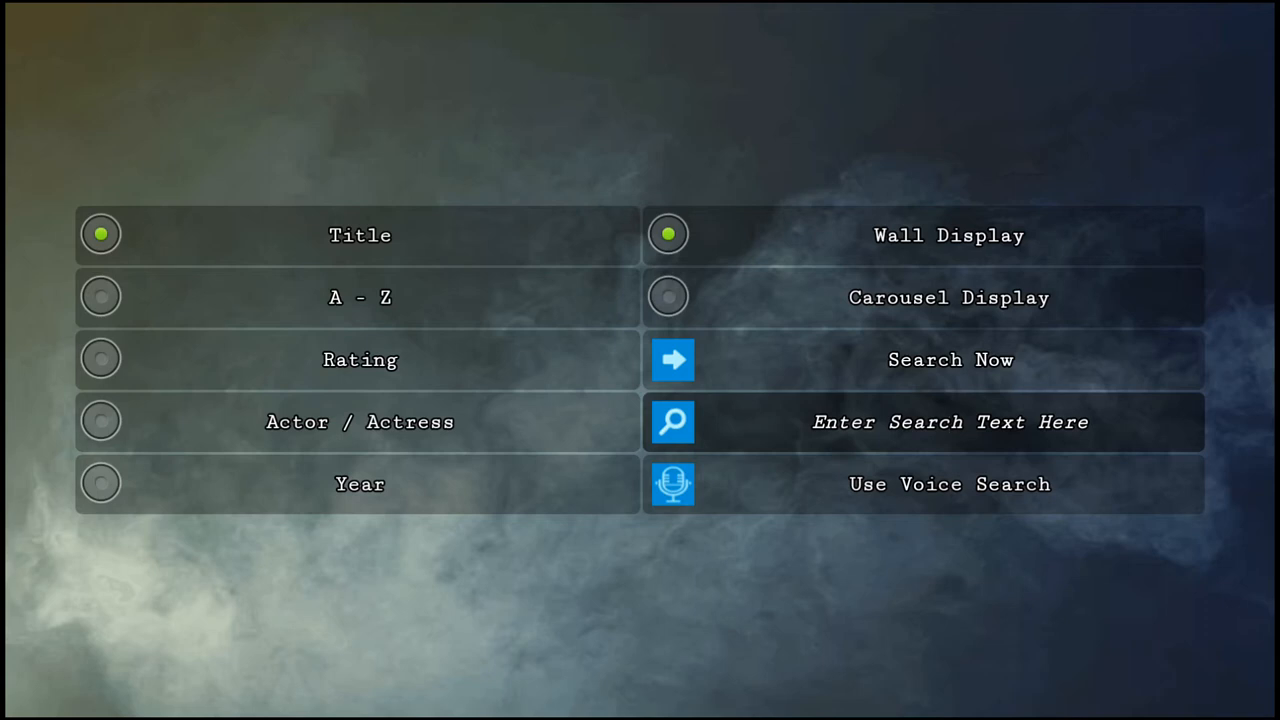
pyautogui.write('b')
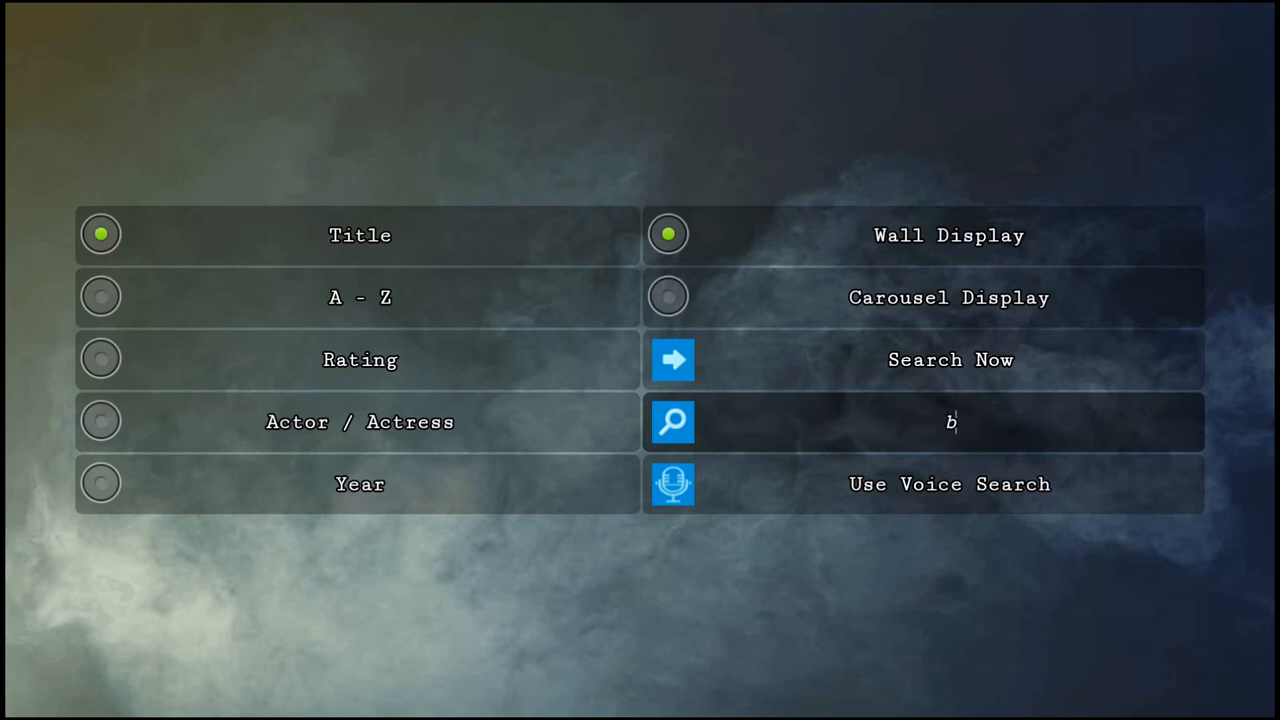
pyautogui.write('atma')
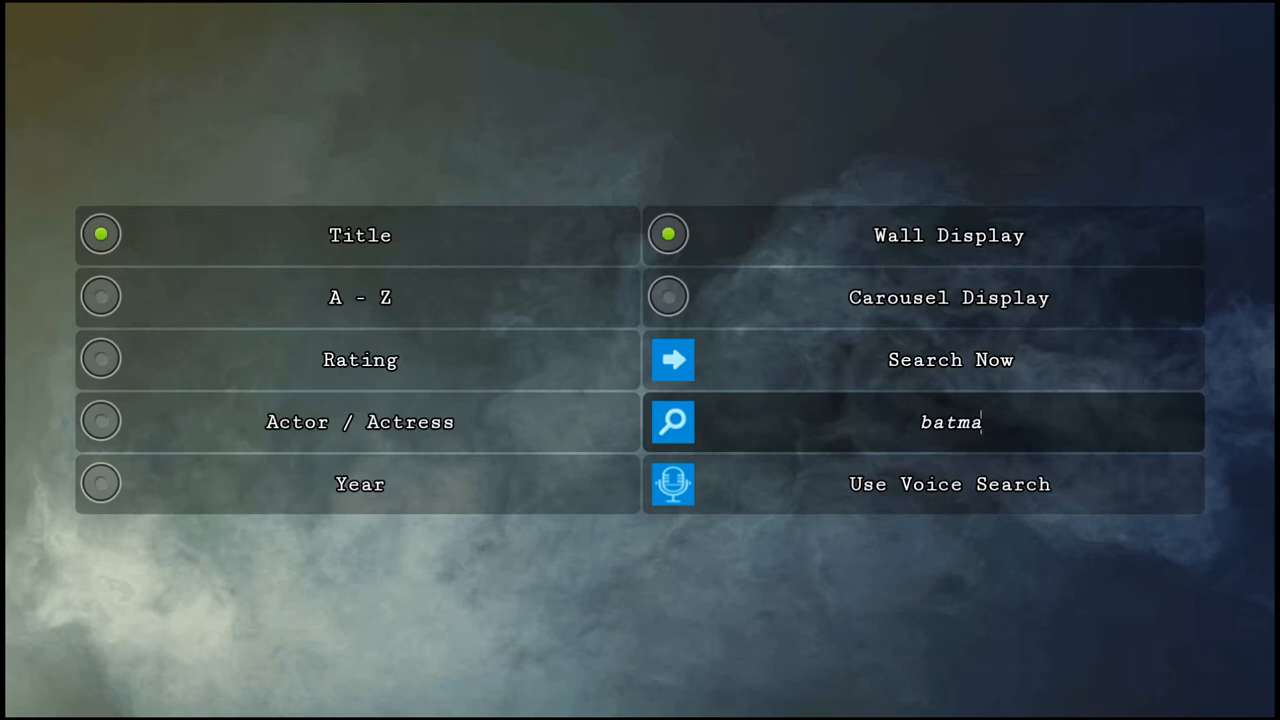
pyautogui.write('n')
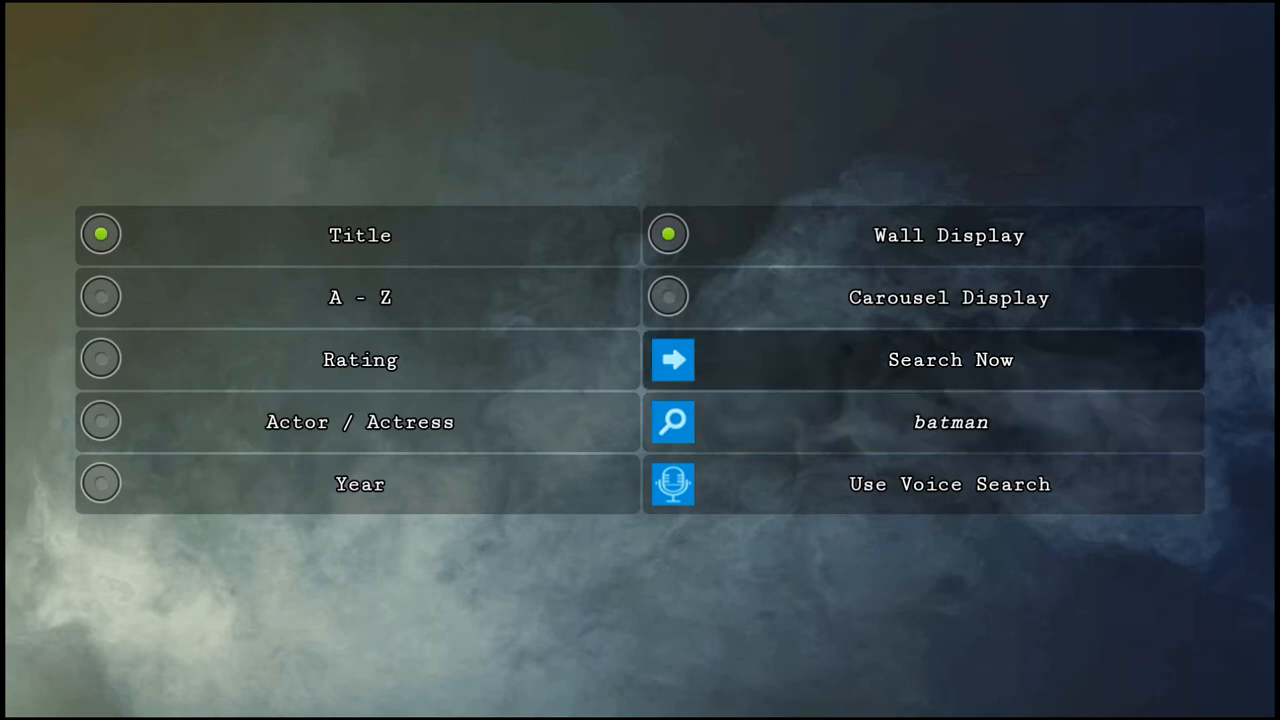
pyautogui.click(948, 360)
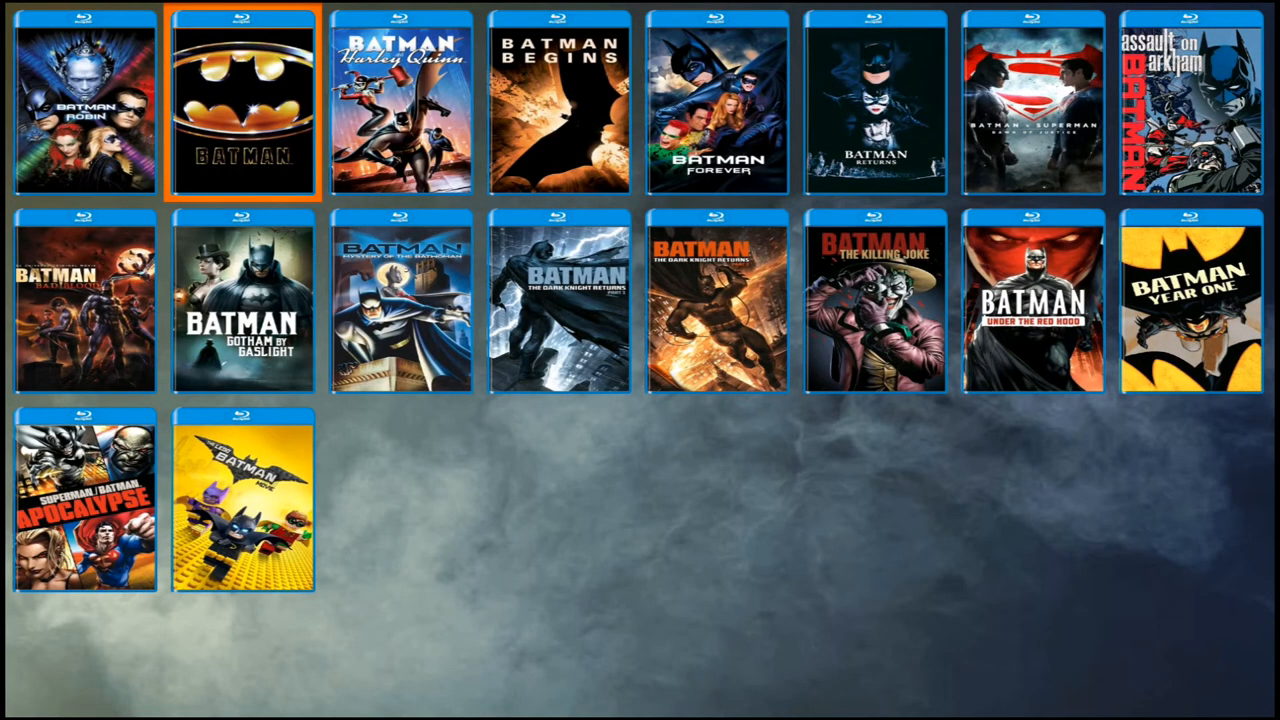
pyautogui.click(244, 104)
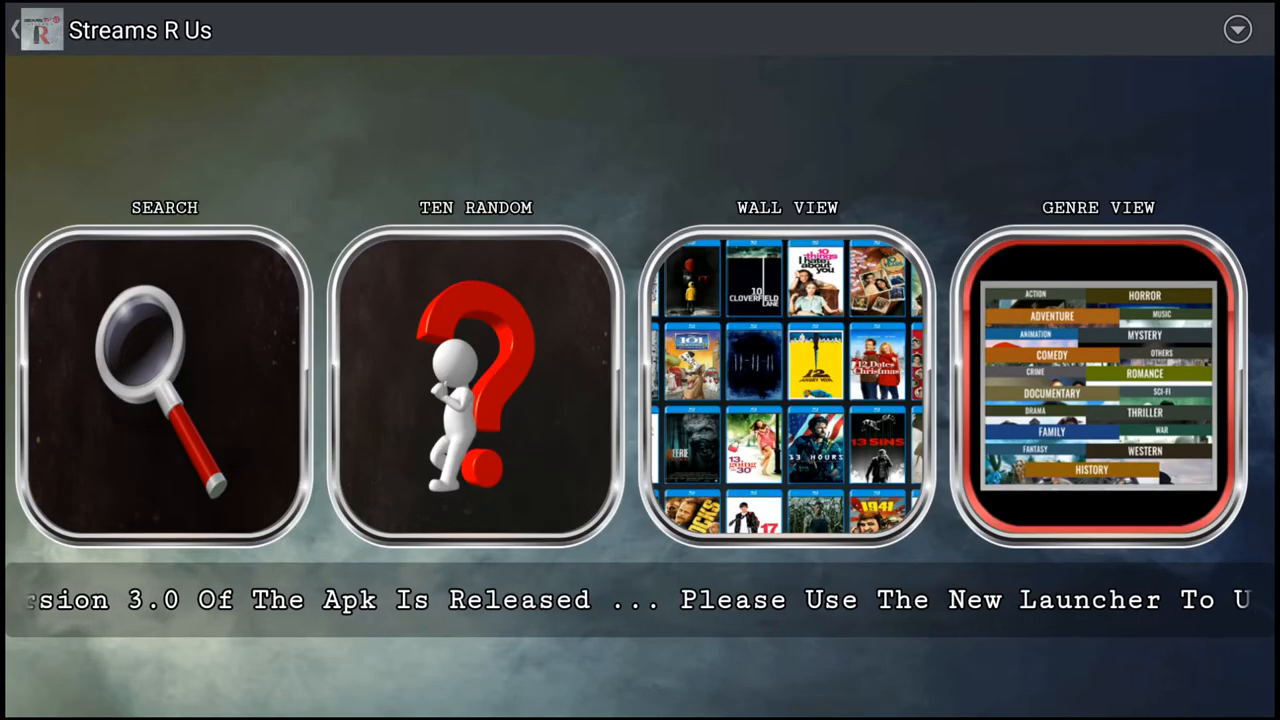
# Step: Browse the alphabetical Wall View of all movies, then exit to the Android TV home screen
pyautogui.click(788, 390)
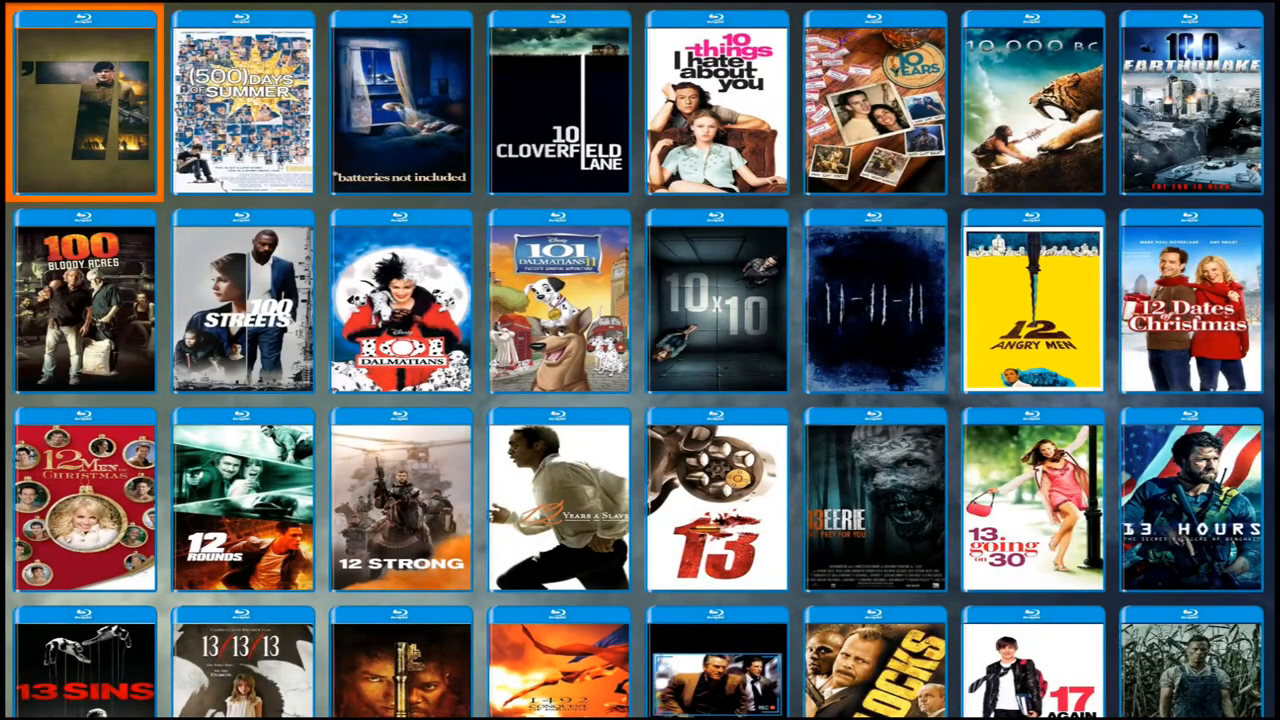
pyautogui.press('Back')
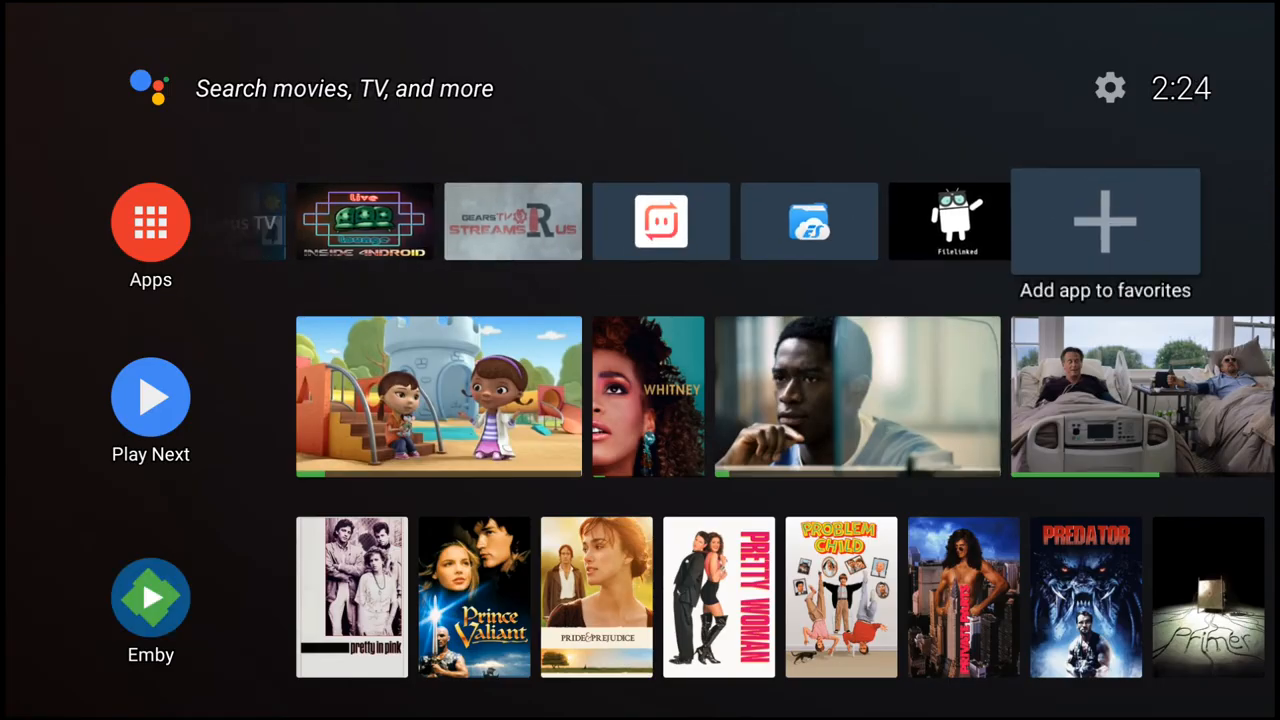
# Step: Go into Android TV Settings and bring up the installed Apps list
pyautogui.click(1104, 220)
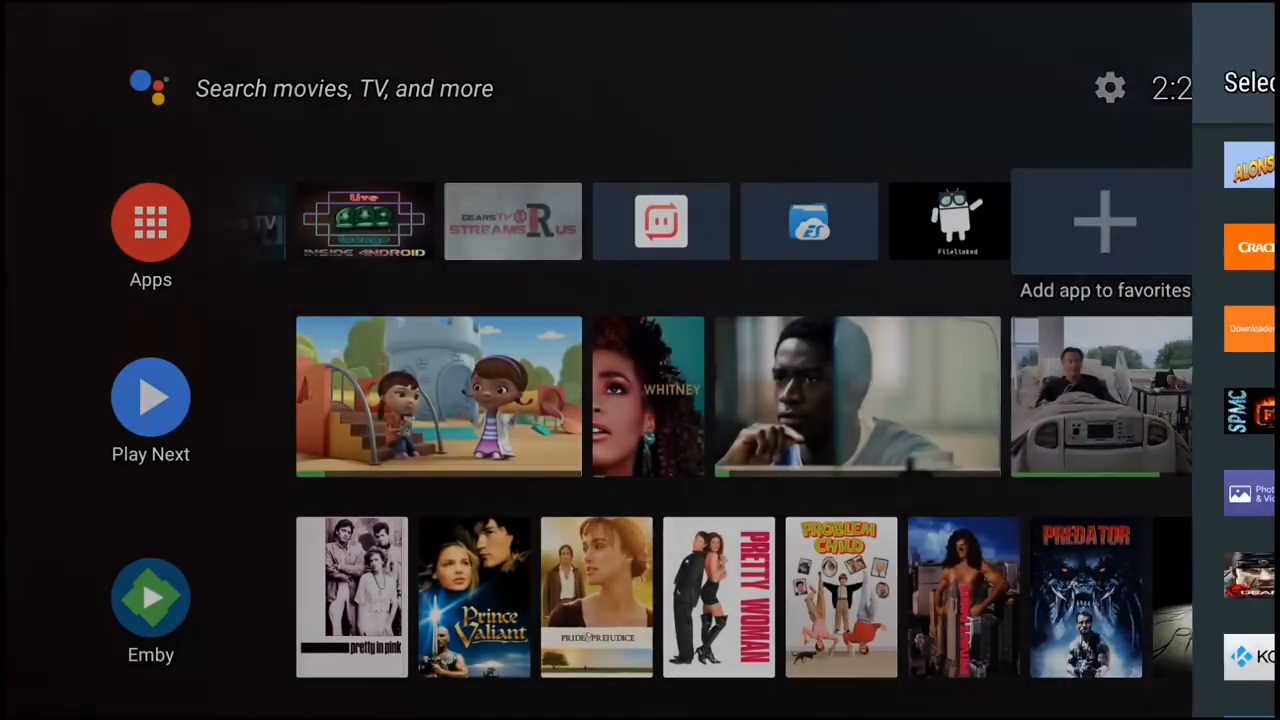
pyautogui.click(1110, 88)
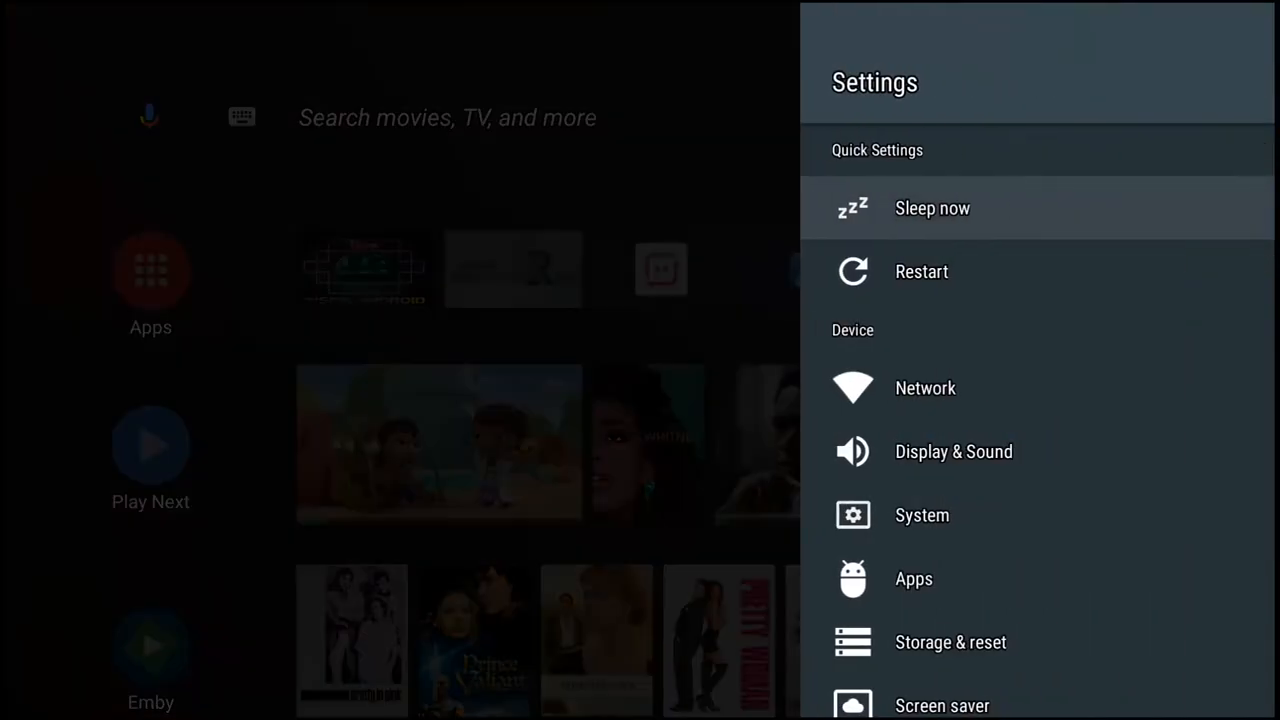
pyautogui.scroll(-3)
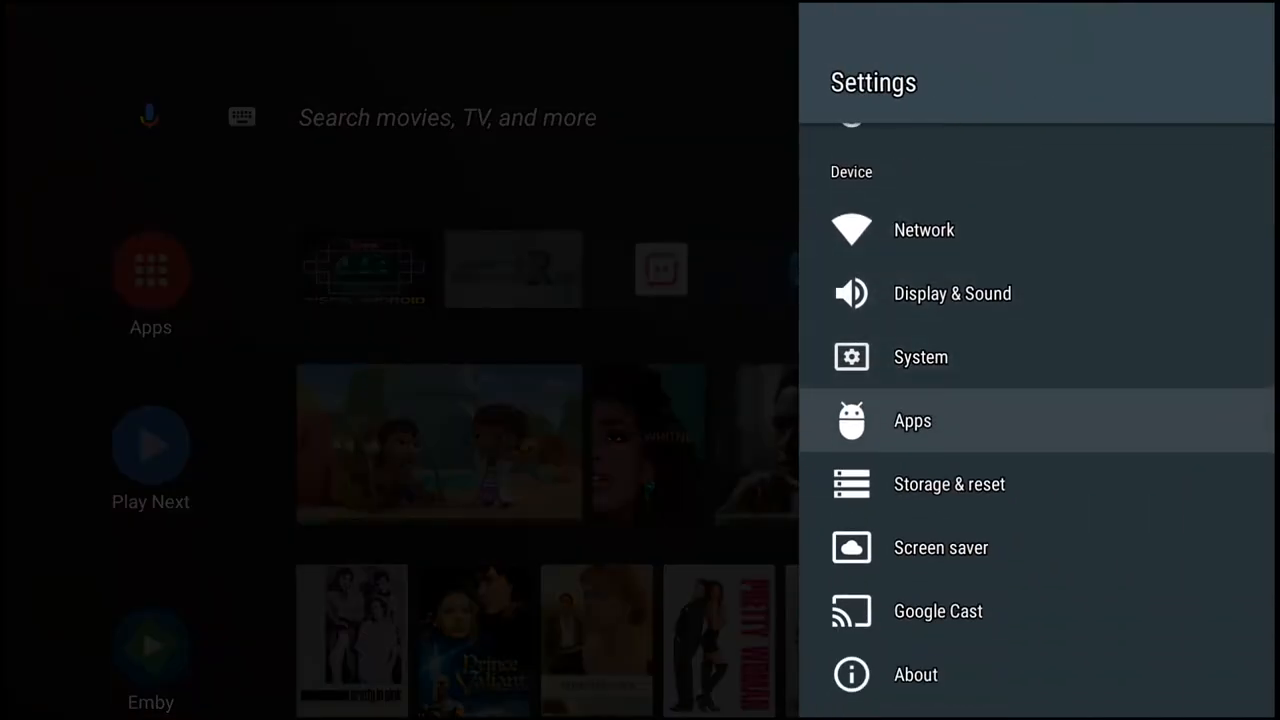
pyautogui.click(912, 420)
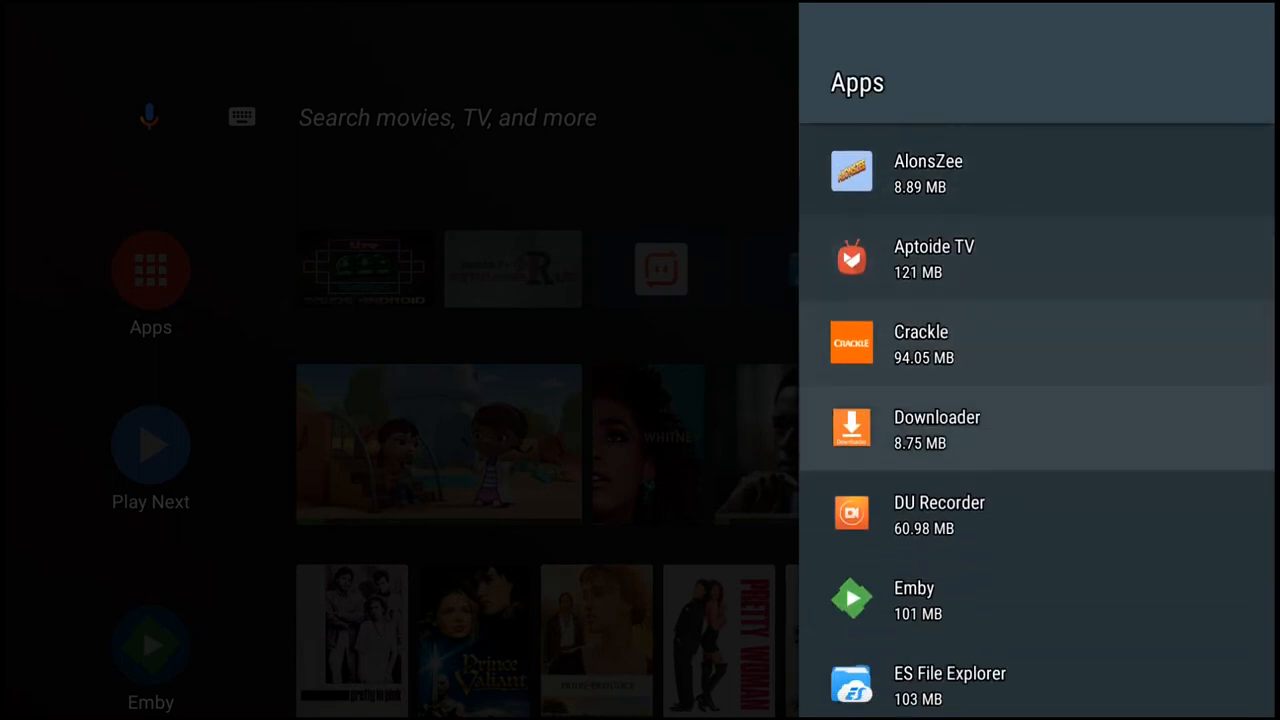
# Step: Launch HDMovies(New) from its app details so the Popular movies grid loads
pyautogui.scroll(-3)
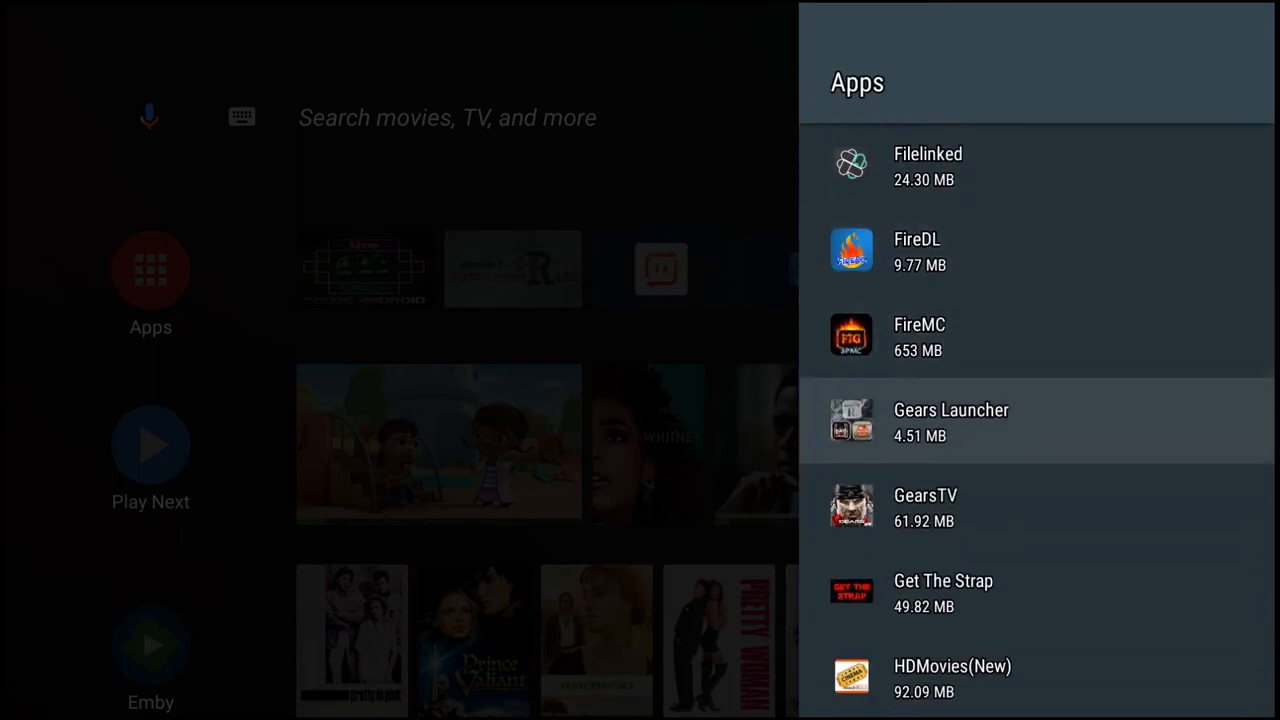
pyautogui.scroll(-3)
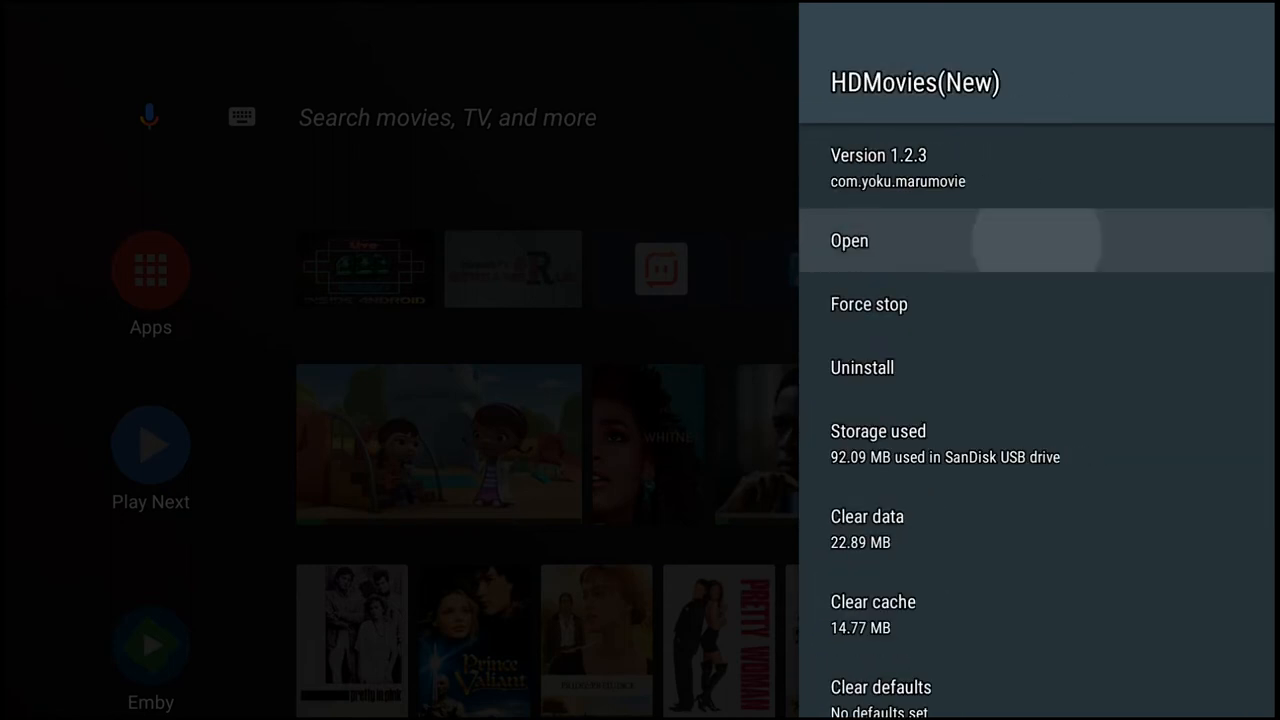
pyautogui.click(848, 240)
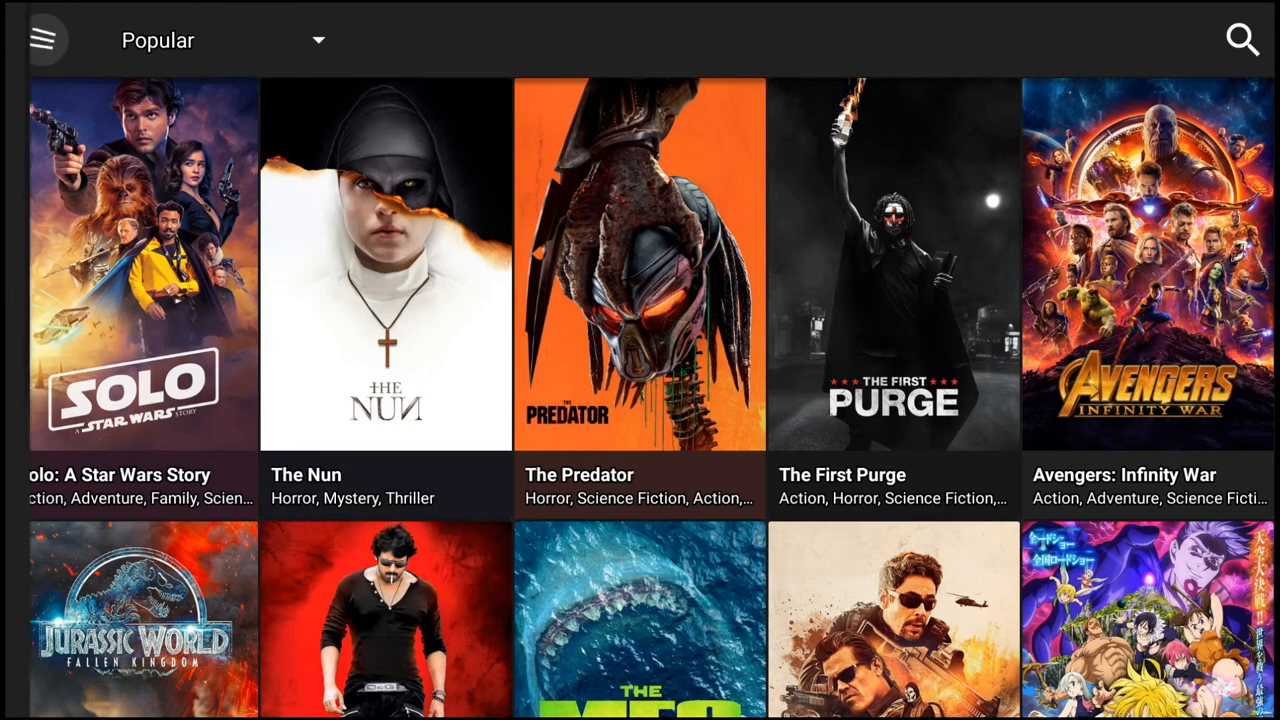
# Step: Choose a default video player from HDMovies' sections and tools list
pyautogui.click(44, 40)
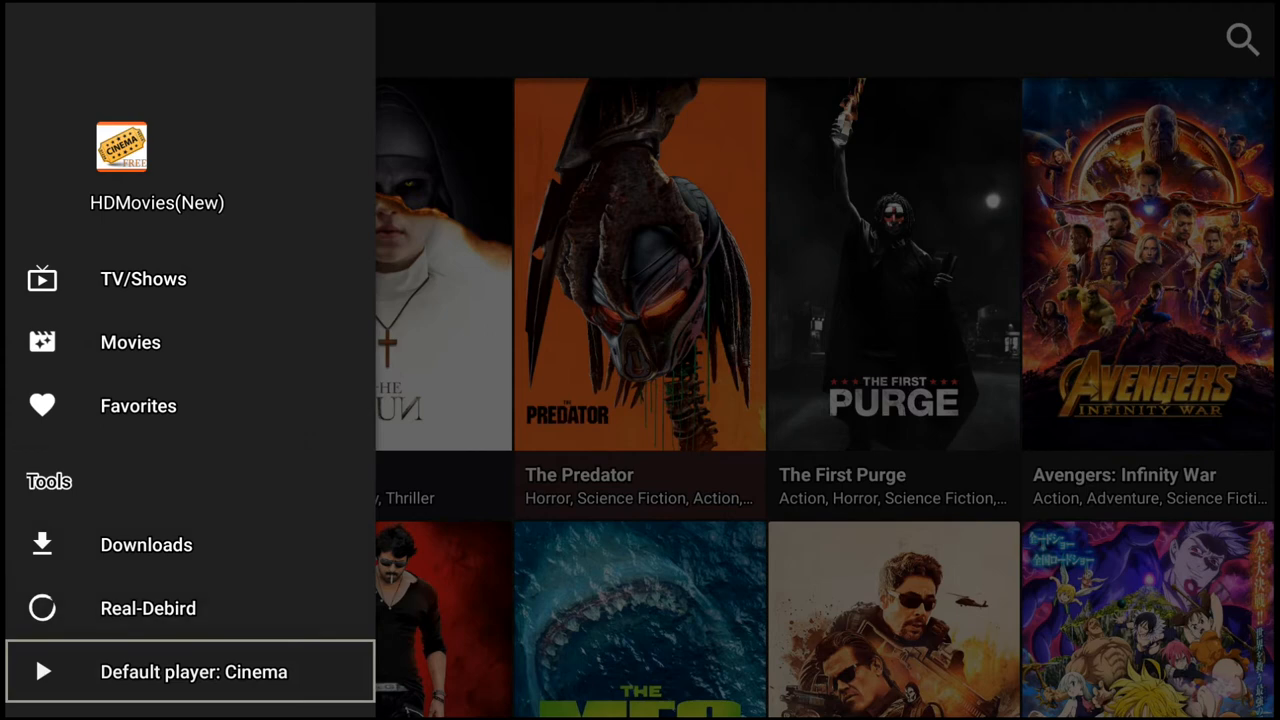
pyautogui.click(194, 672)
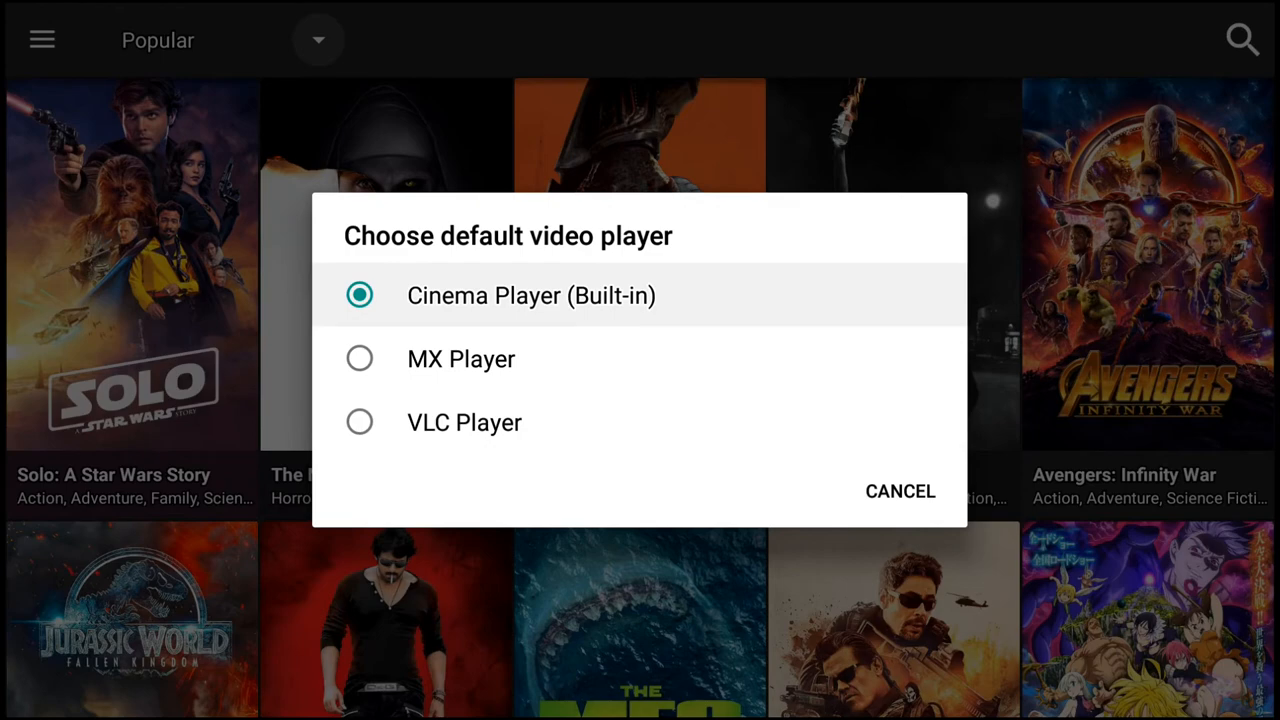
pyautogui.click(898, 492)
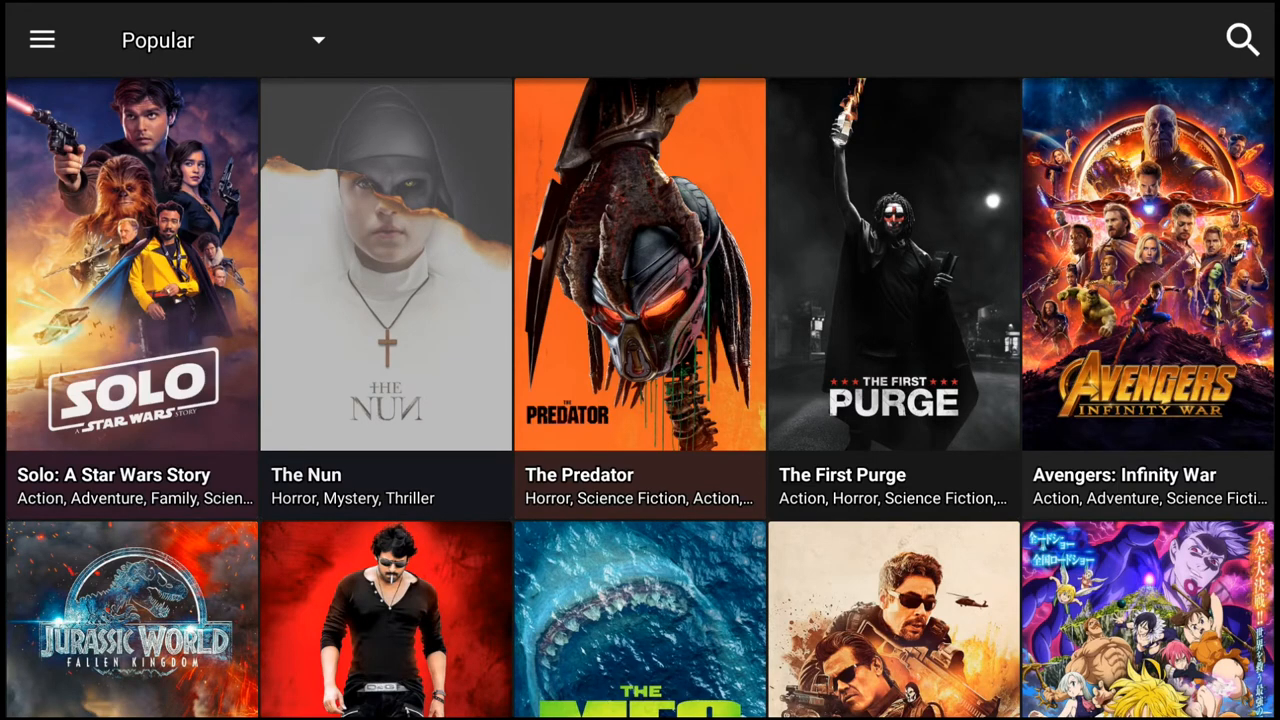
# Step: View The Nun's detail page and stream list, then return to the Popular grid
pyautogui.click(384, 264)
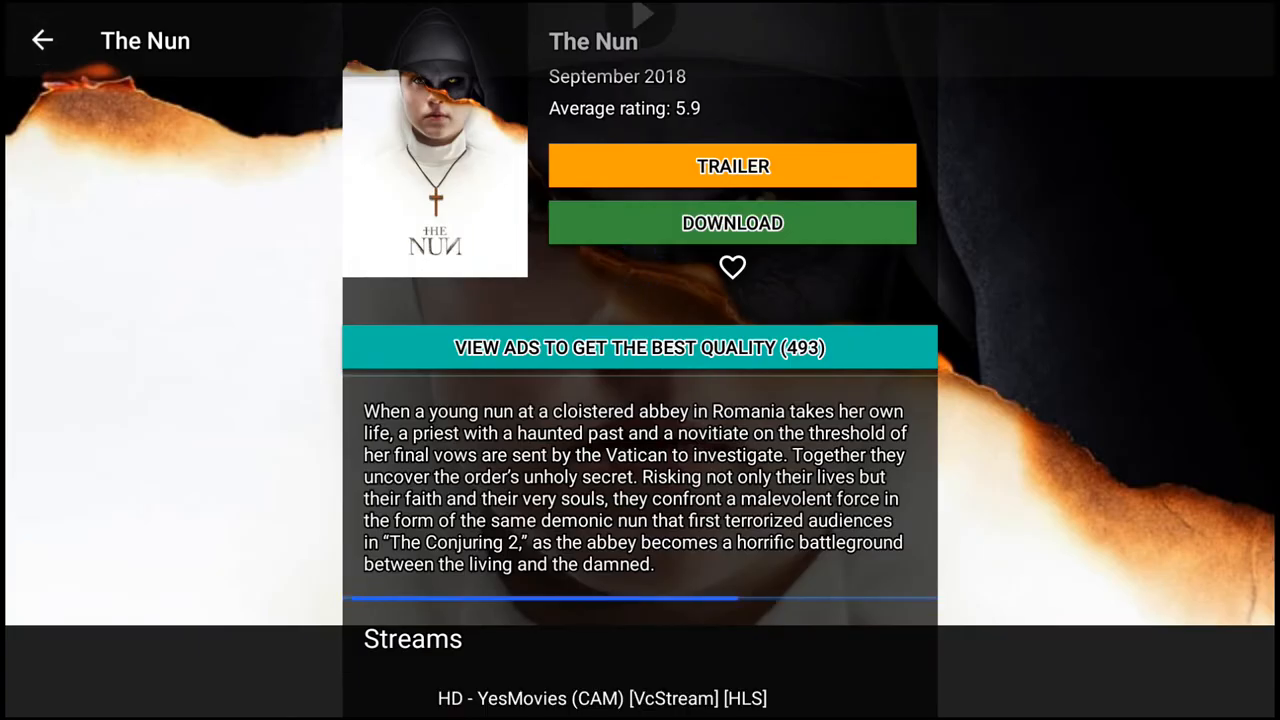
pyautogui.scroll(-3)
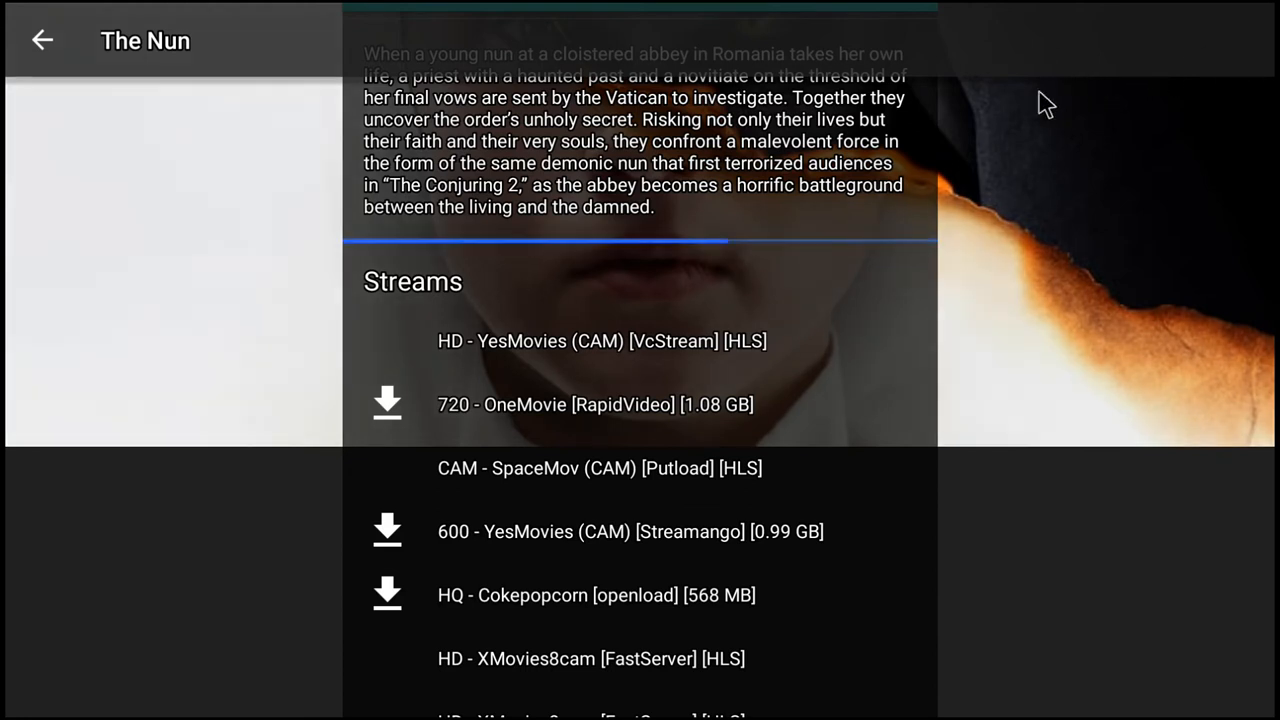
pyautogui.moveTo(644, 364)
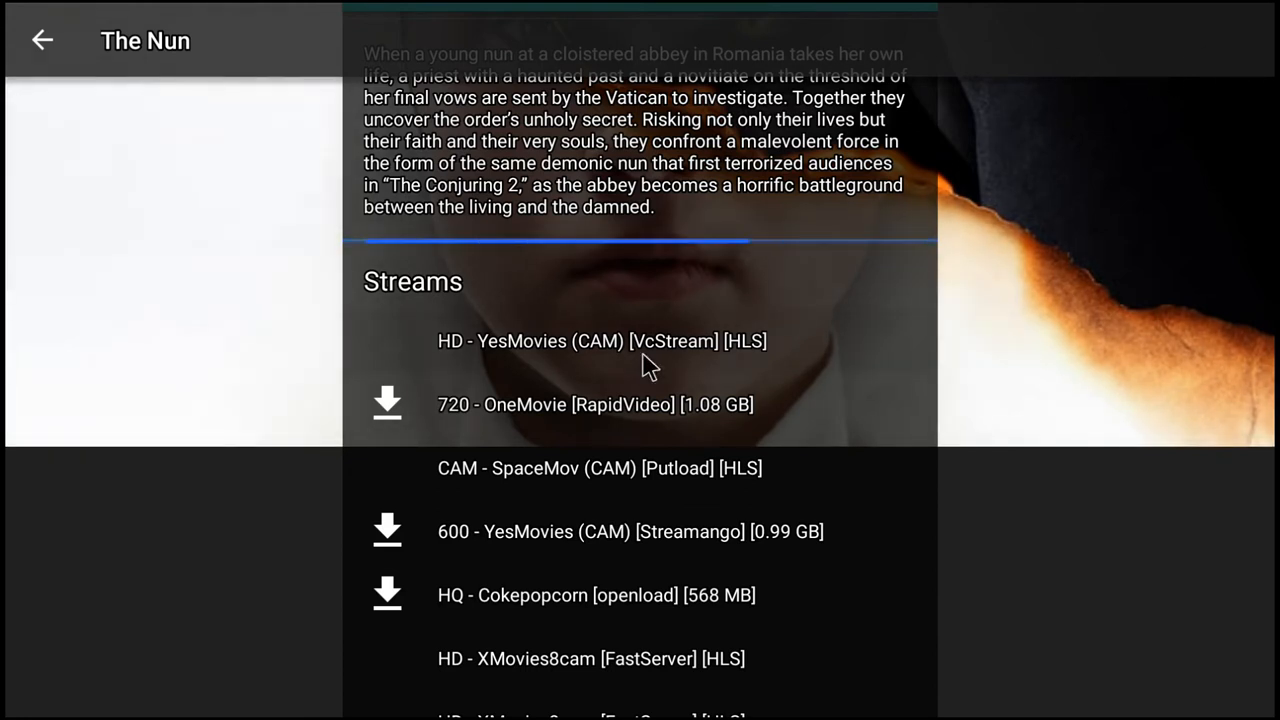
pyautogui.click(600, 340)
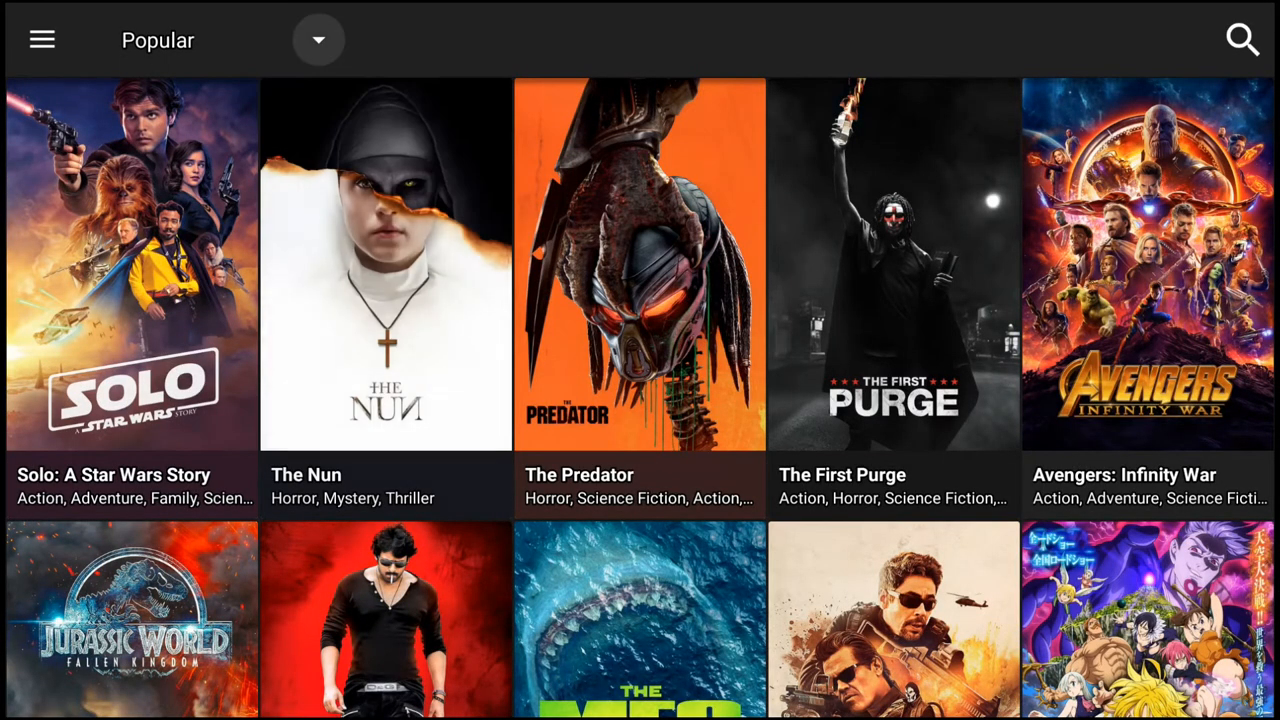
# Step: Switch to TV/Shows and bring up The Simpsons Season 29 episode list
pyautogui.click(42, 40)
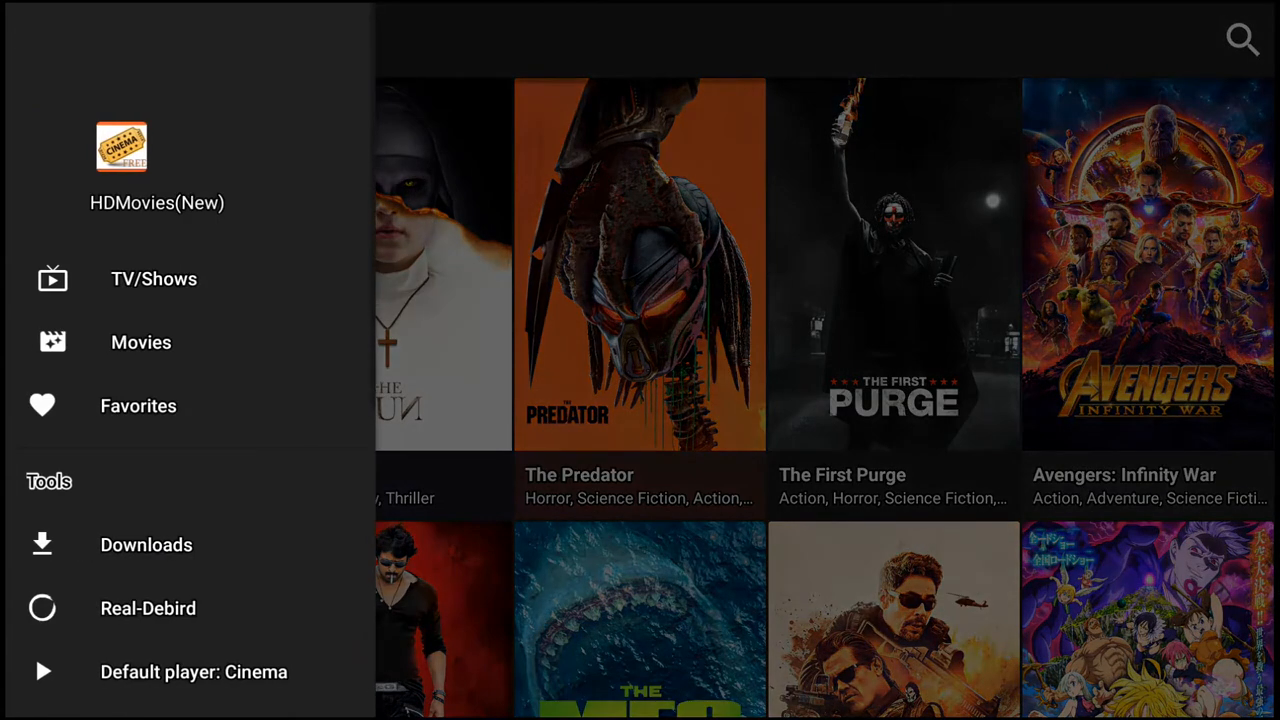
pyautogui.click(152, 278)
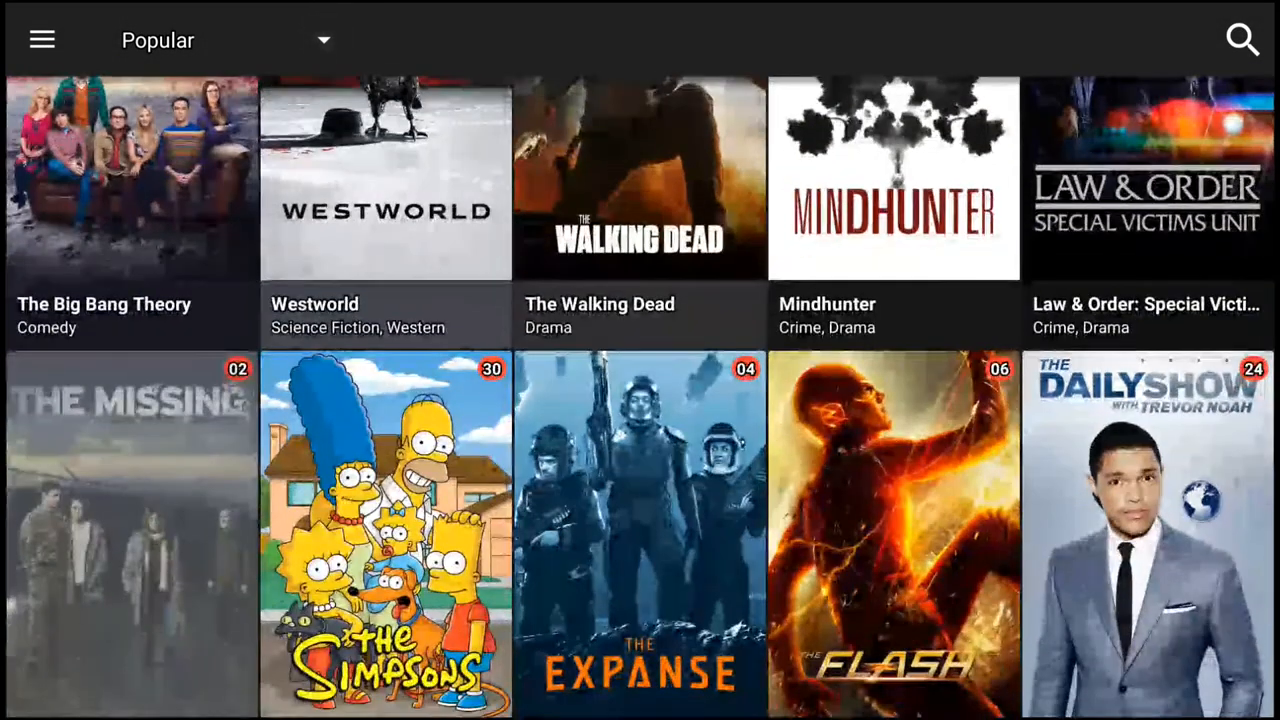
pyautogui.click(384, 536)
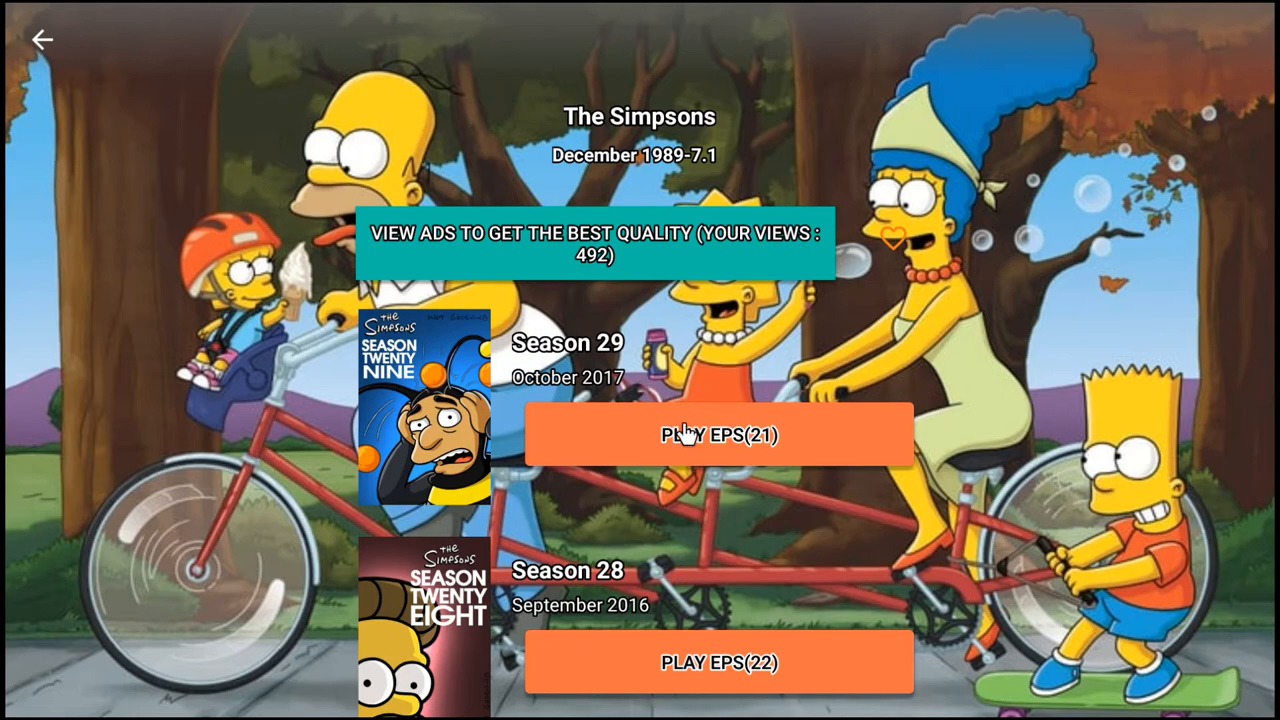
pyautogui.click(720, 434)
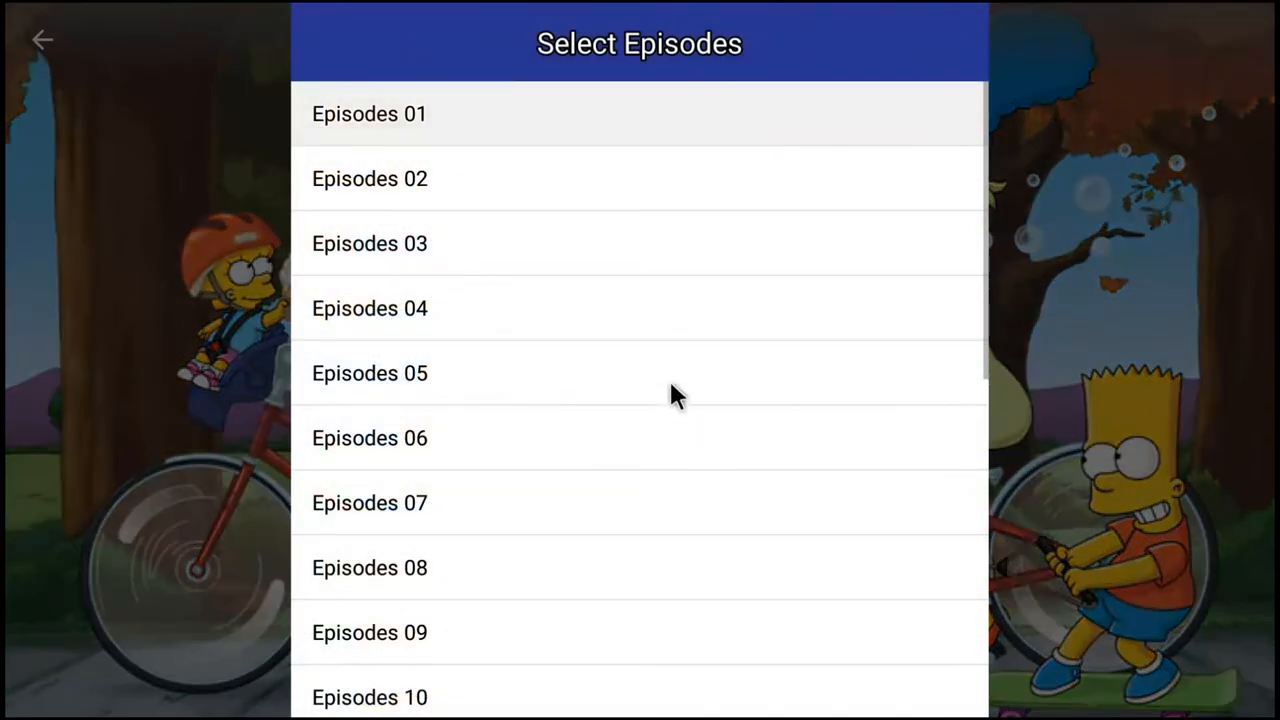
pyautogui.moveTo(484, 280)
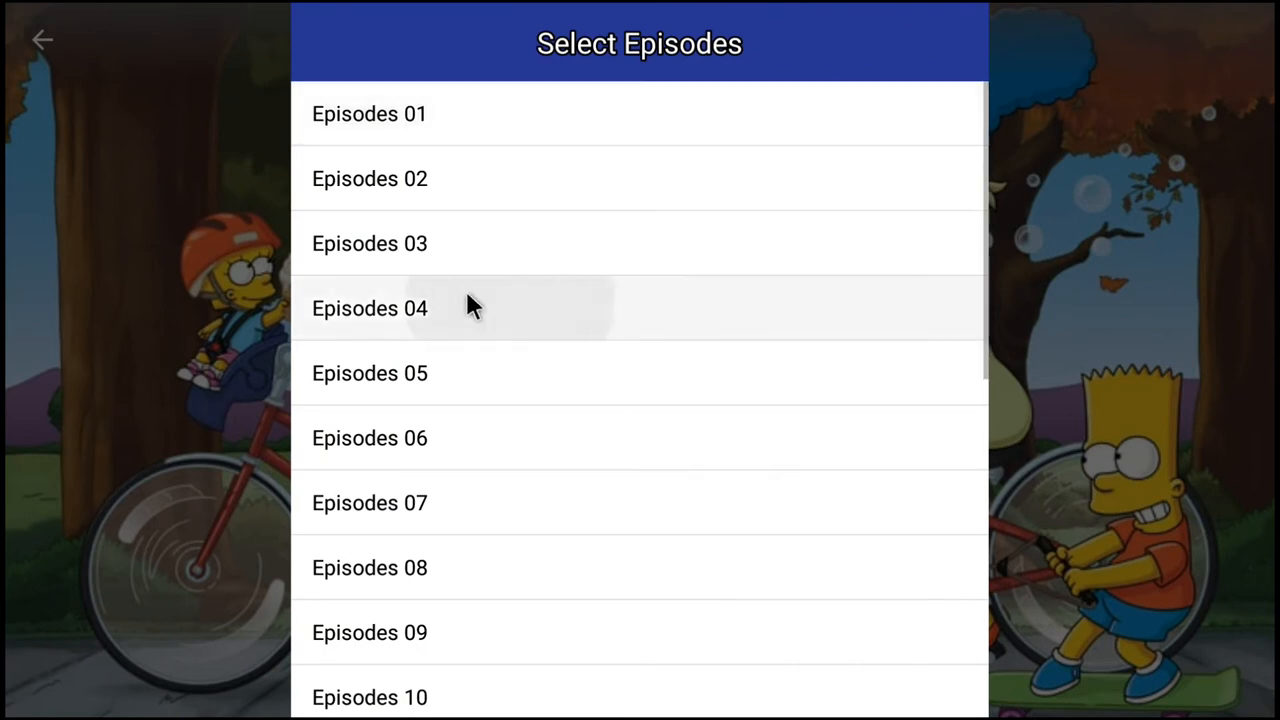
# Step: Play episode 4 from RapidVideo Server 1 briefly, then back out to the show page
pyautogui.click(368, 308)
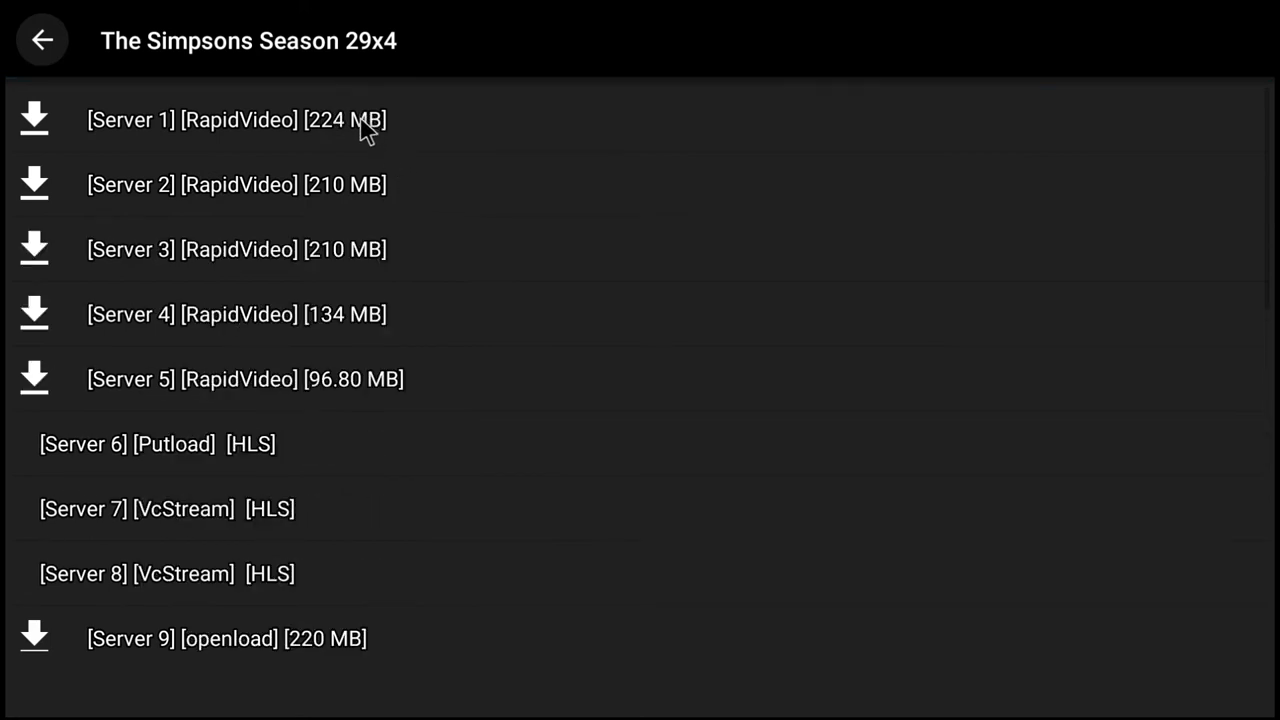
pyautogui.click(236, 120)
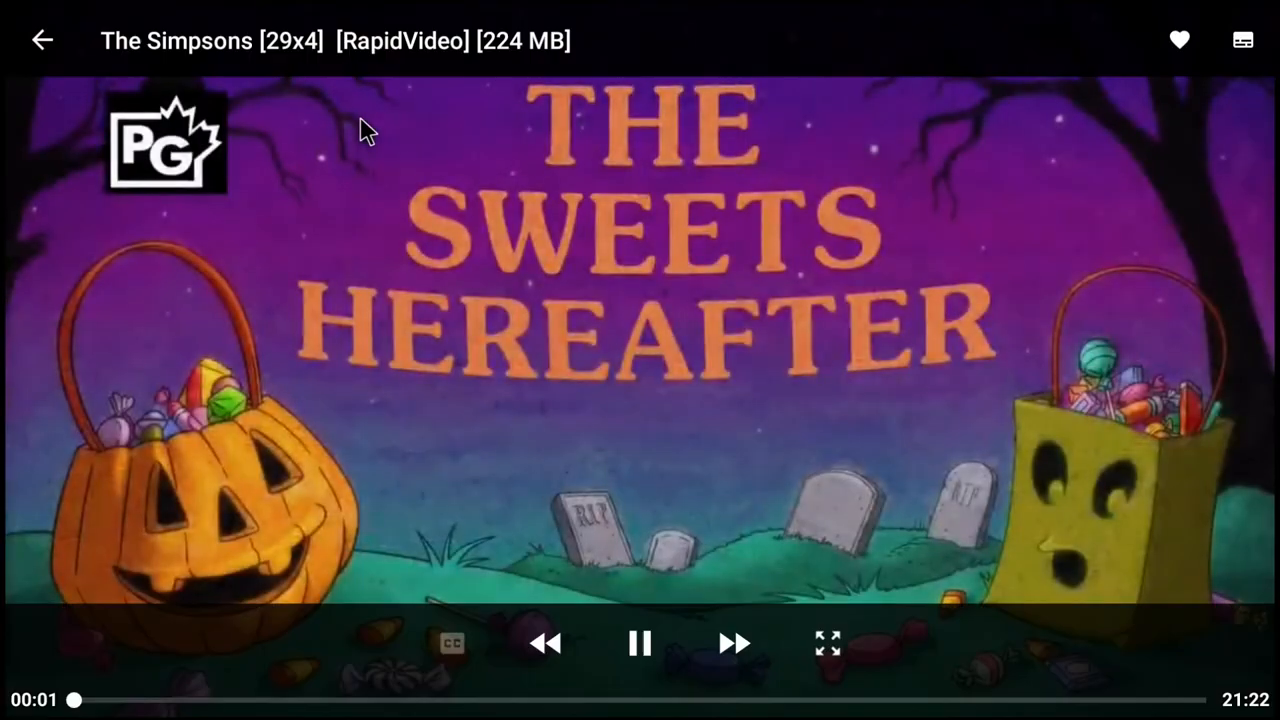
pyautogui.click(42, 40)
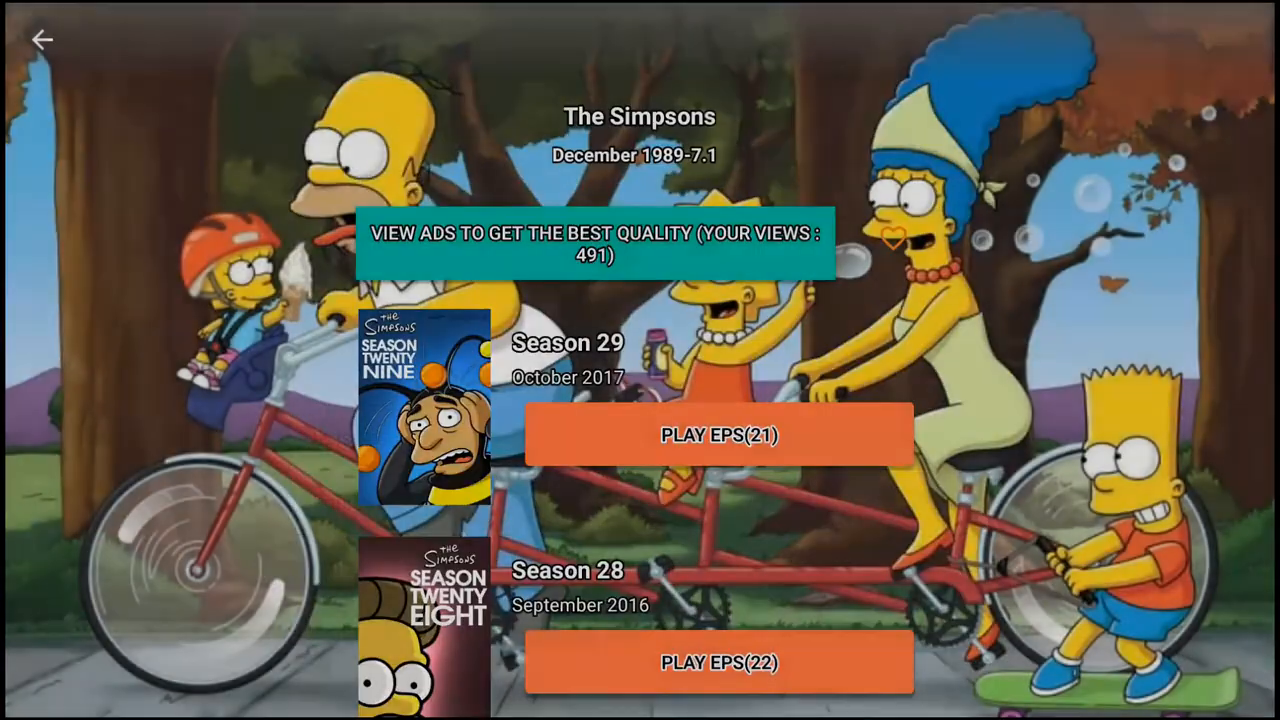
# Step: Scroll through HDMovies' navigation menu, leave the app and reach JetBOX 2.0.3 app details
pyautogui.click(42, 40)
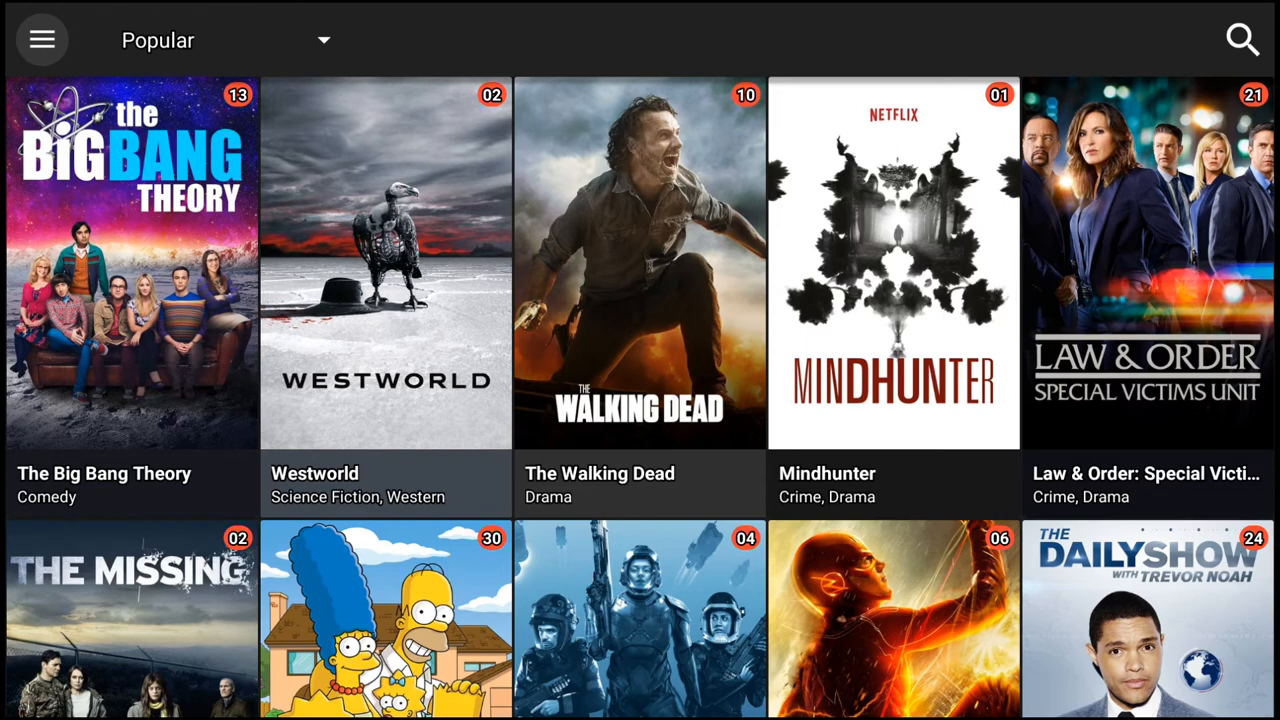
pyautogui.click(42, 40)
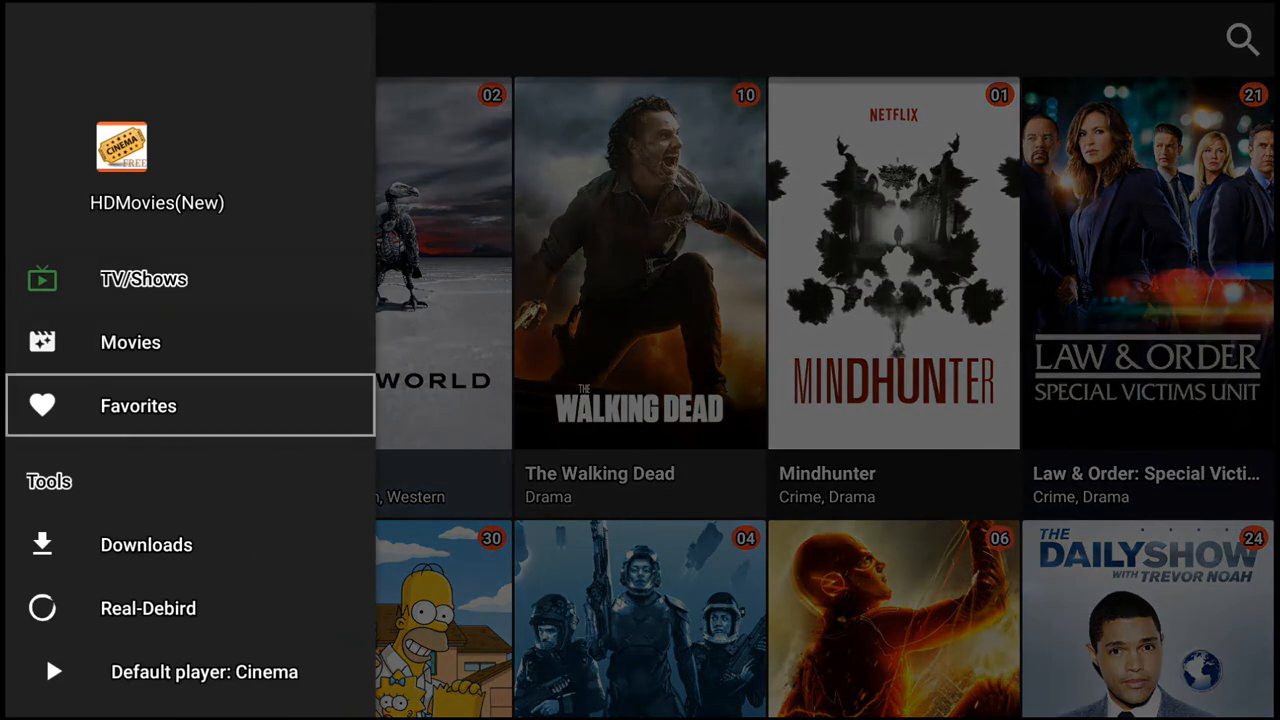
pyautogui.scroll(-3)
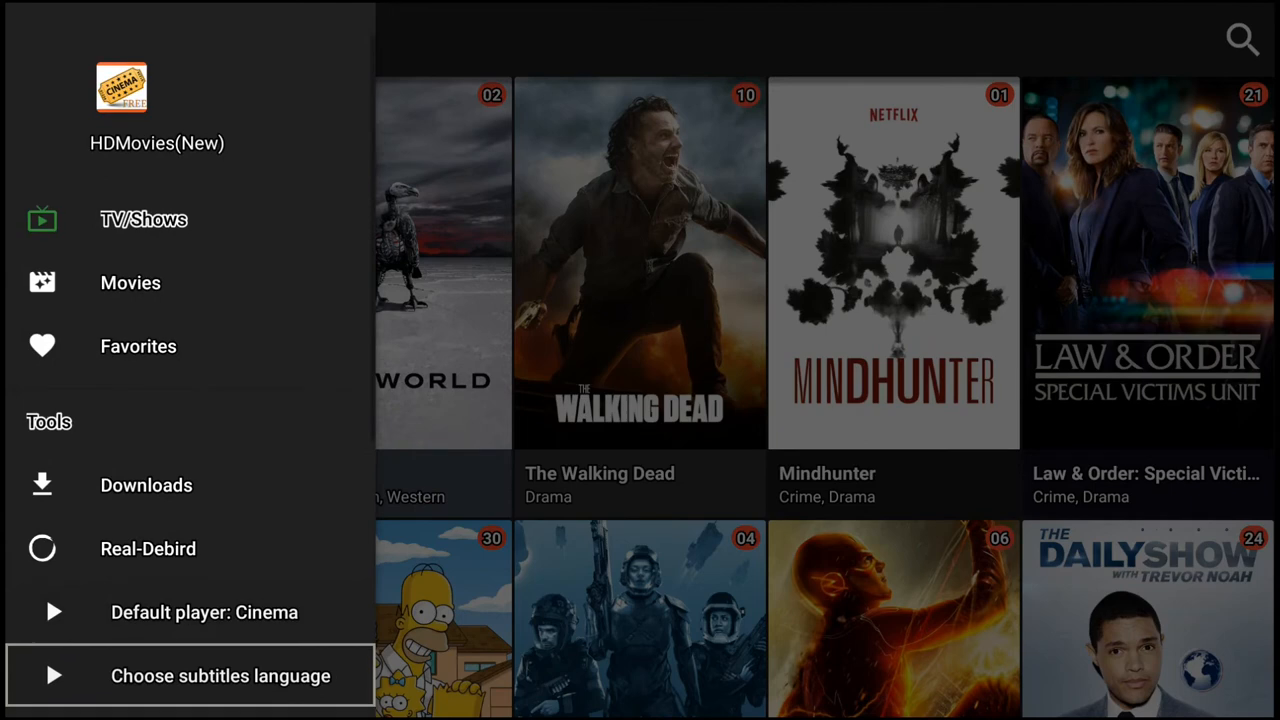
pyautogui.scroll(-3)
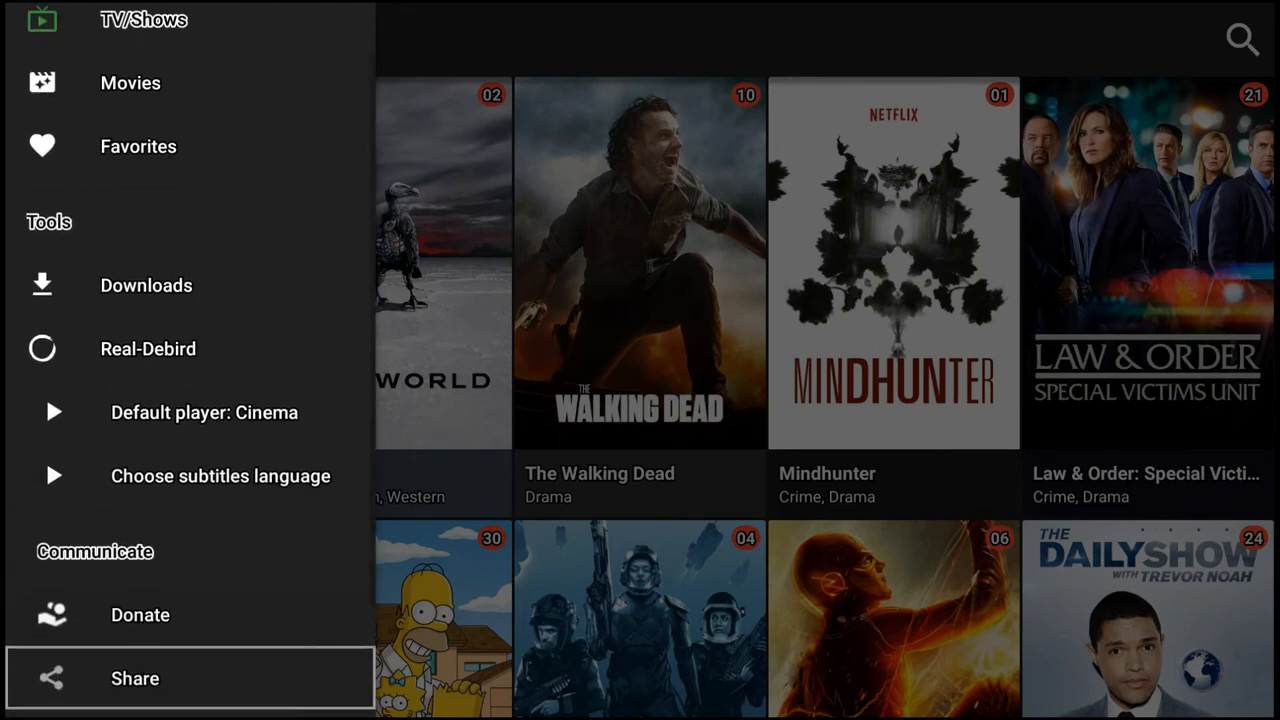
pyautogui.scroll(-3)
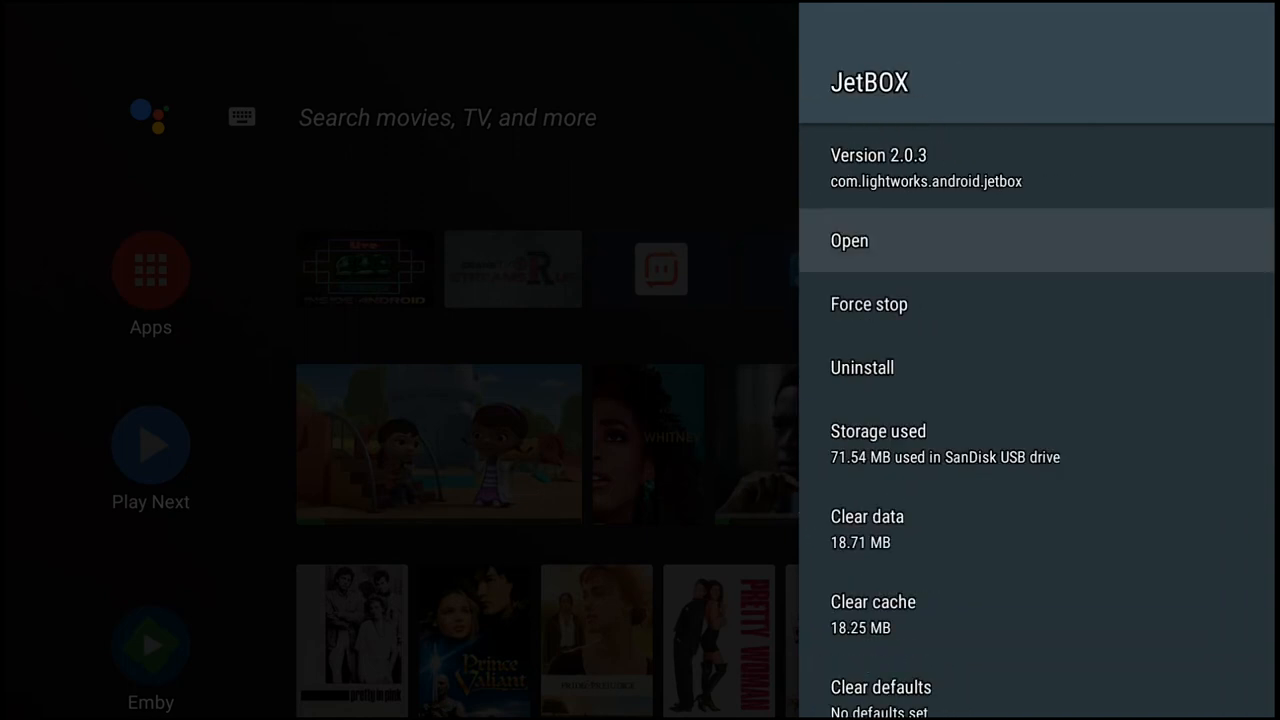
# Step: Launch JetBOX, browse its movie category filter list and switch to Trending Shows
pyautogui.click(848, 240)
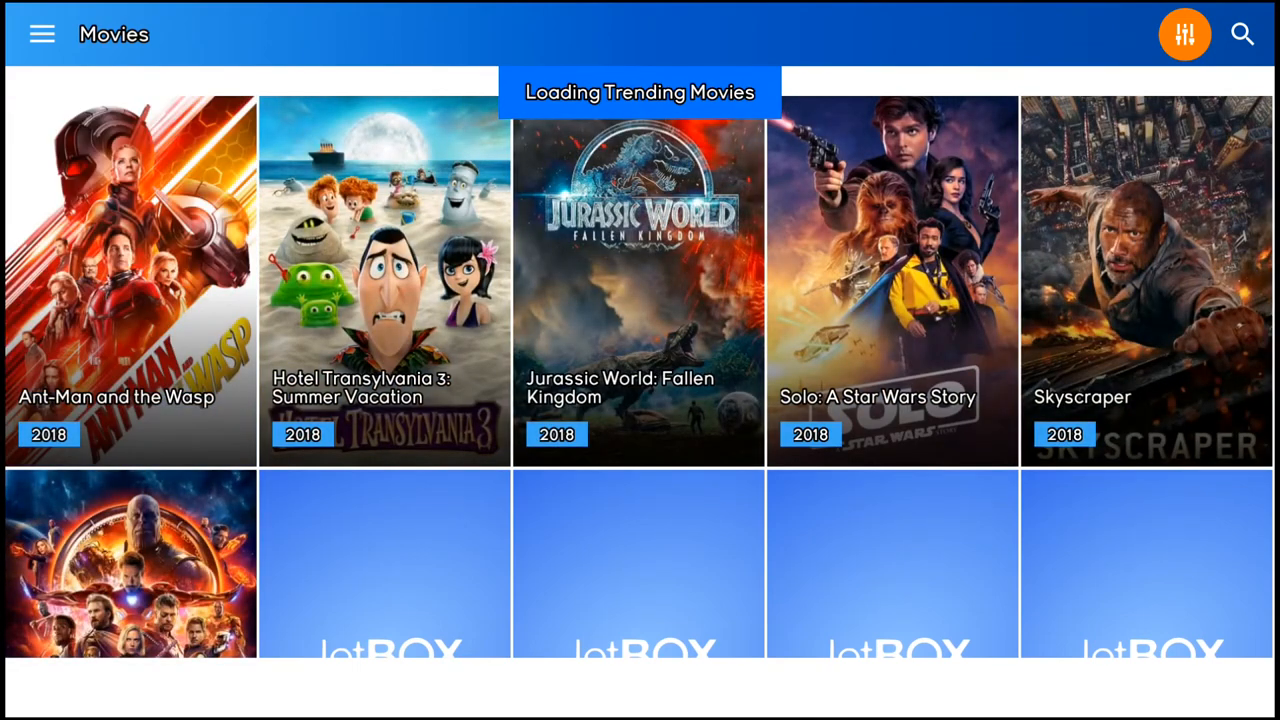
pyautogui.click(1184, 32)
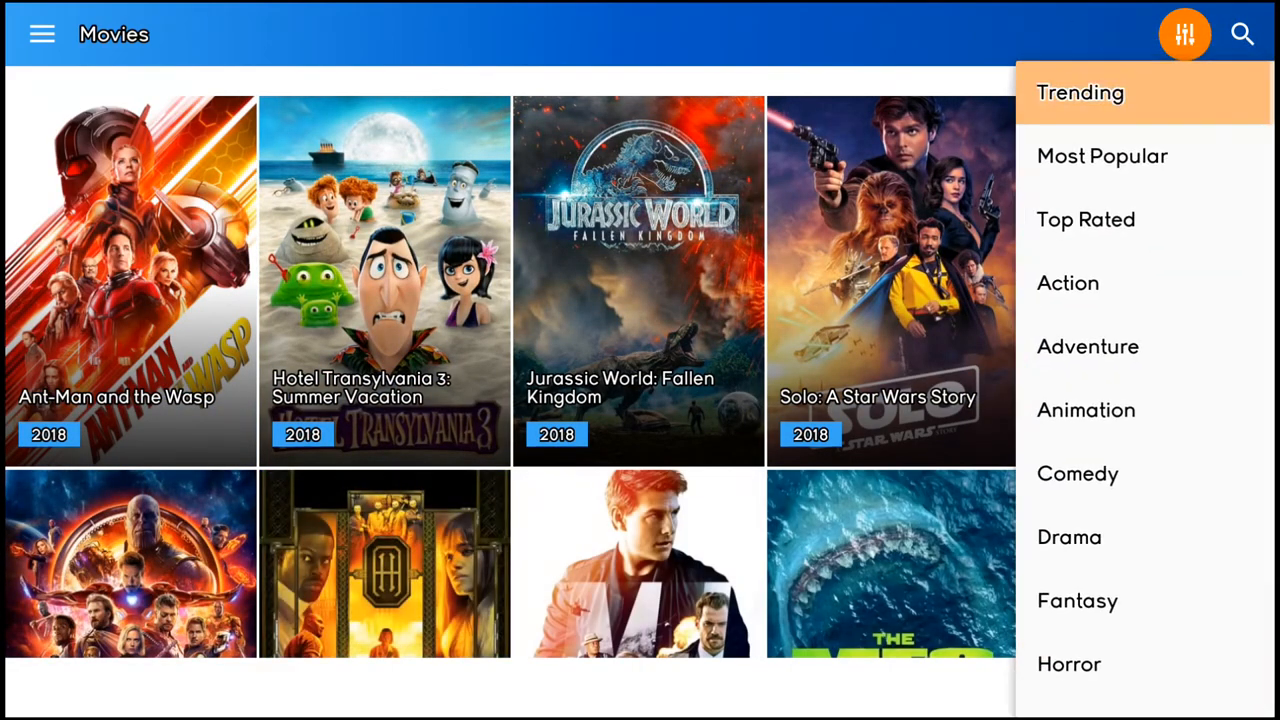
pyautogui.moveTo(1068, 536)
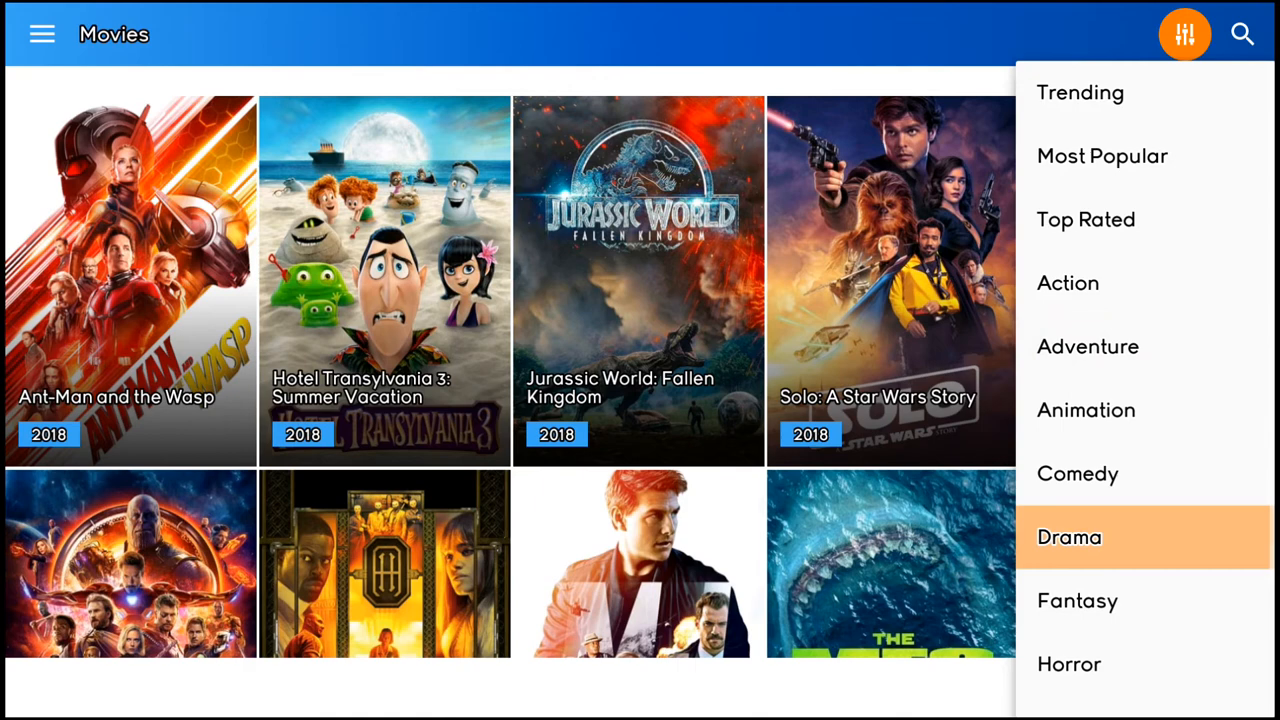
pyautogui.scroll(-3)
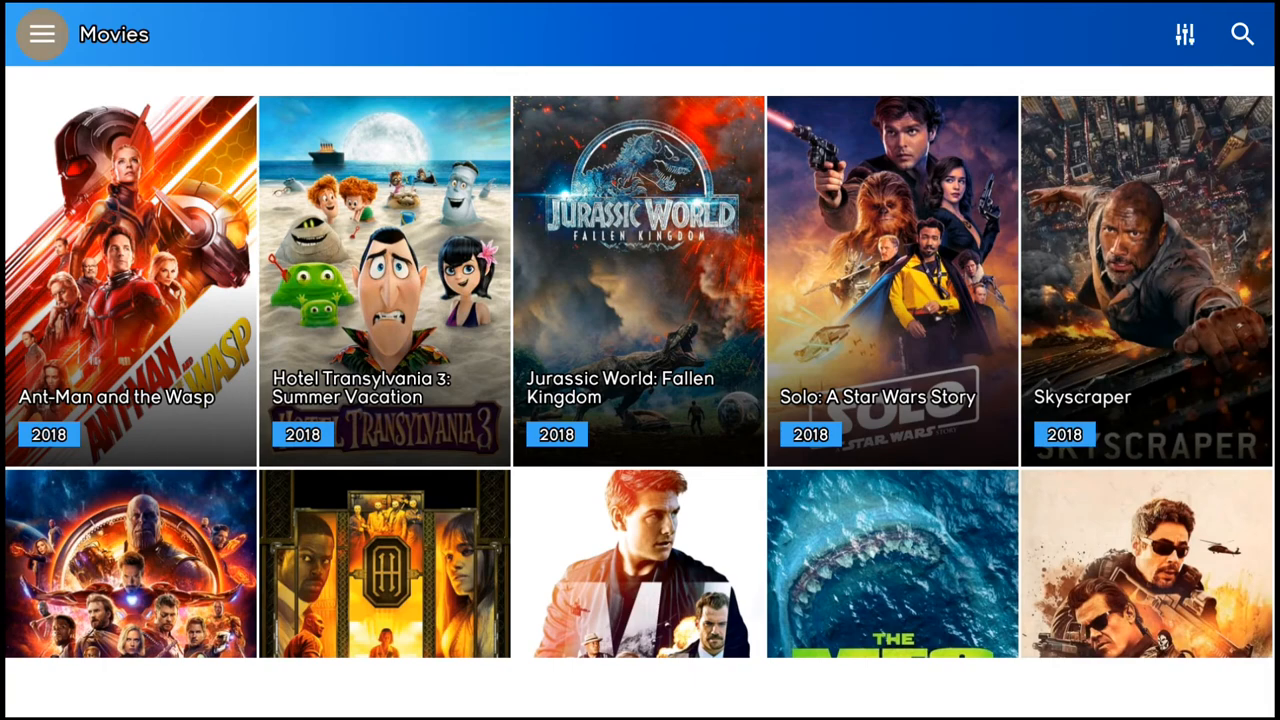
pyautogui.click(42, 34)
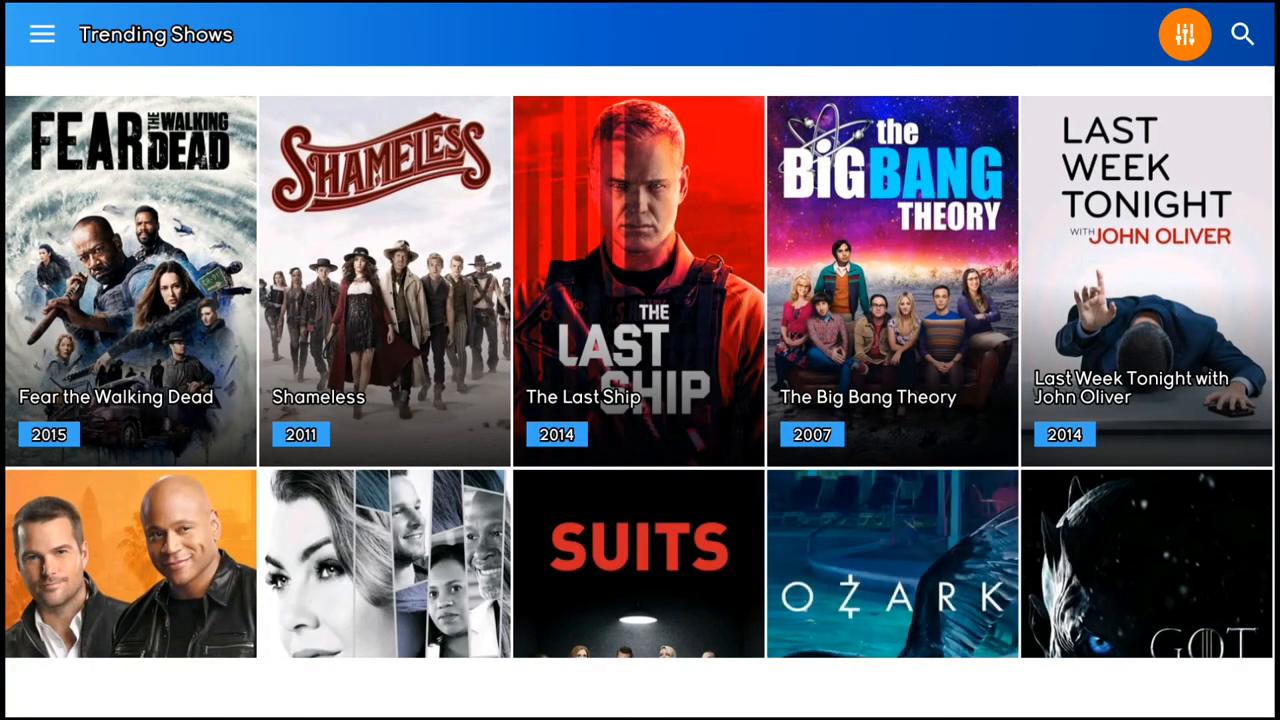
# Step: Glance through JetBOX settings, then open The Last Ship from Trending Shows
pyautogui.click(42, 34)
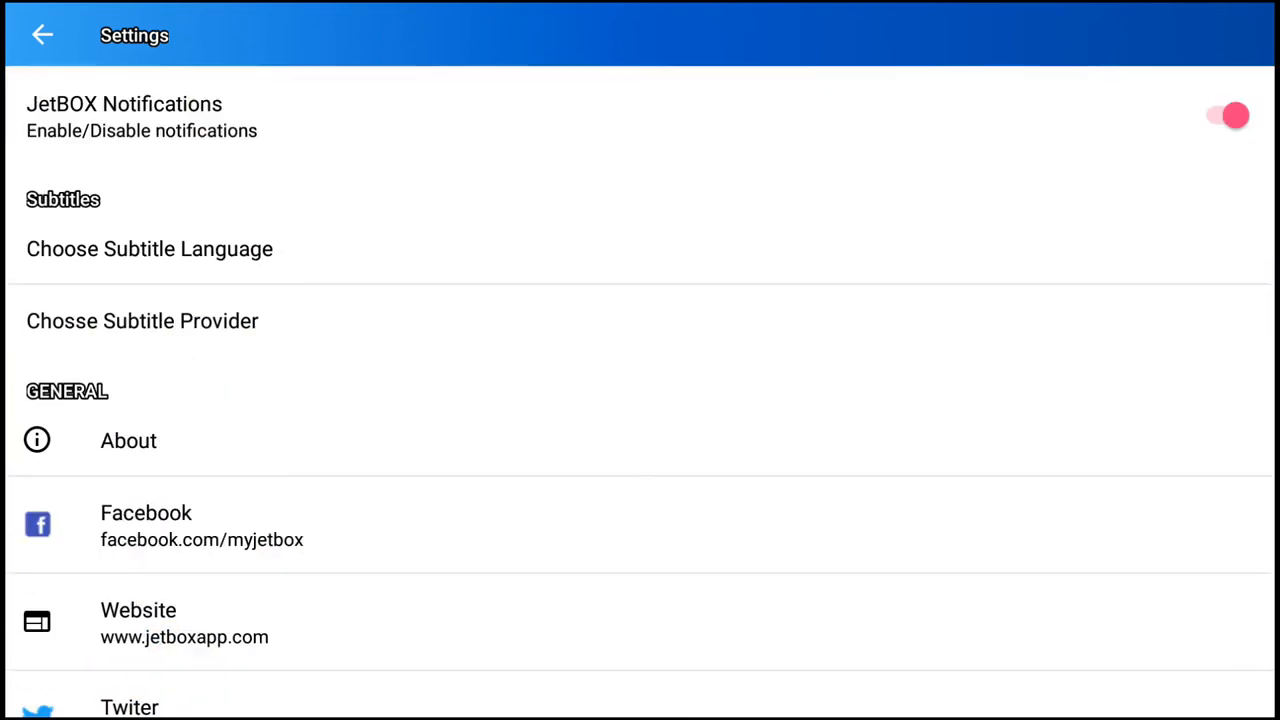
pyautogui.scroll(-3)
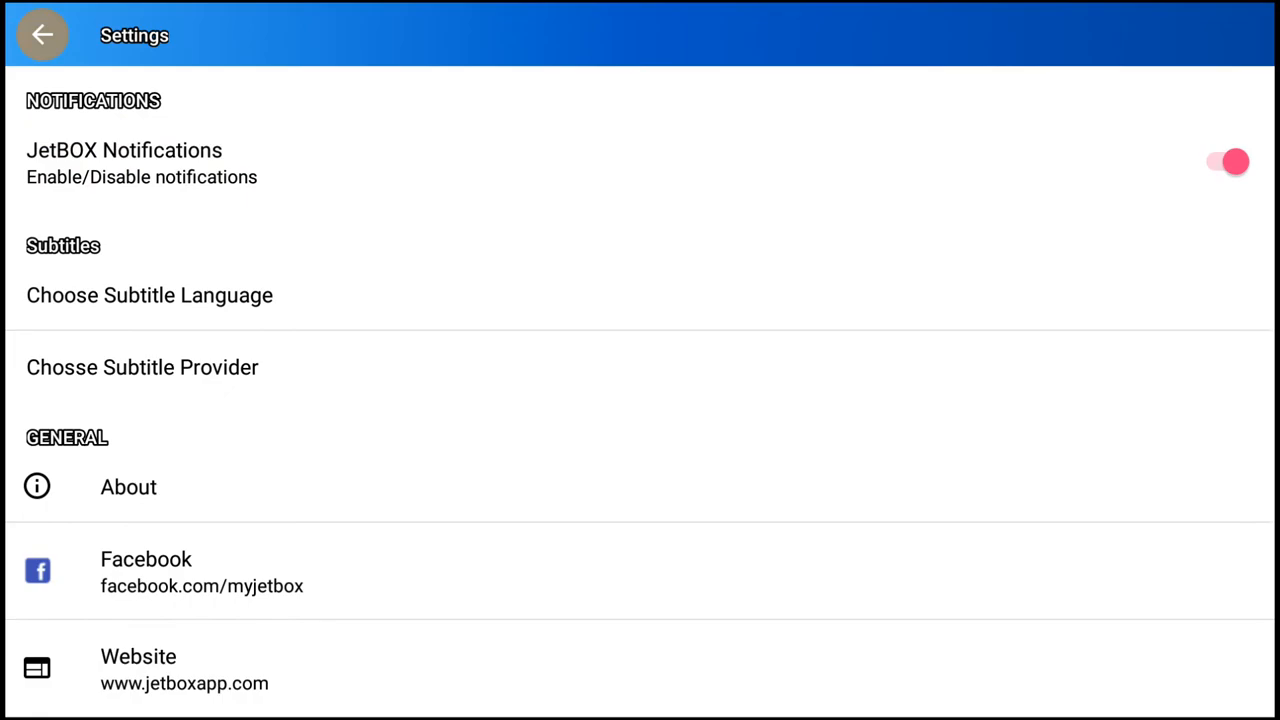
pyautogui.click(42, 34)
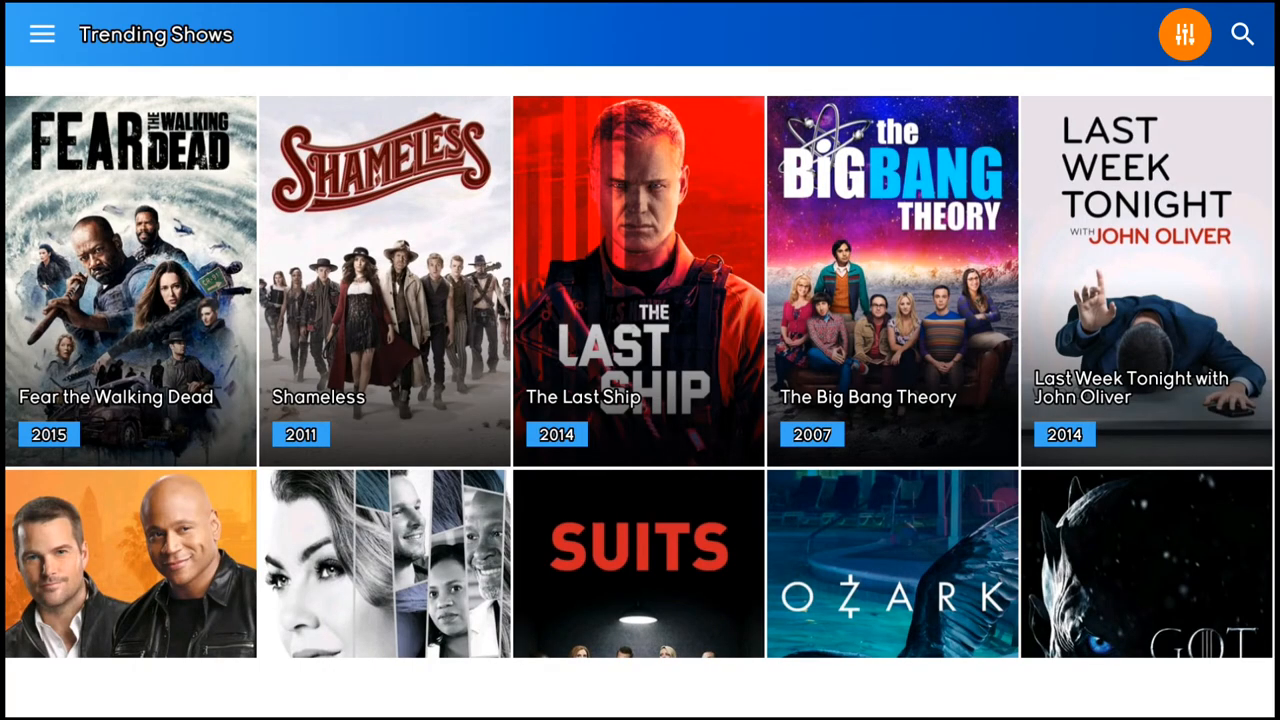
pyautogui.click(1146, 284)
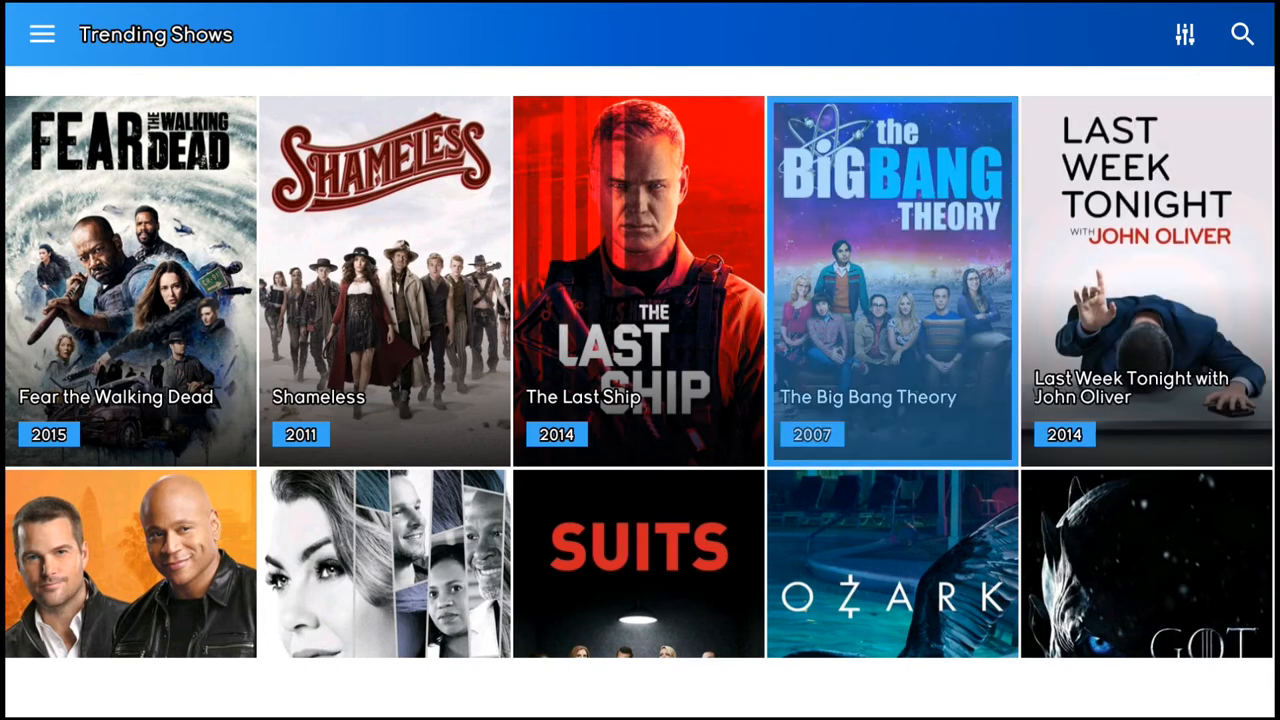
pyautogui.click(638, 284)
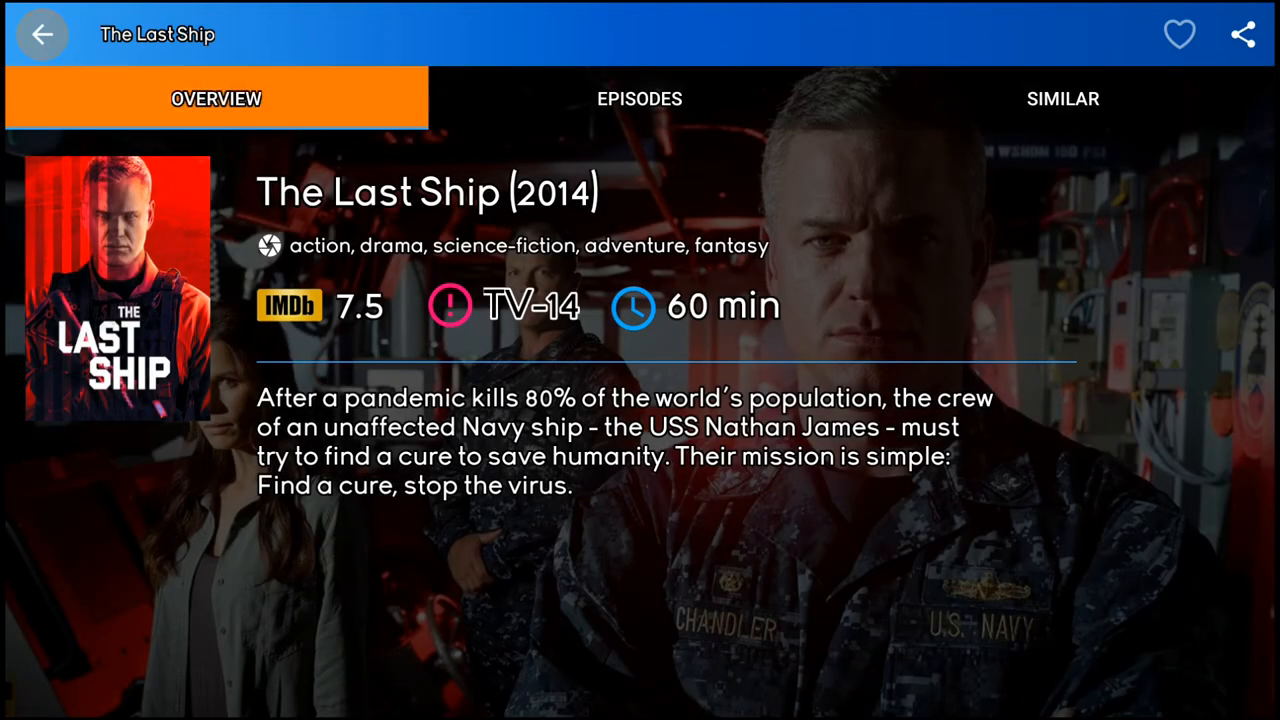
# Step: Pick Season 5 in the episode list and load sources for one of its episodes
pyautogui.click(640, 98)
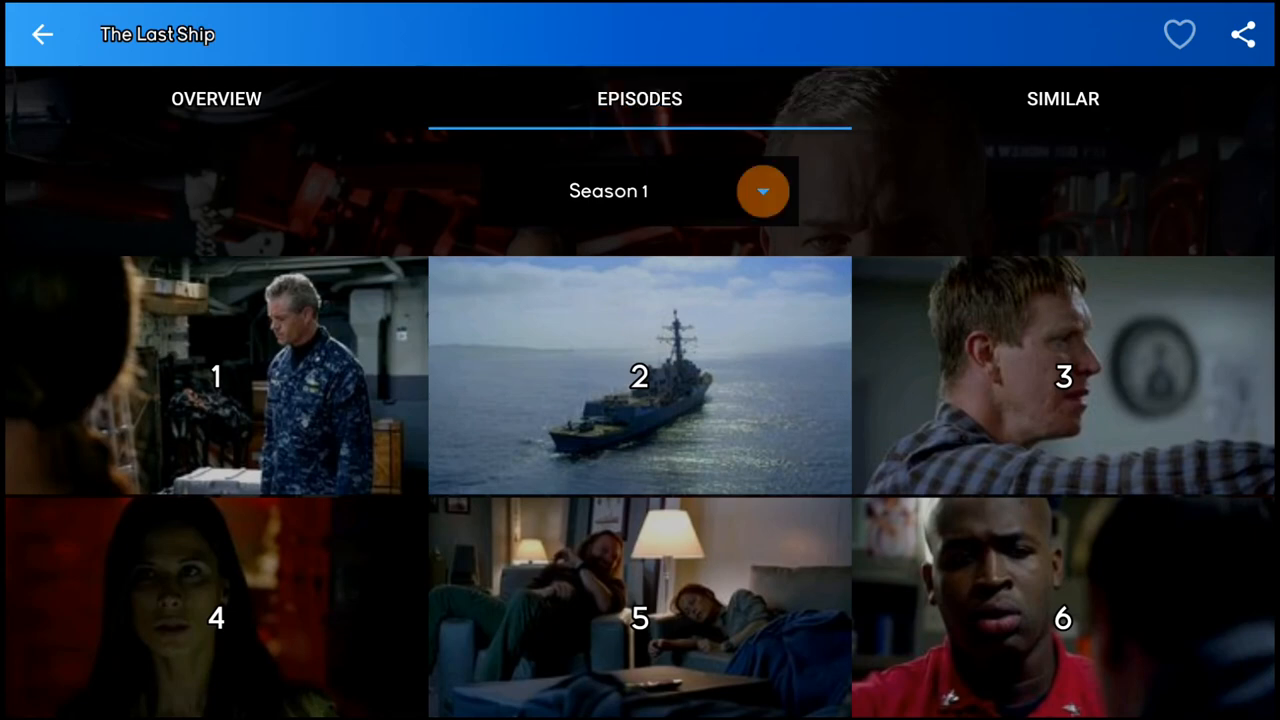
pyautogui.click(762, 190)
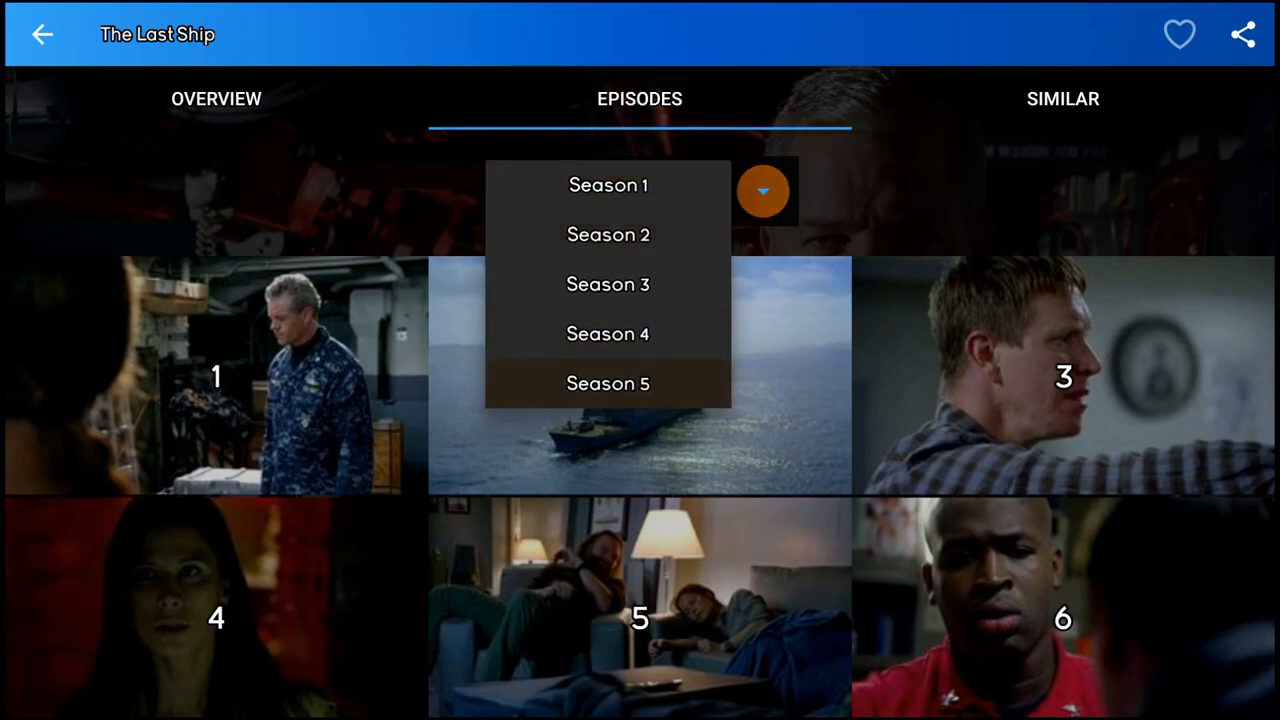
pyautogui.click(608, 384)
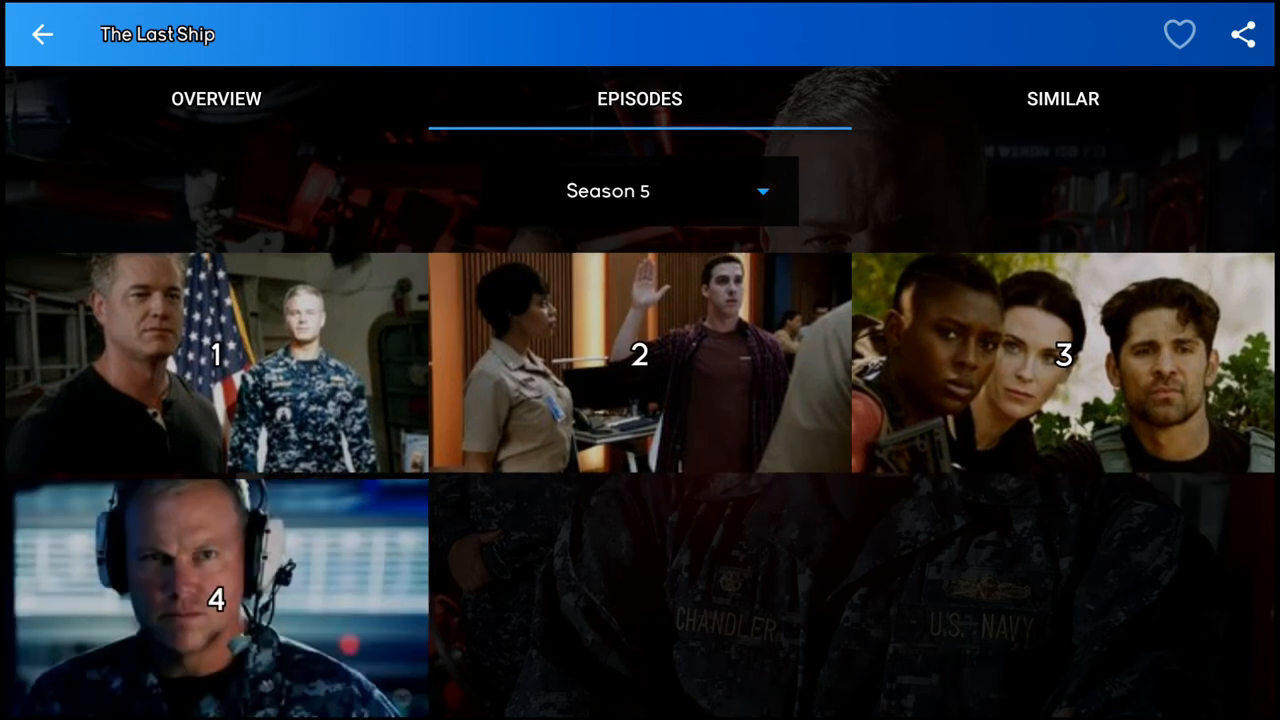
pyautogui.click(216, 364)
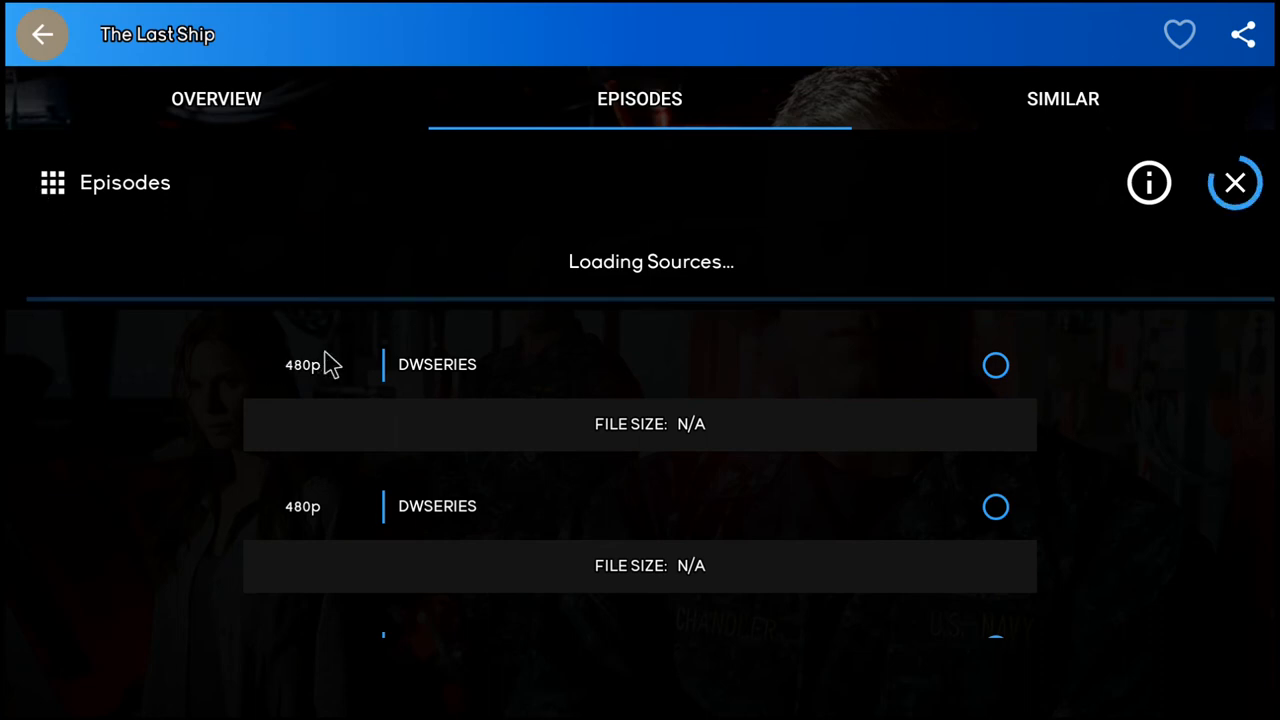
pyautogui.click(996, 364)
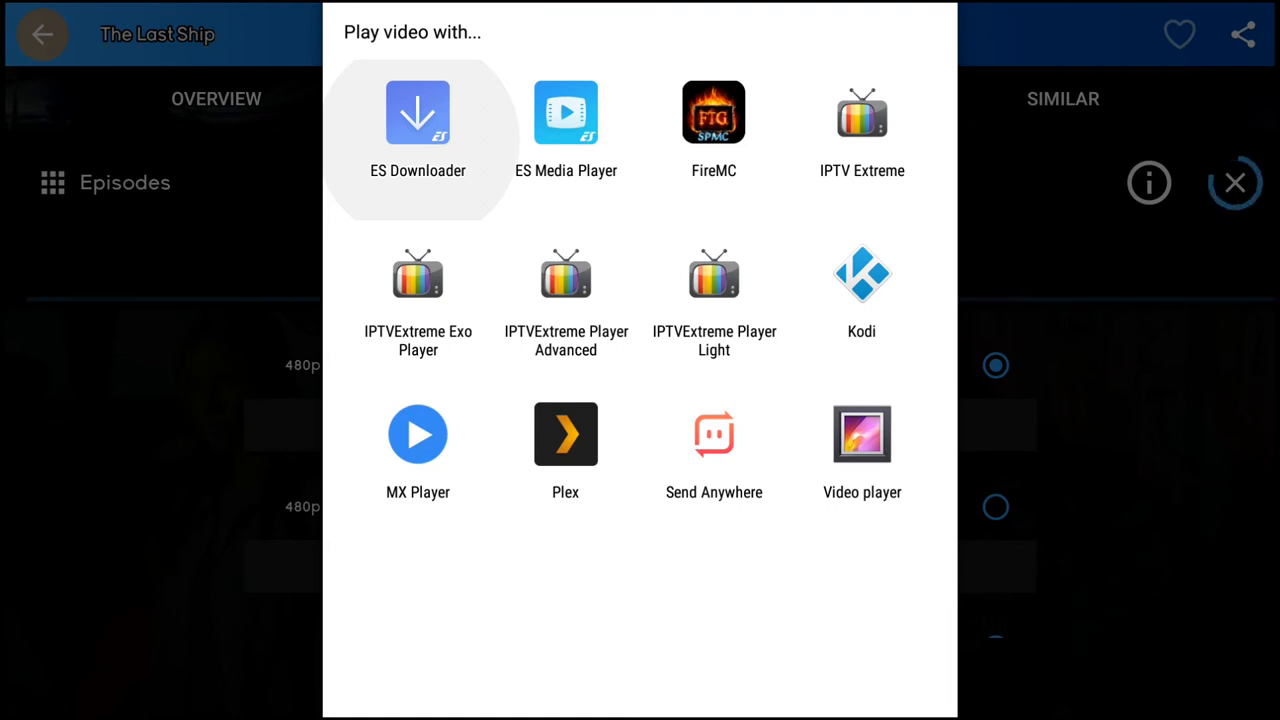
pyautogui.moveTo(416, 340)
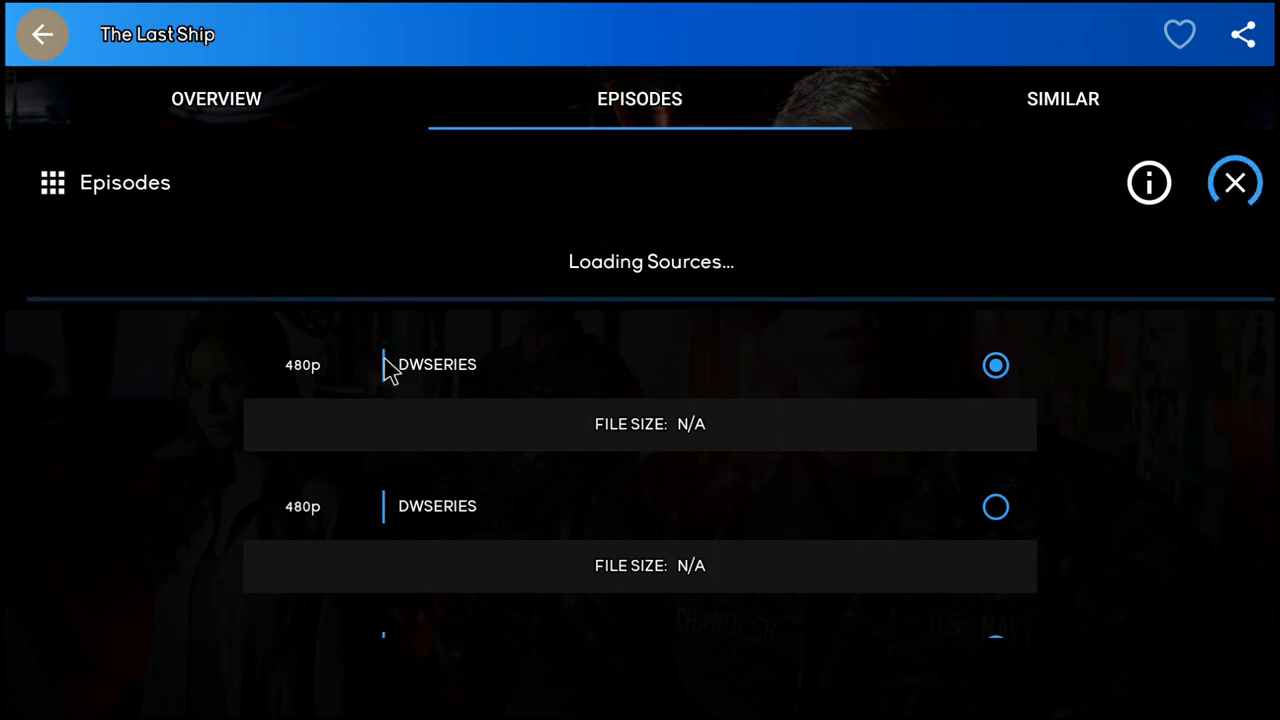
pyautogui.click(436, 364)
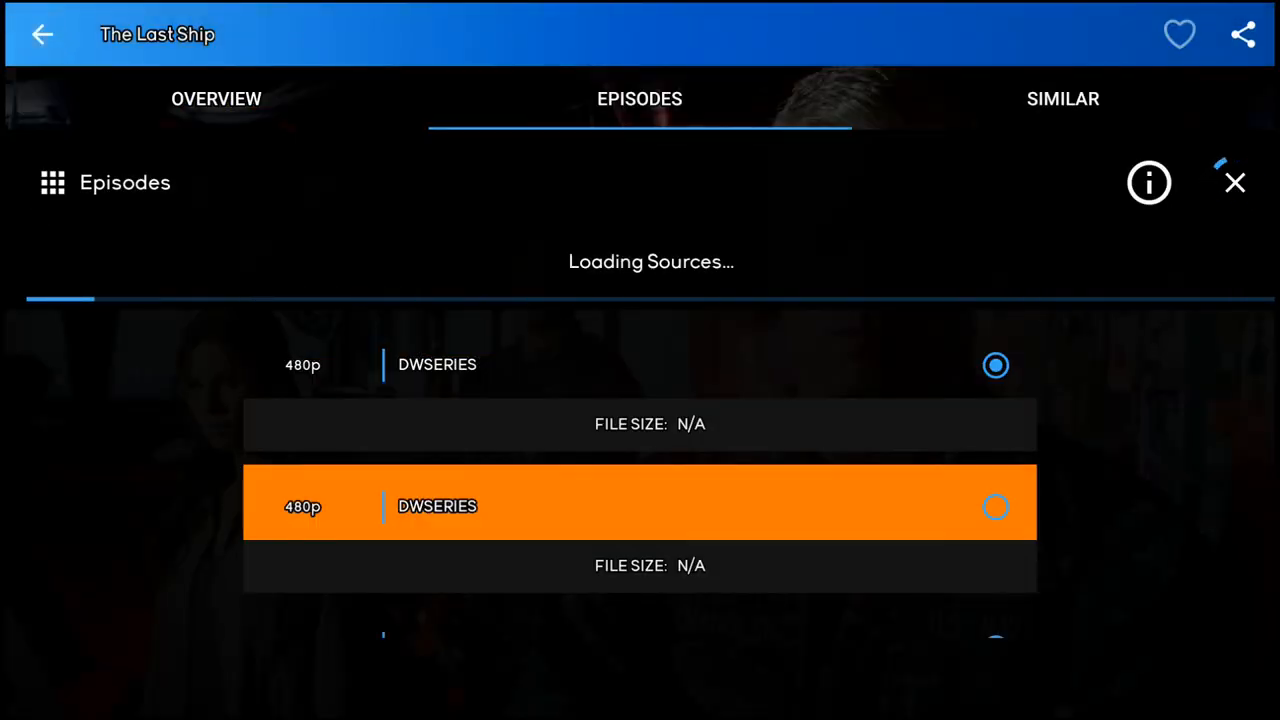
pyautogui.scroll(-3)
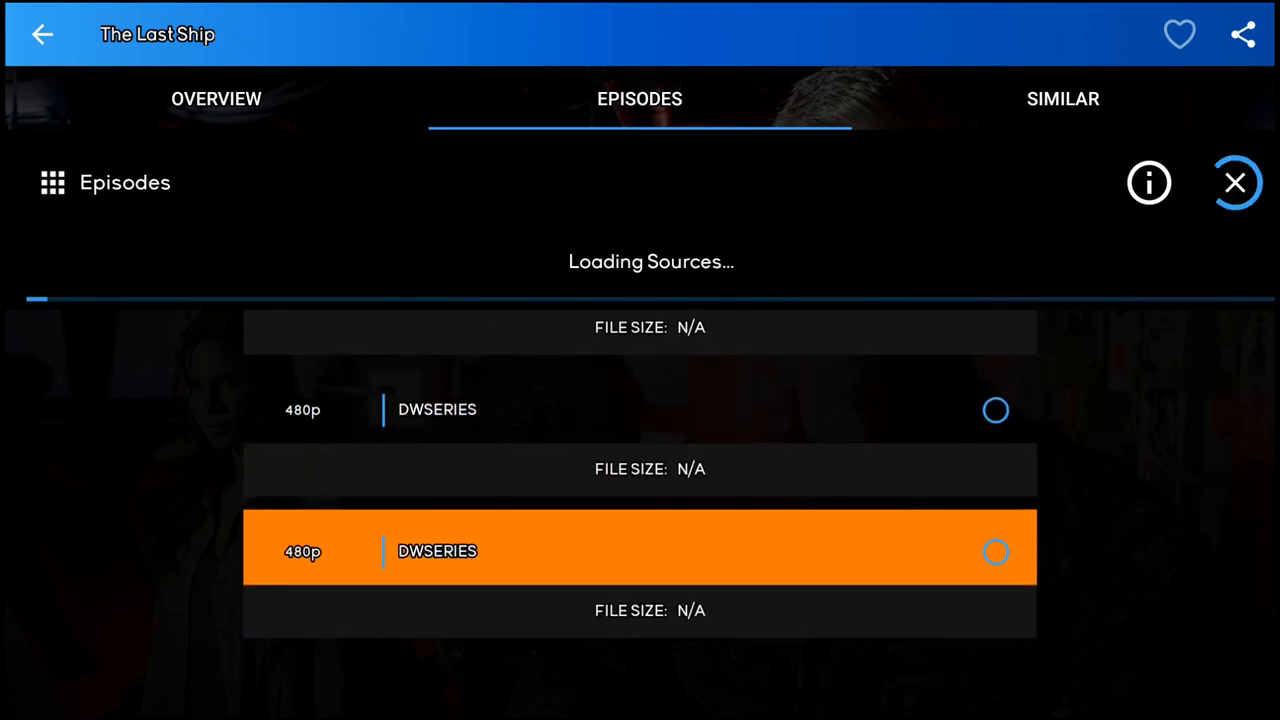
pyautogui.scroll(3)
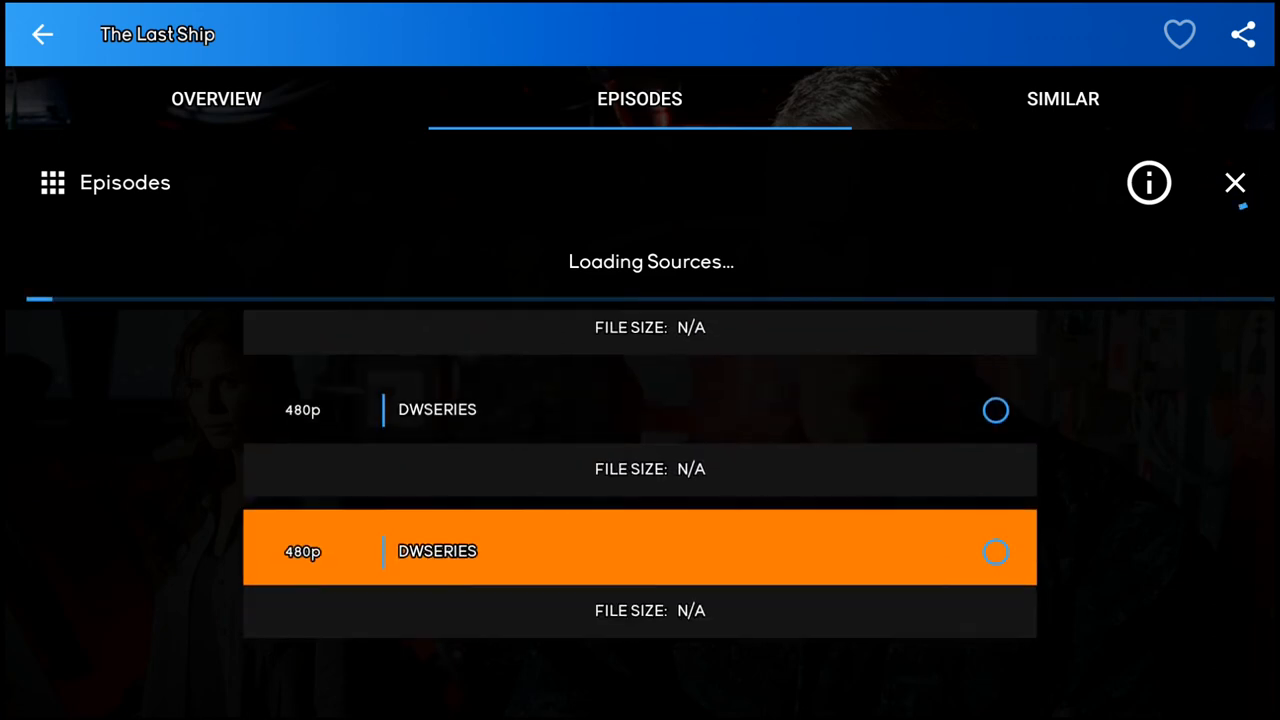
# Step: Return to Trending Shows and open Ozark's detail page
pyautogui.click(42, 34)
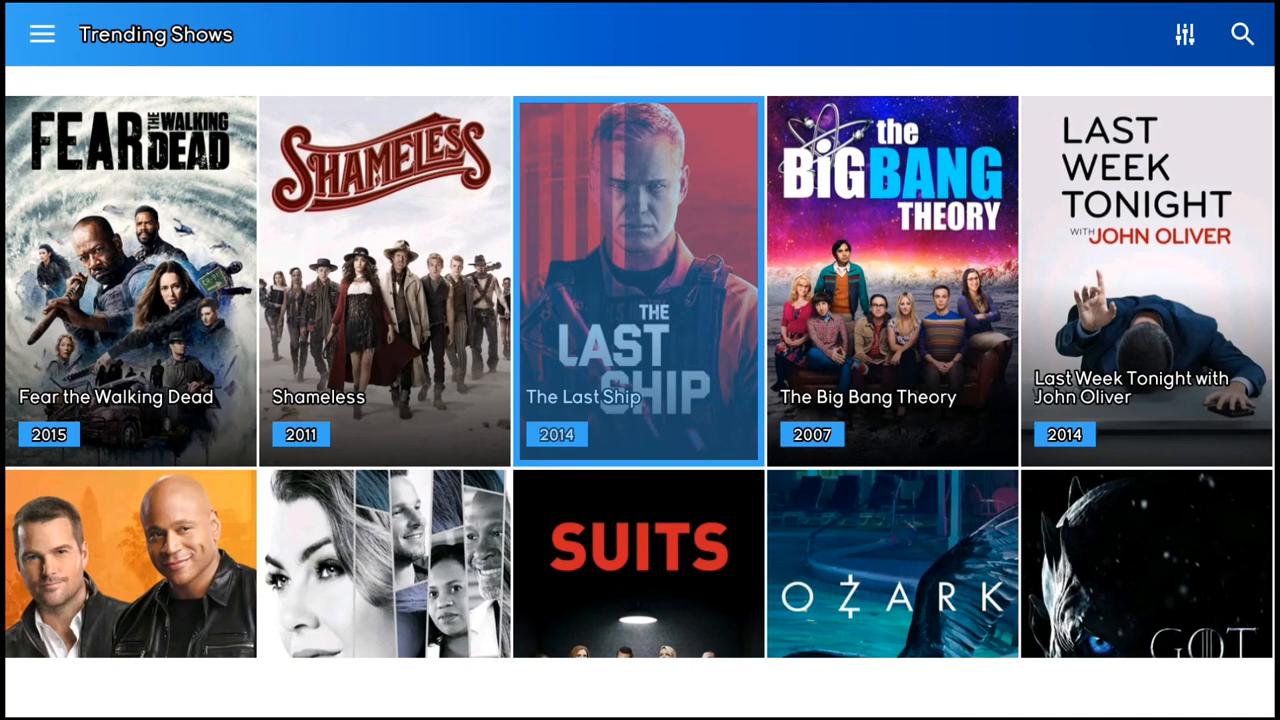
pyautogui.scroll(-3)
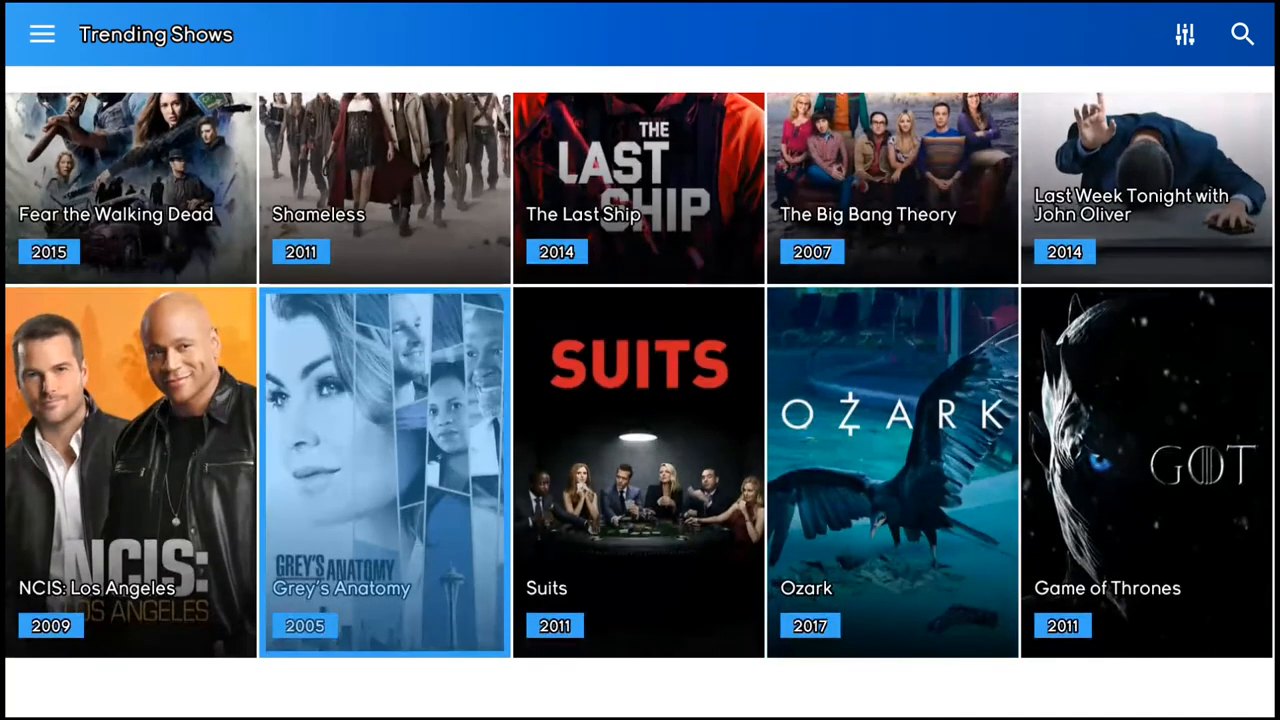
pyautogui.click(890, 470)
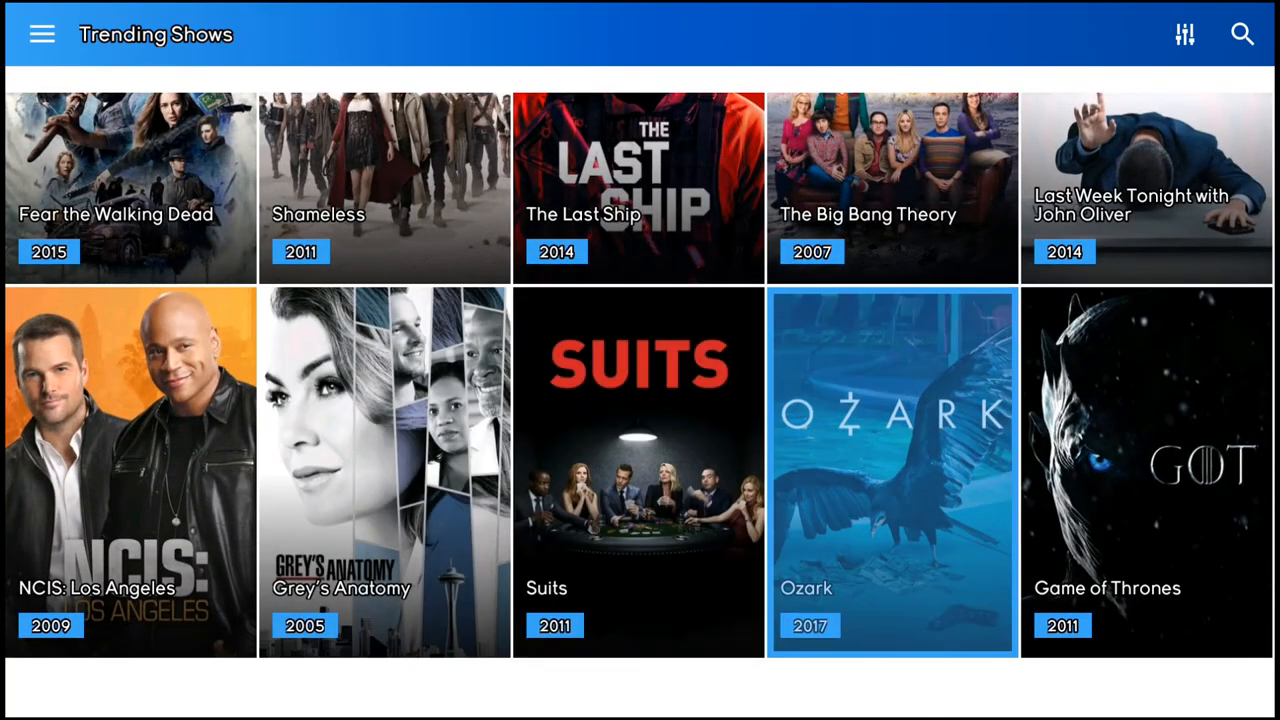
pyautogui.click(892, 470)
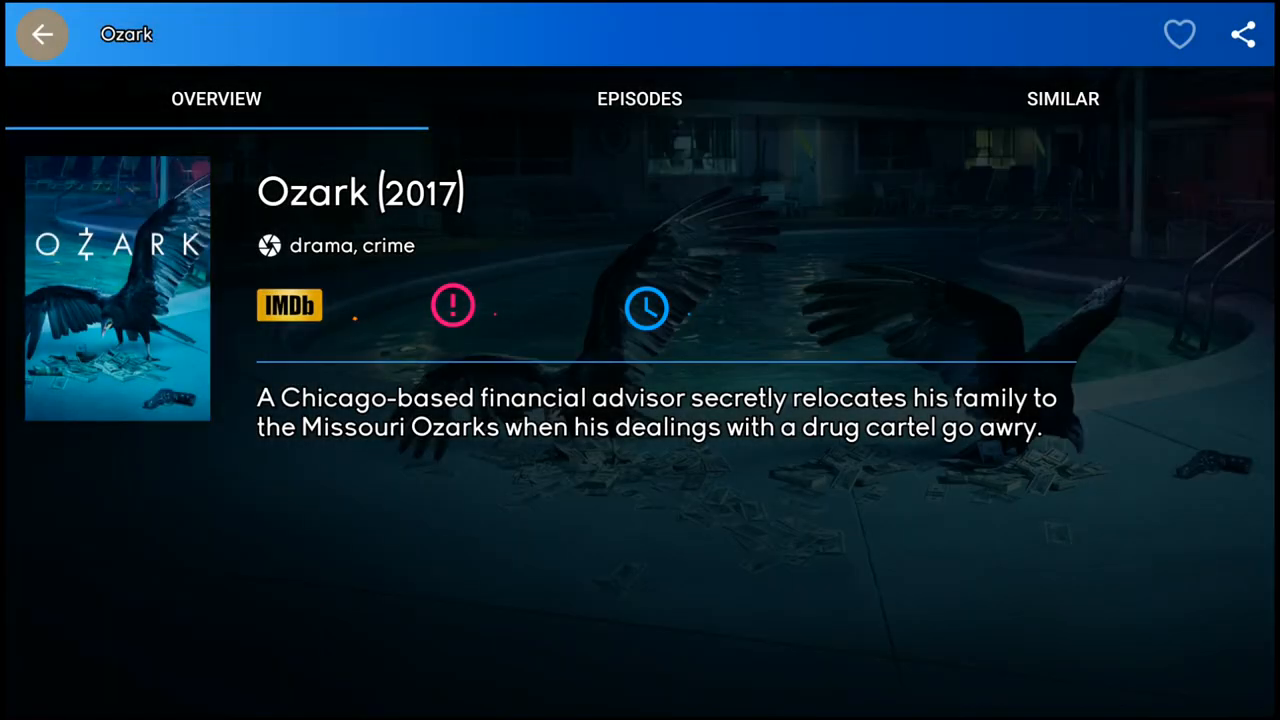
# Step: Load stream sources for Ozark Season 2 episode 10 (SD DWSERIES 604 MB and 150 MB)
pyautogui.click(640, 98)
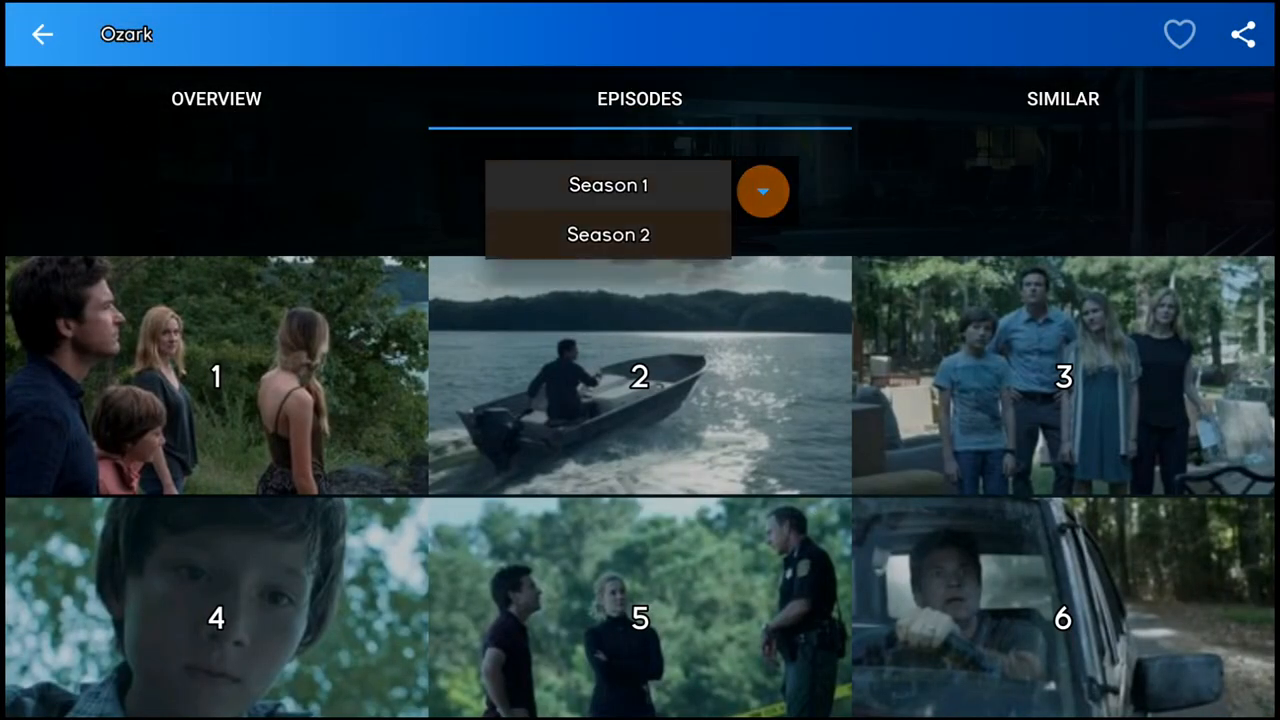
pyautogui.click(608, 234)
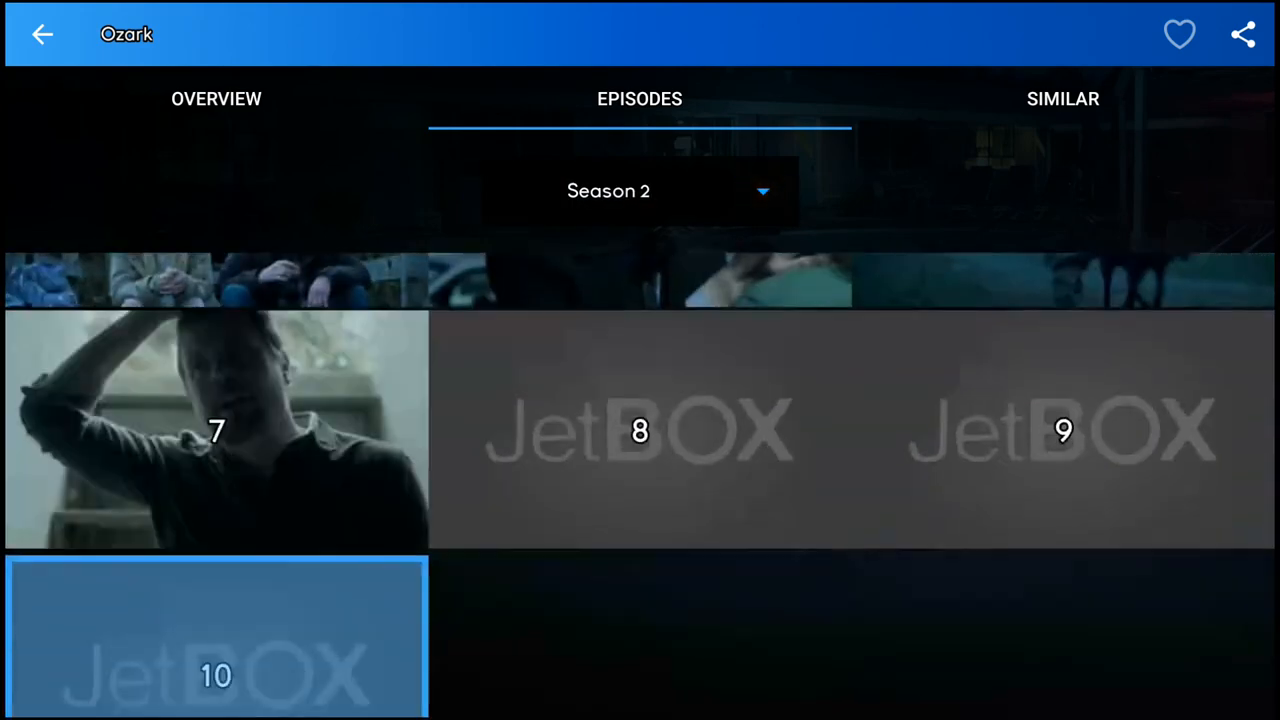
pyautogui.click(216, 636)
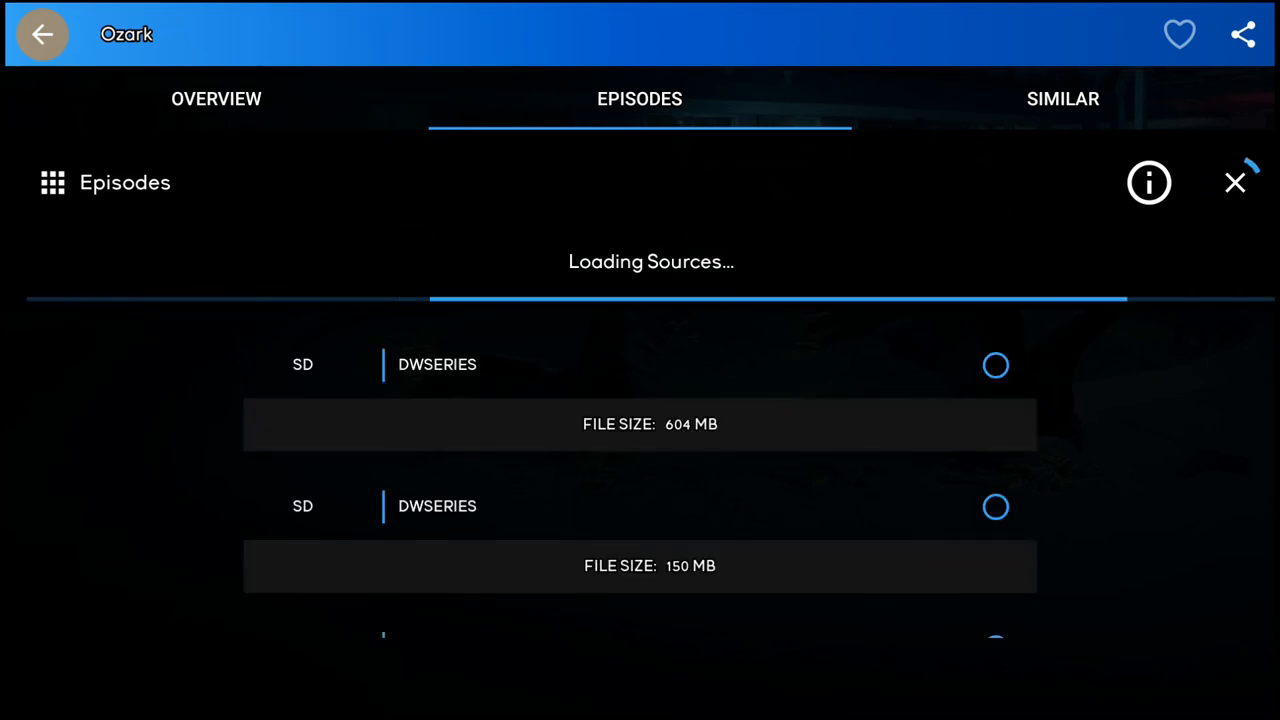
# Step: Start the 604 MB SD DWSERIES source, which brings up a full-screen game advertisement
pyautogui.click(640, 364)
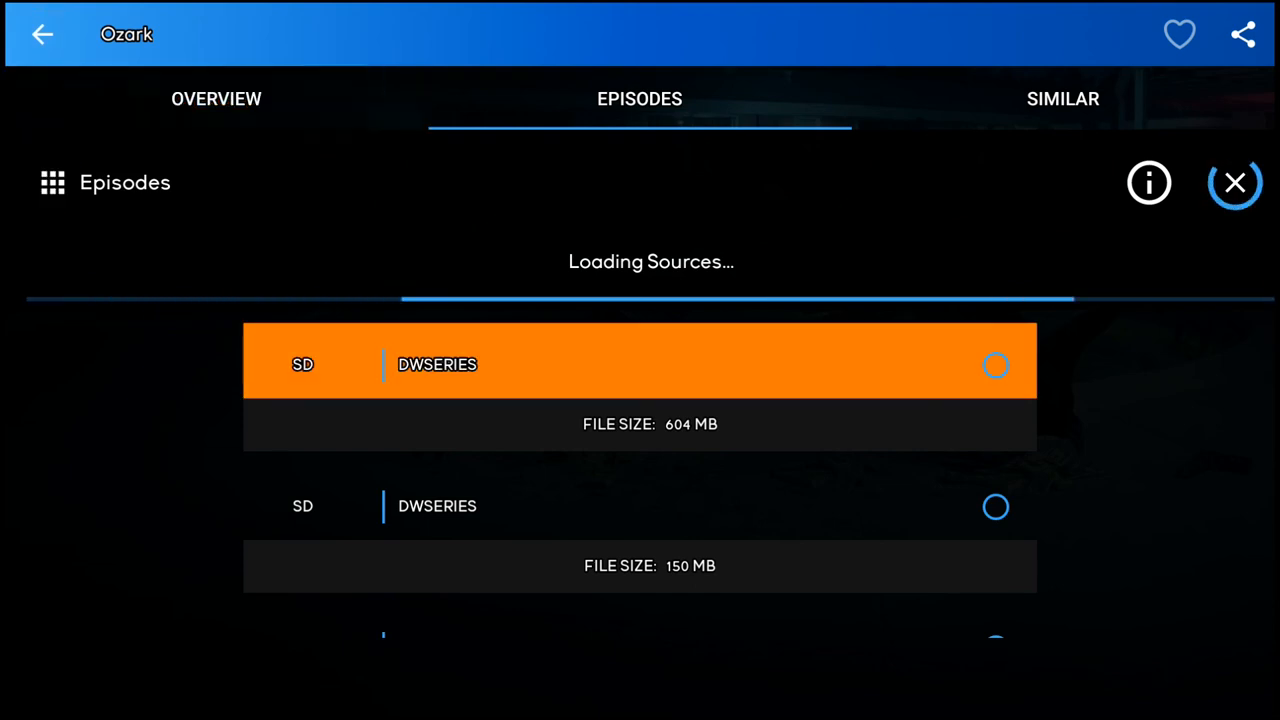
pyautogui.click(640, 360)
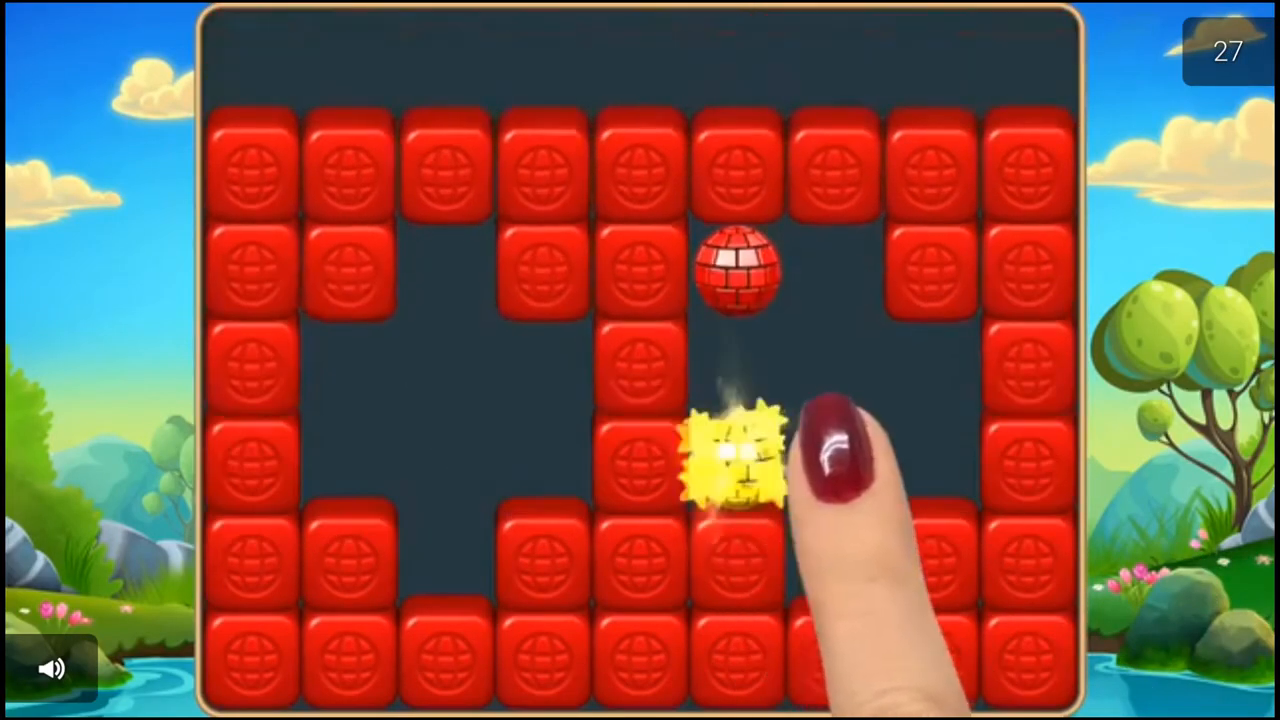
pyautogui.click(736, 464)
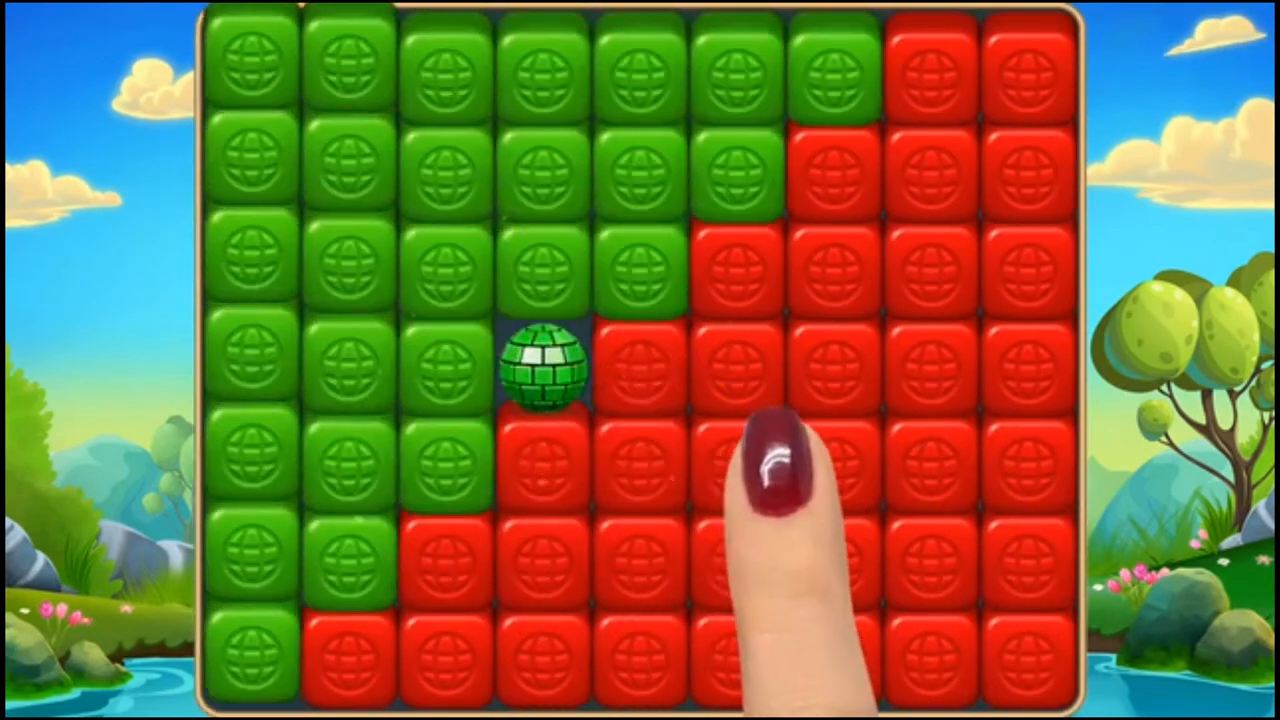
pyautogui.click(764, 480)
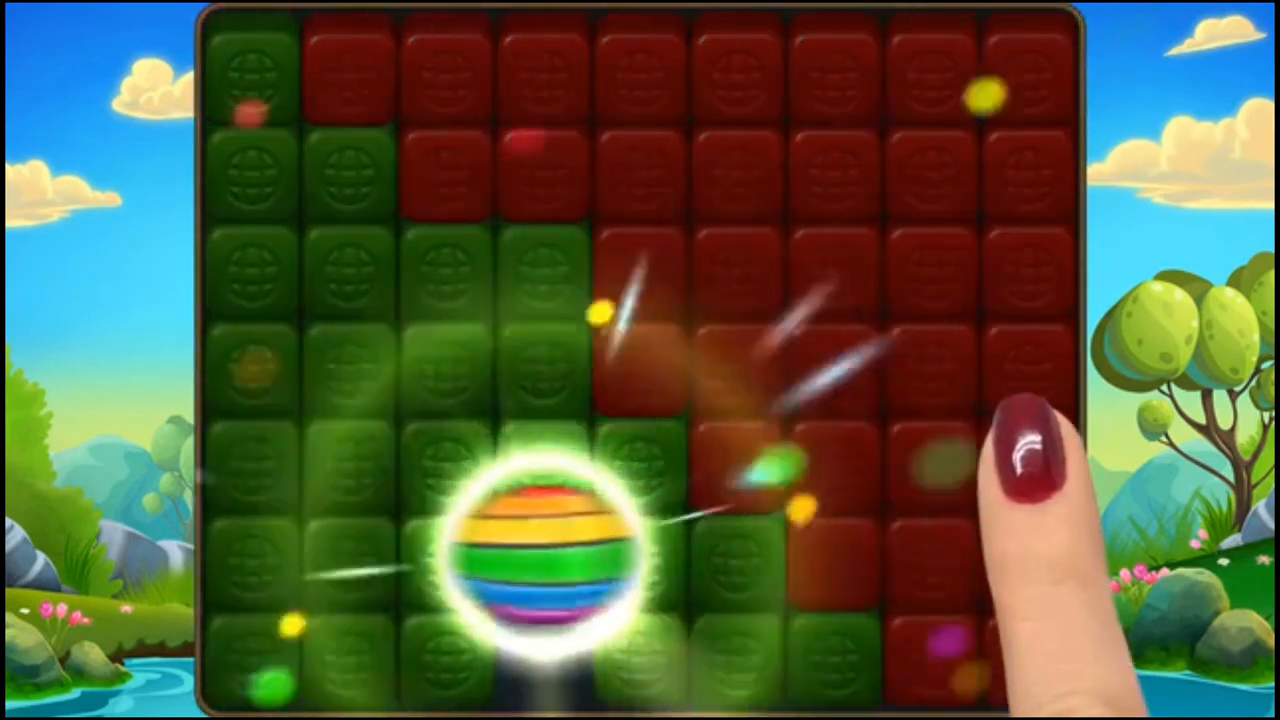
pyautogui.click(536, 560)
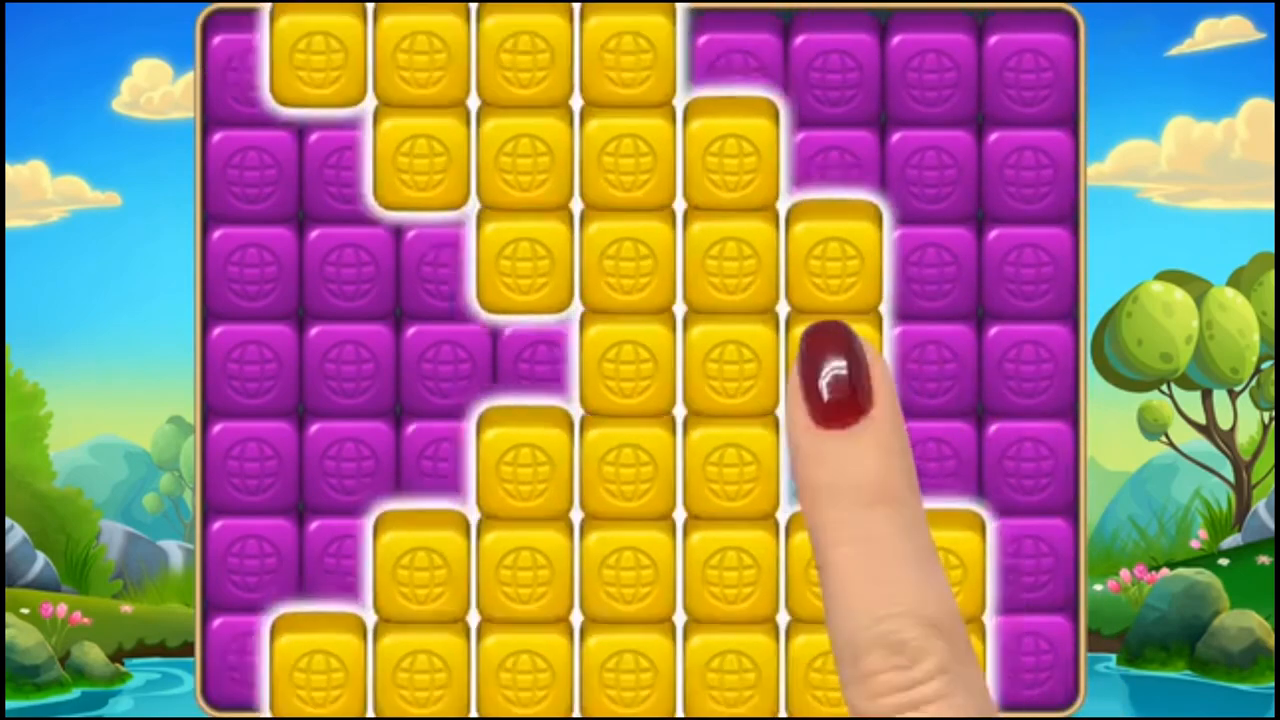
pyautogui.click(836, 360)
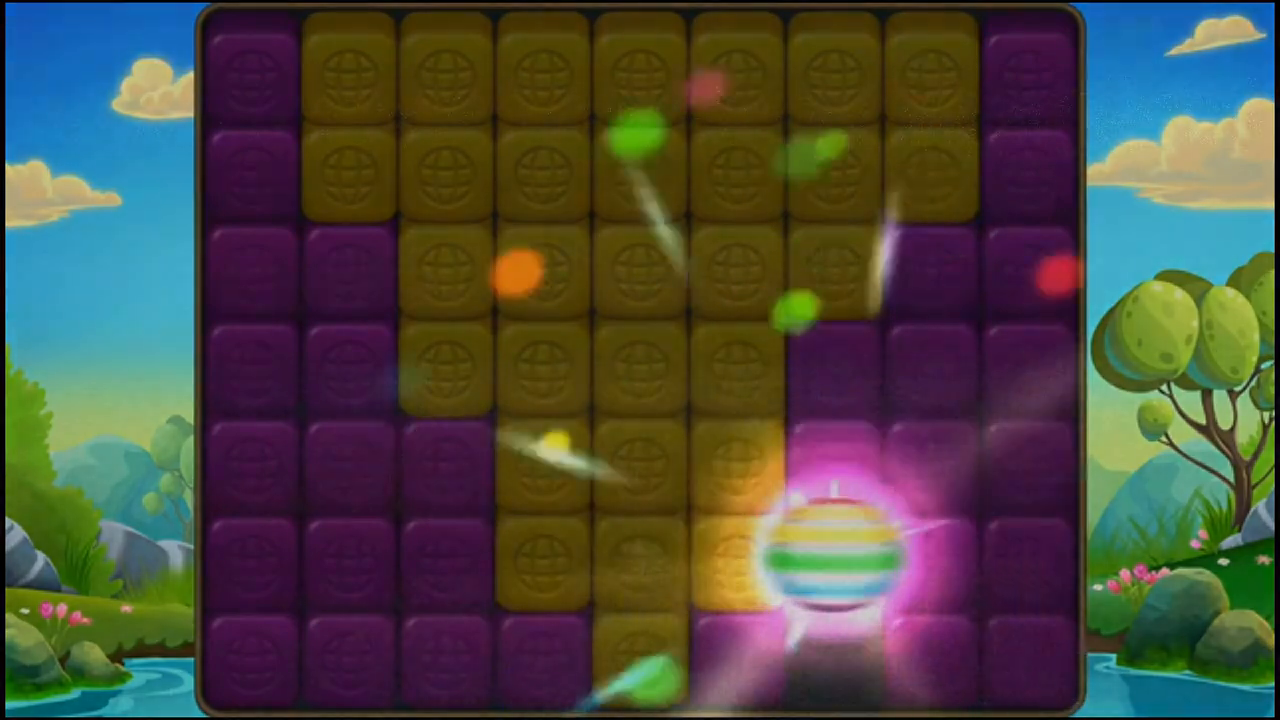
pyautogui.press('home')
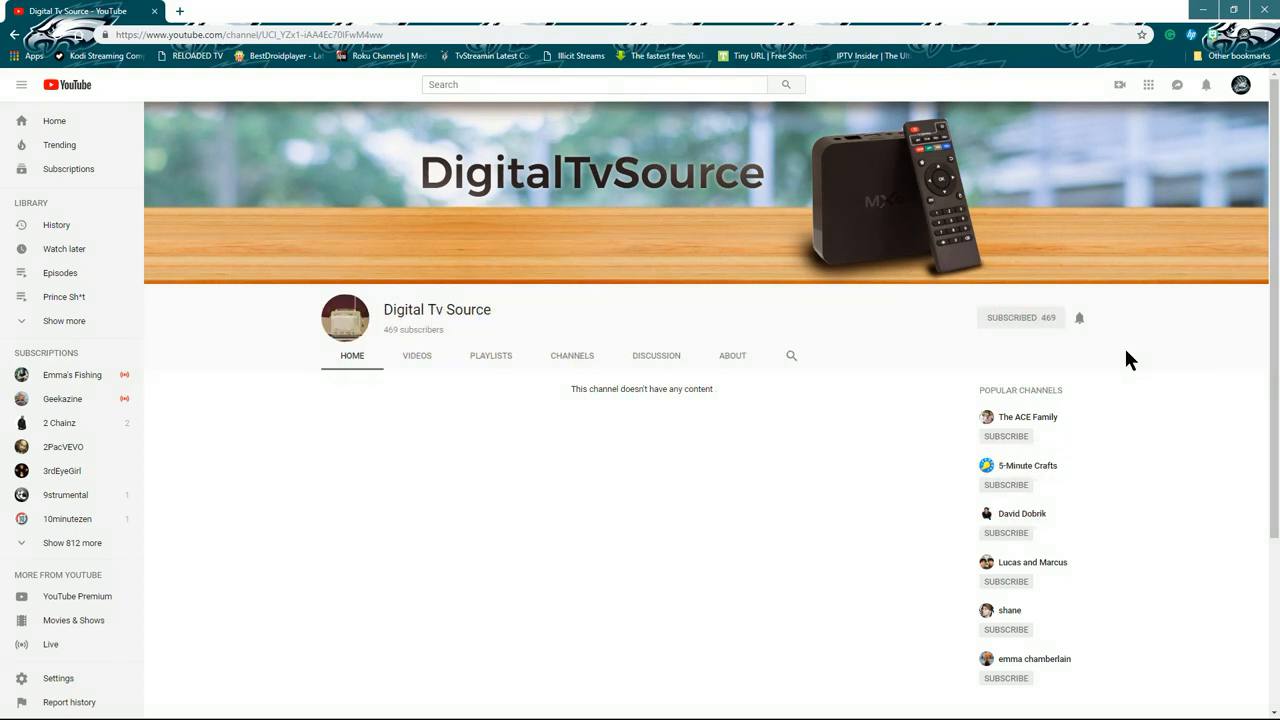
pyautogui.moveTo(1080, 316)
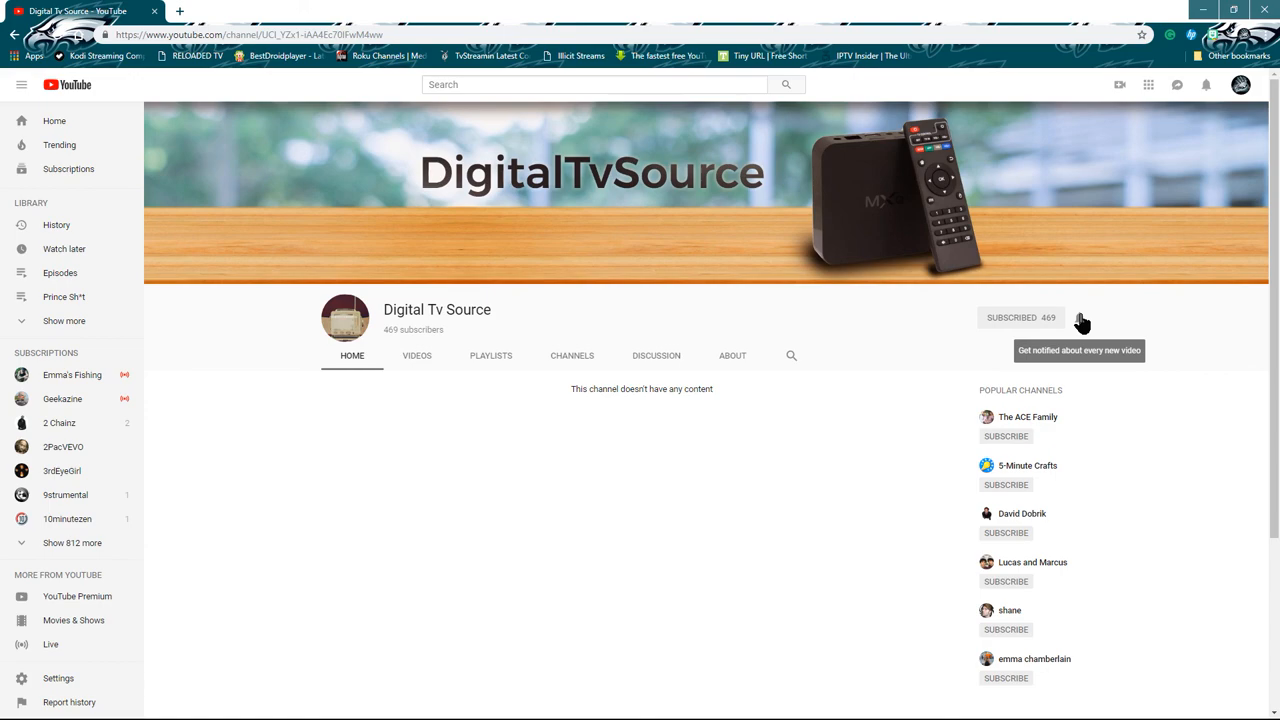